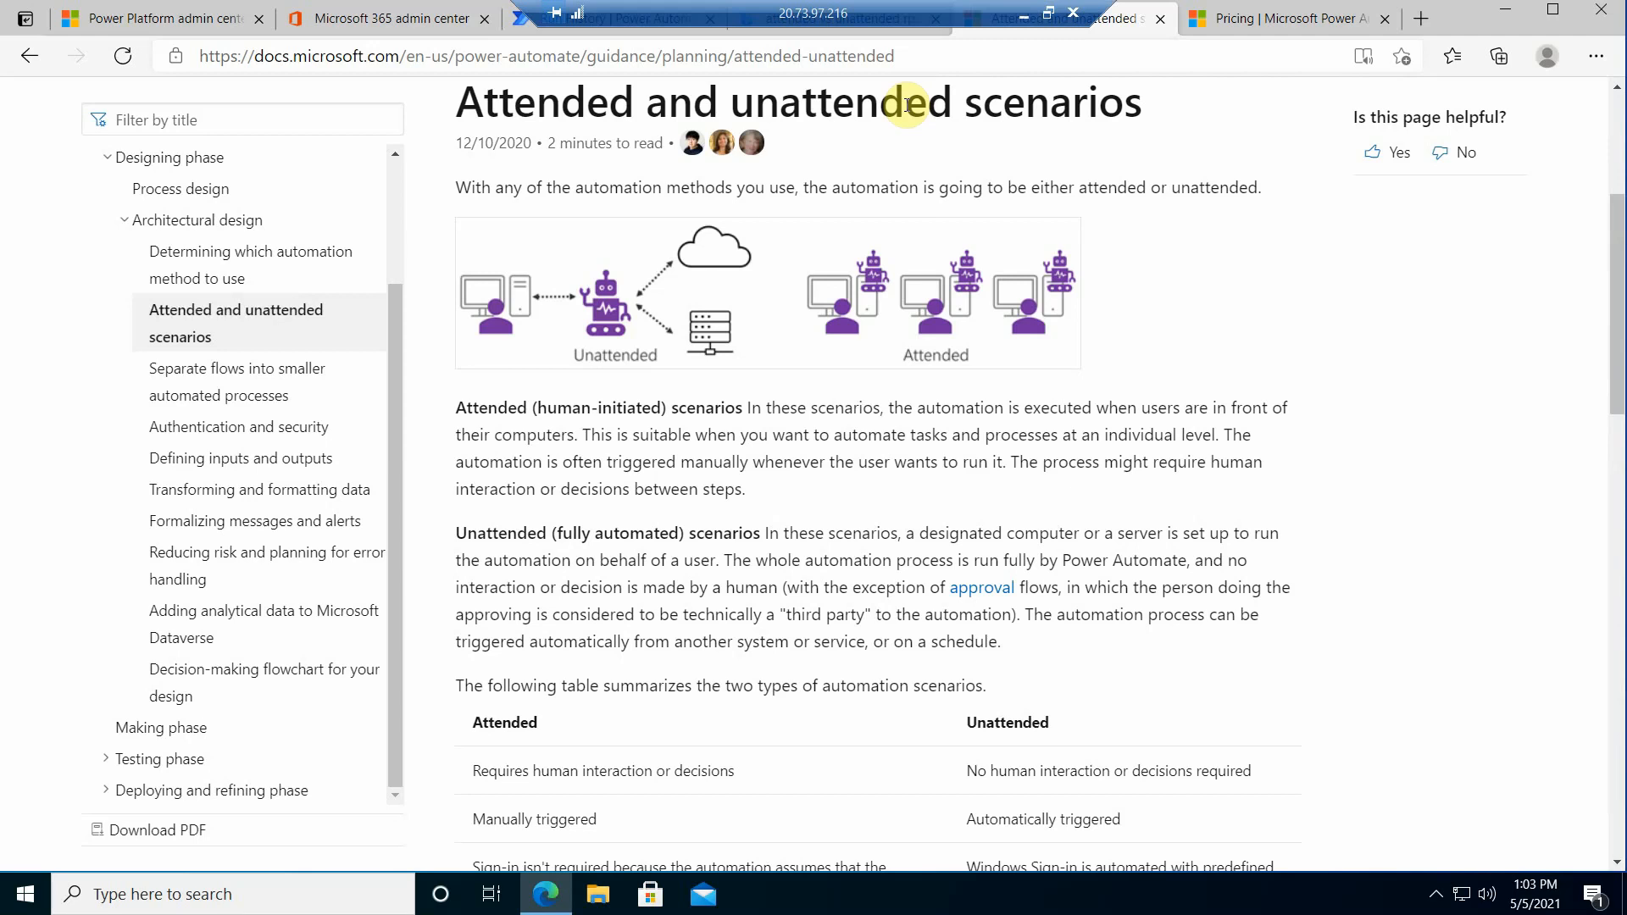
mouse_move(917, 315)
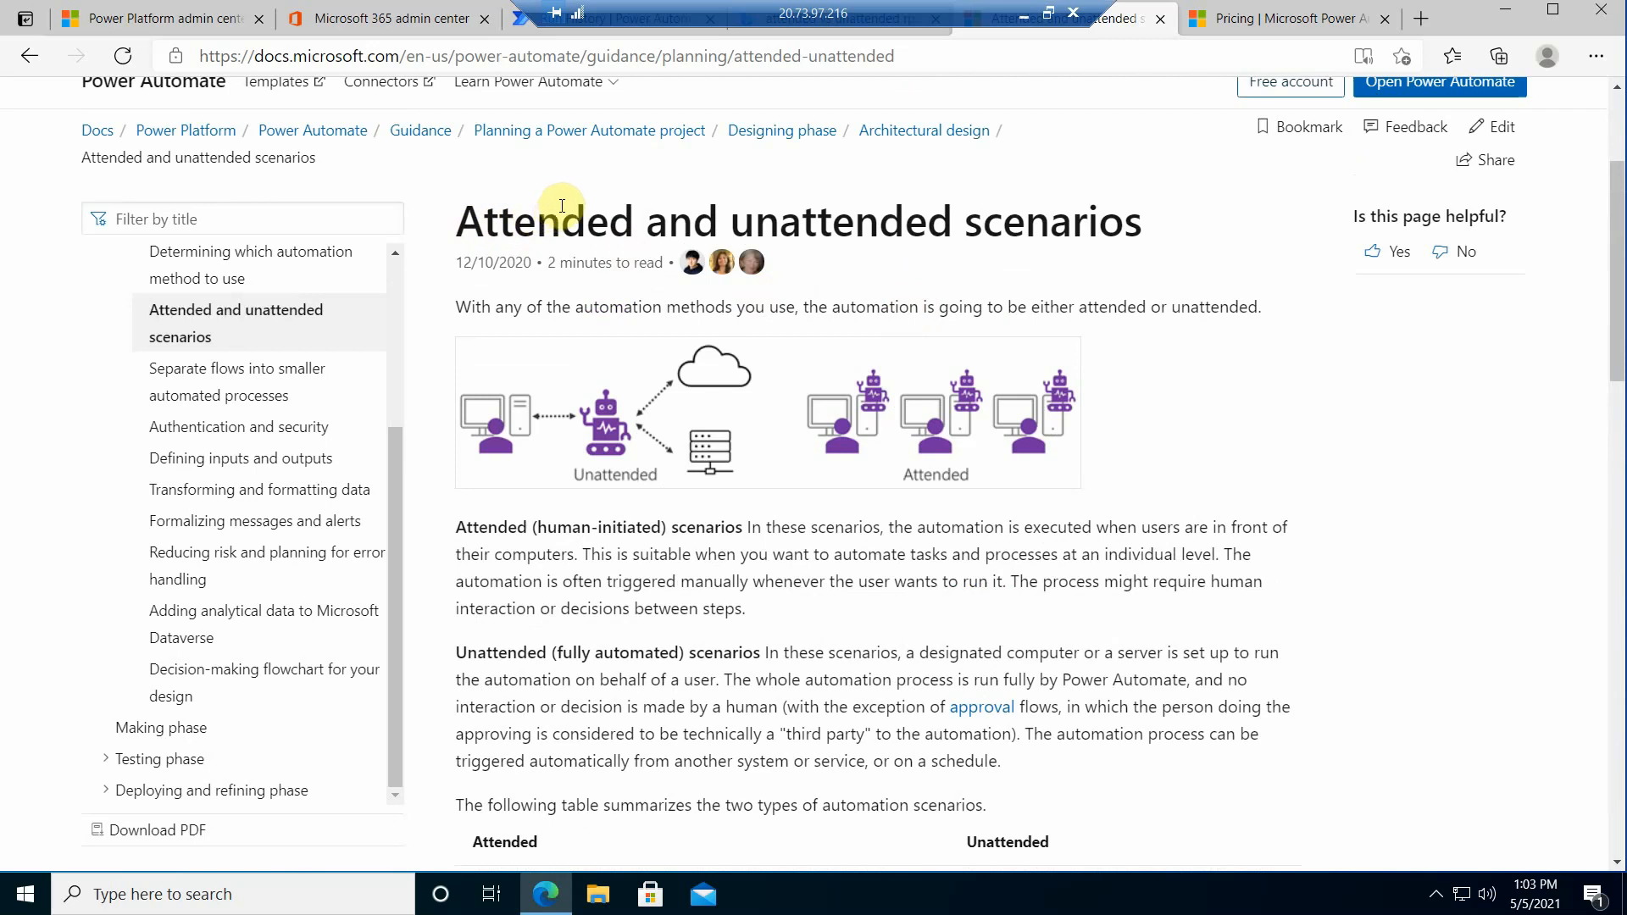
mouse_move(510, 221)
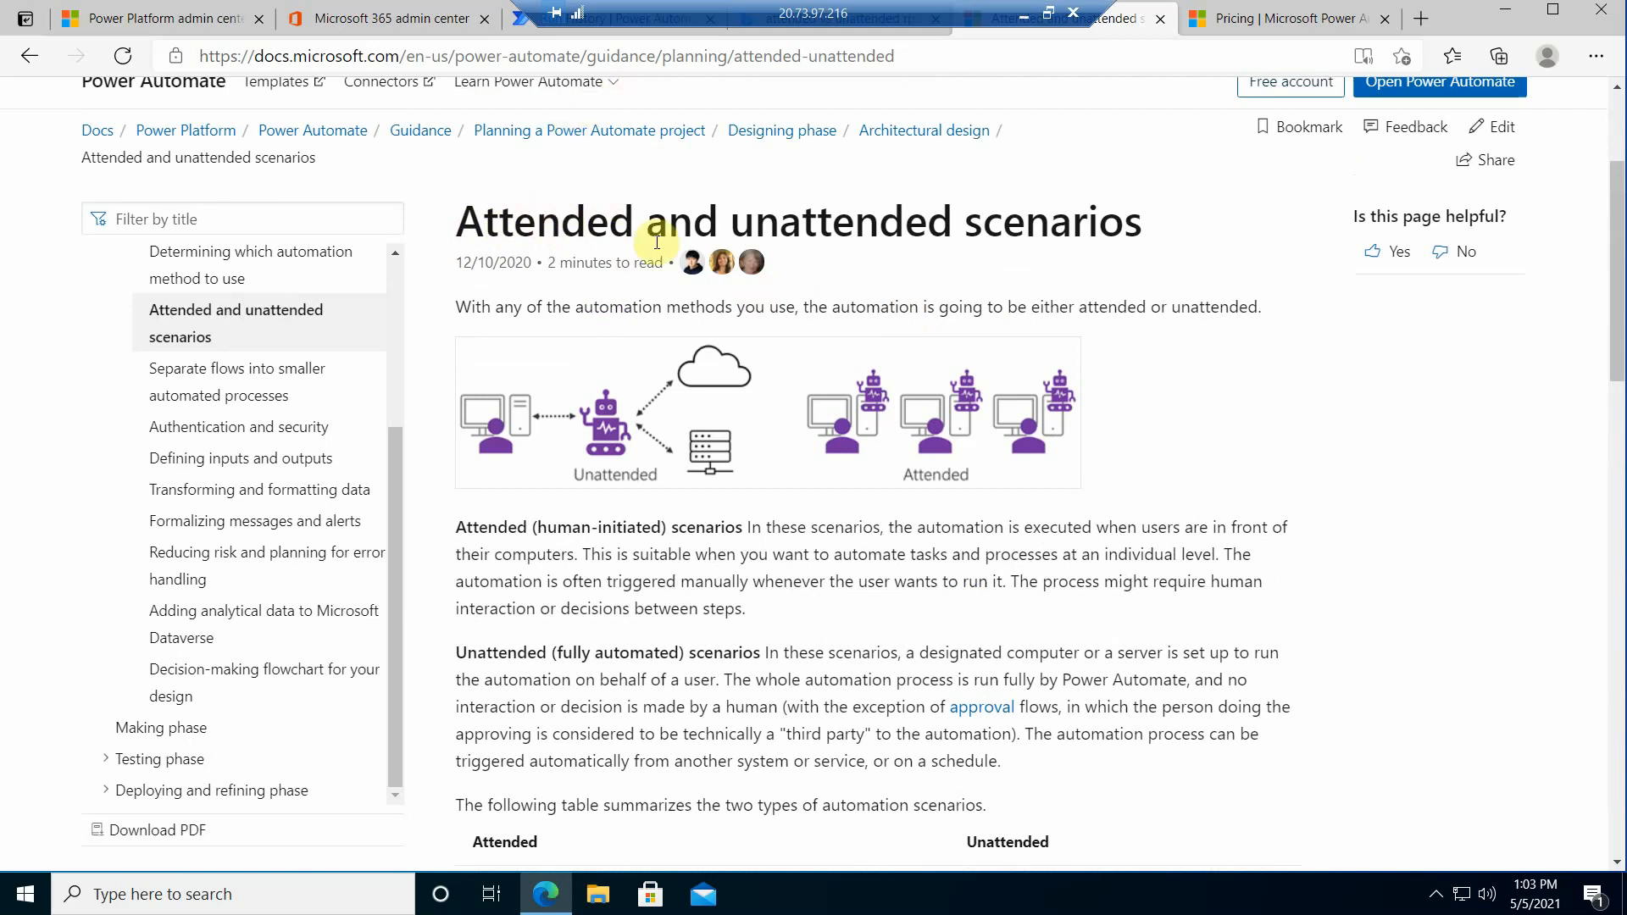
mouse_move(686, 77)
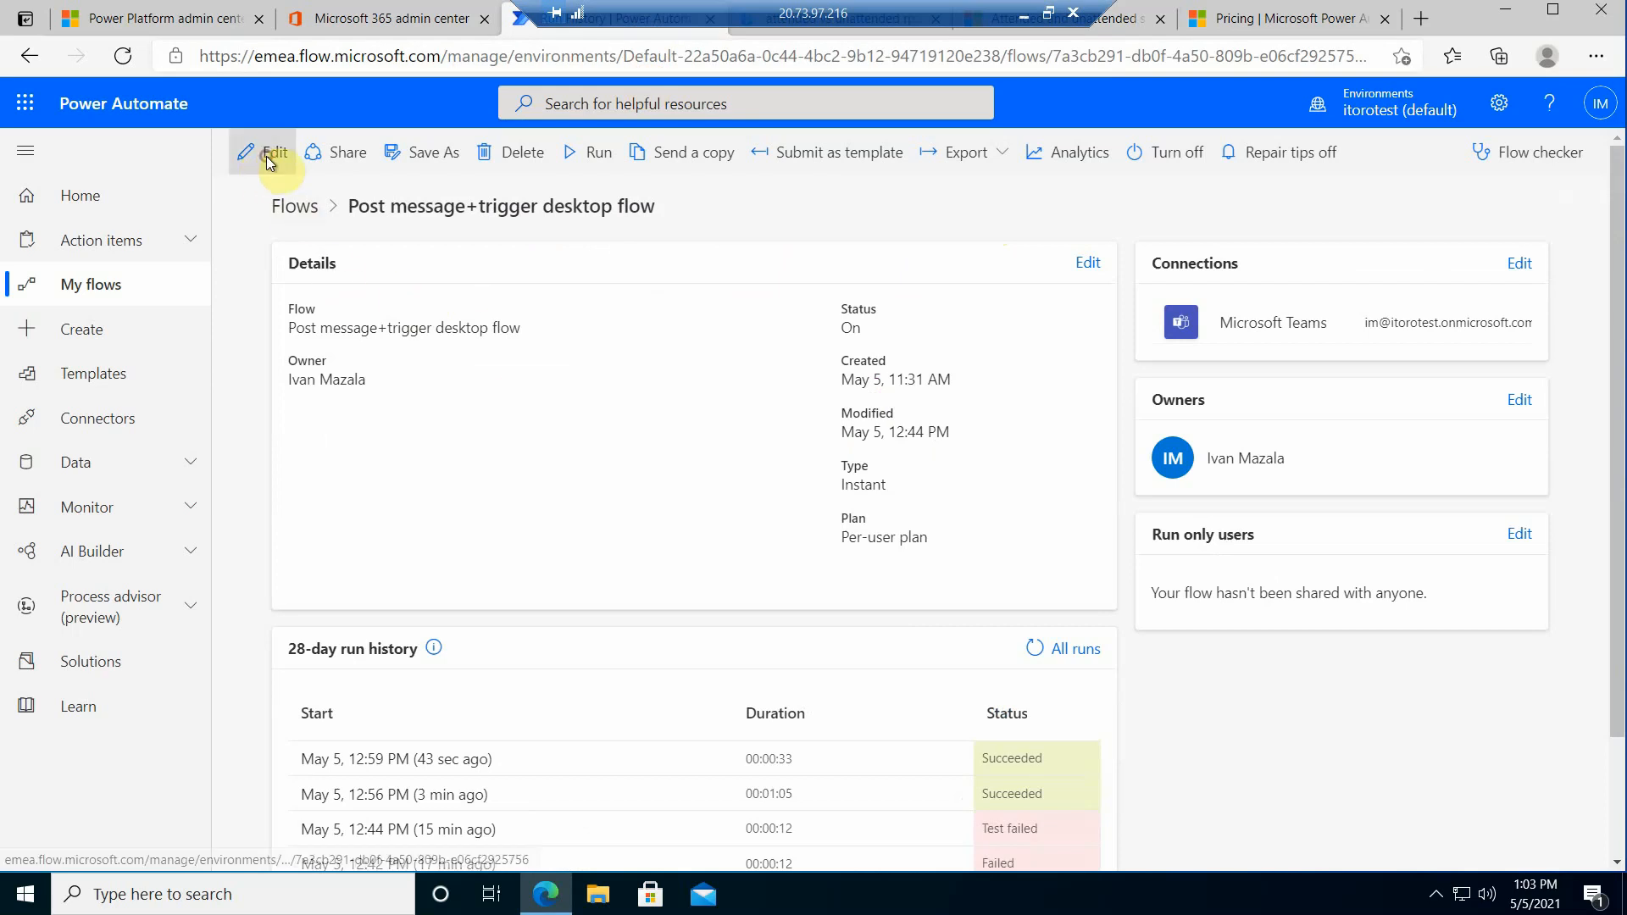
Step: Open the flow in the editor and expand its testflow desktop-flow step set to Attended
click(266, 152)
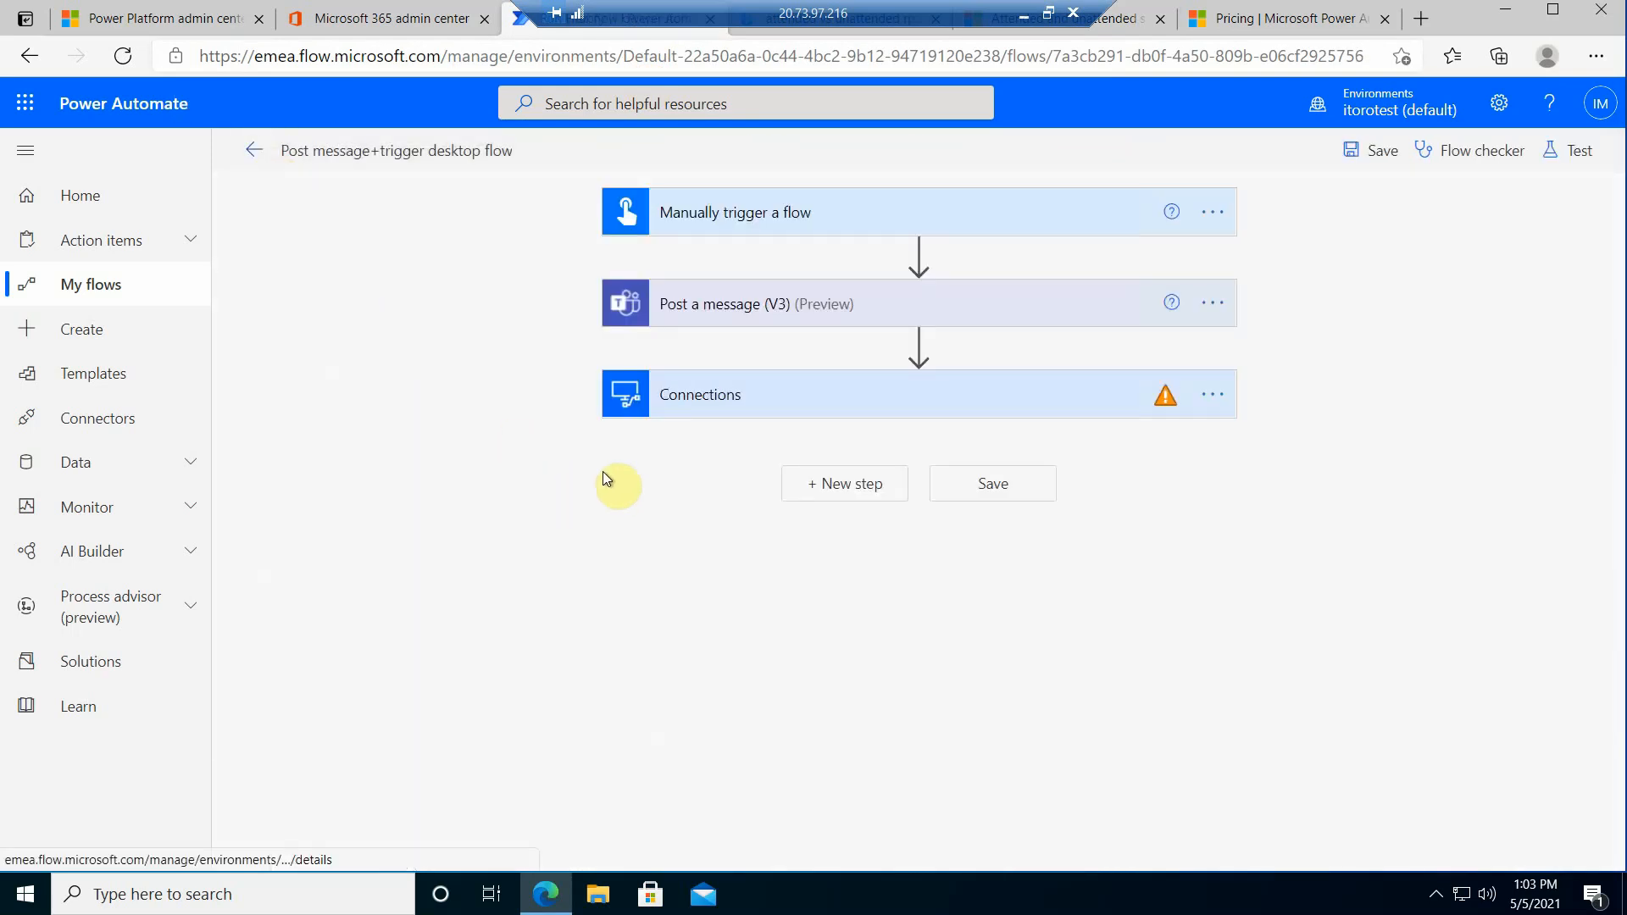
mouse_move(687, 368)
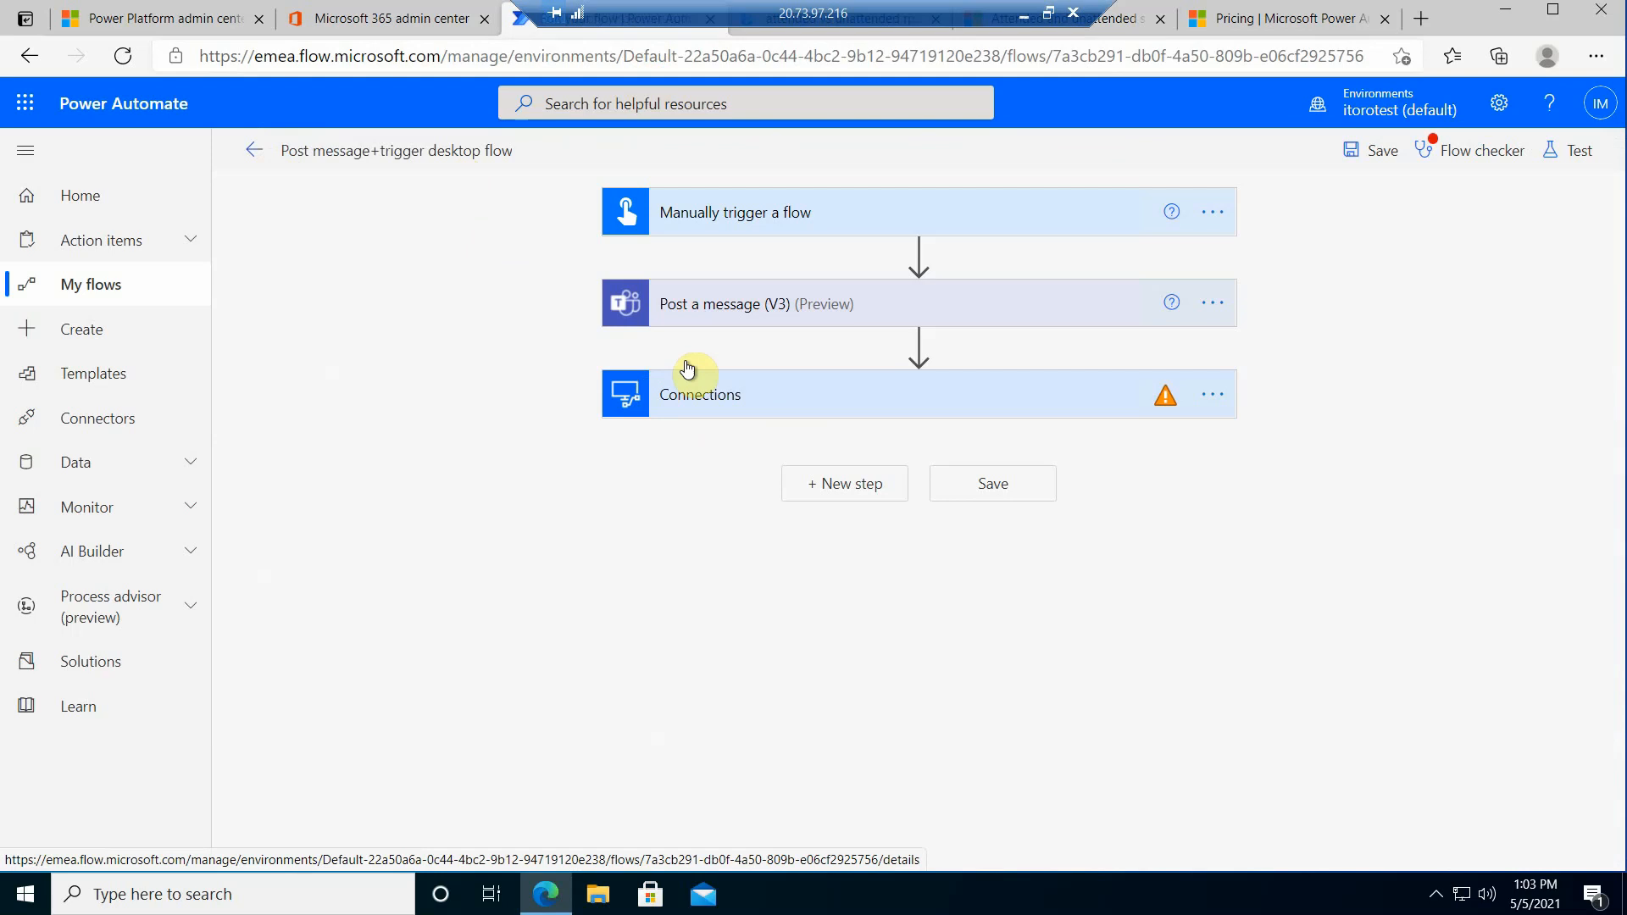
click(699, 395)
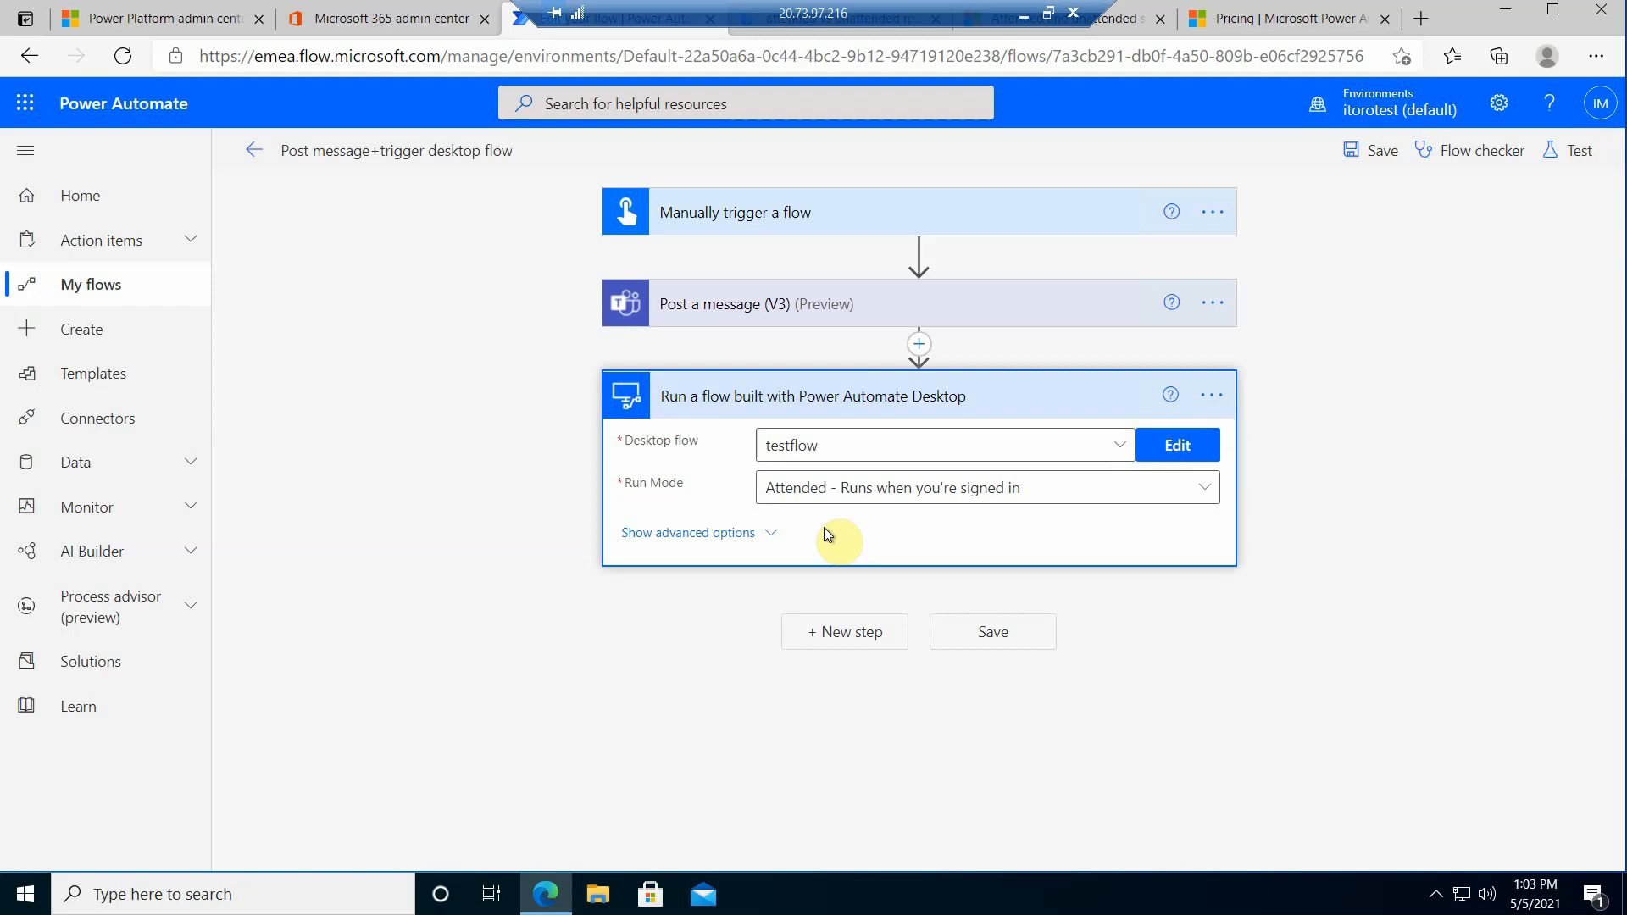
mouse_move(773, 411)
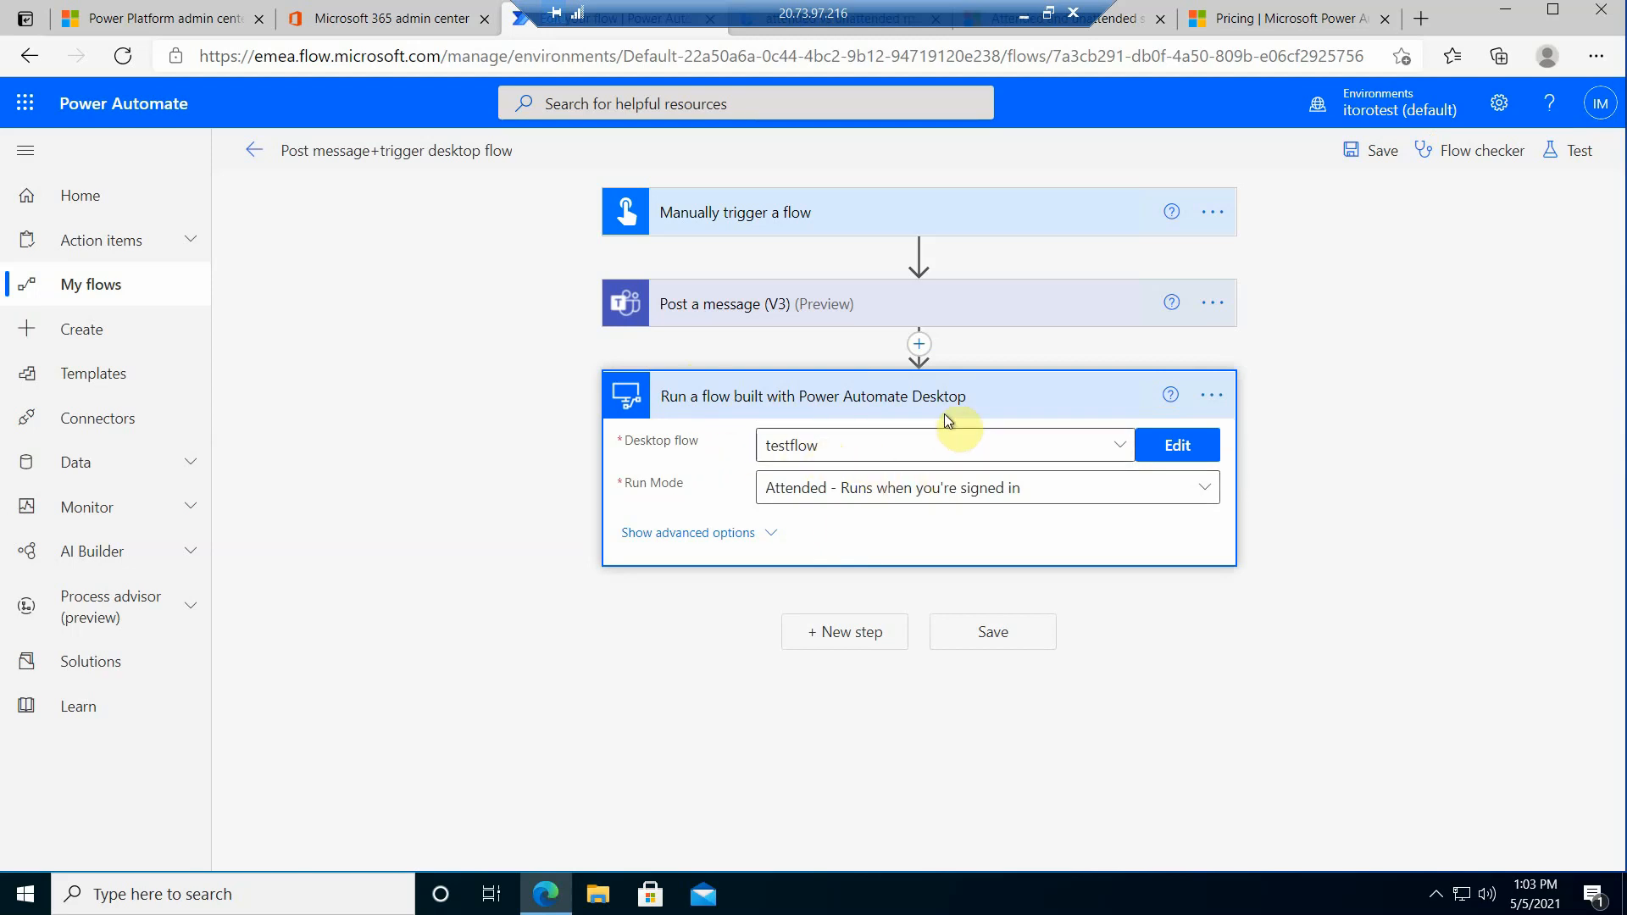
mouse_move(725, 497)
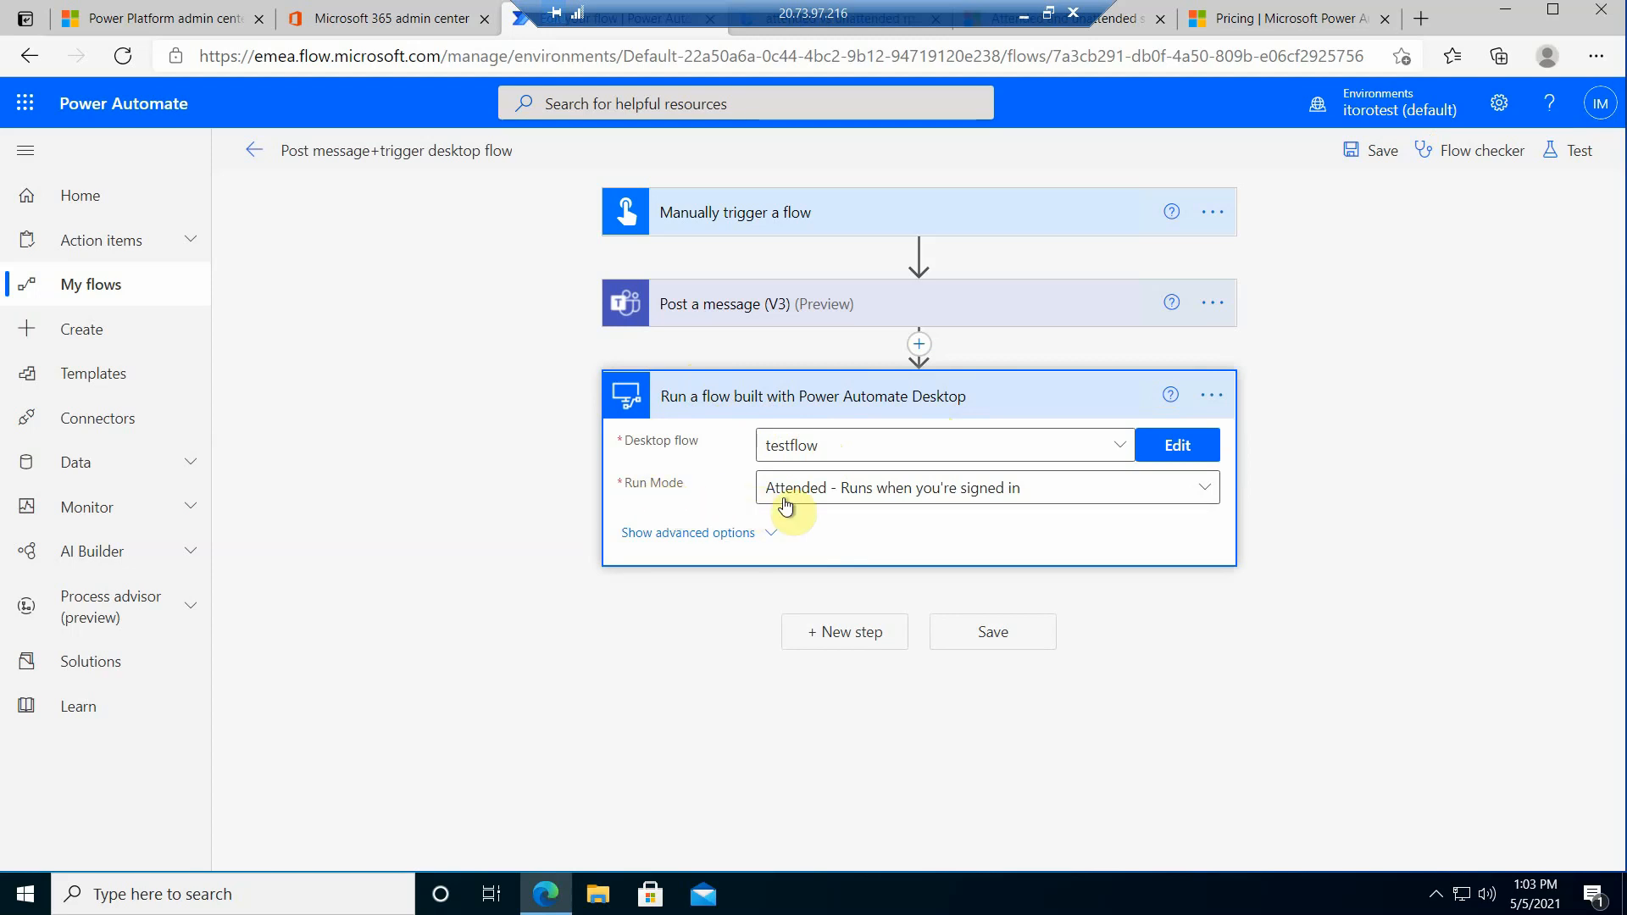
mouse_move(861, 501)
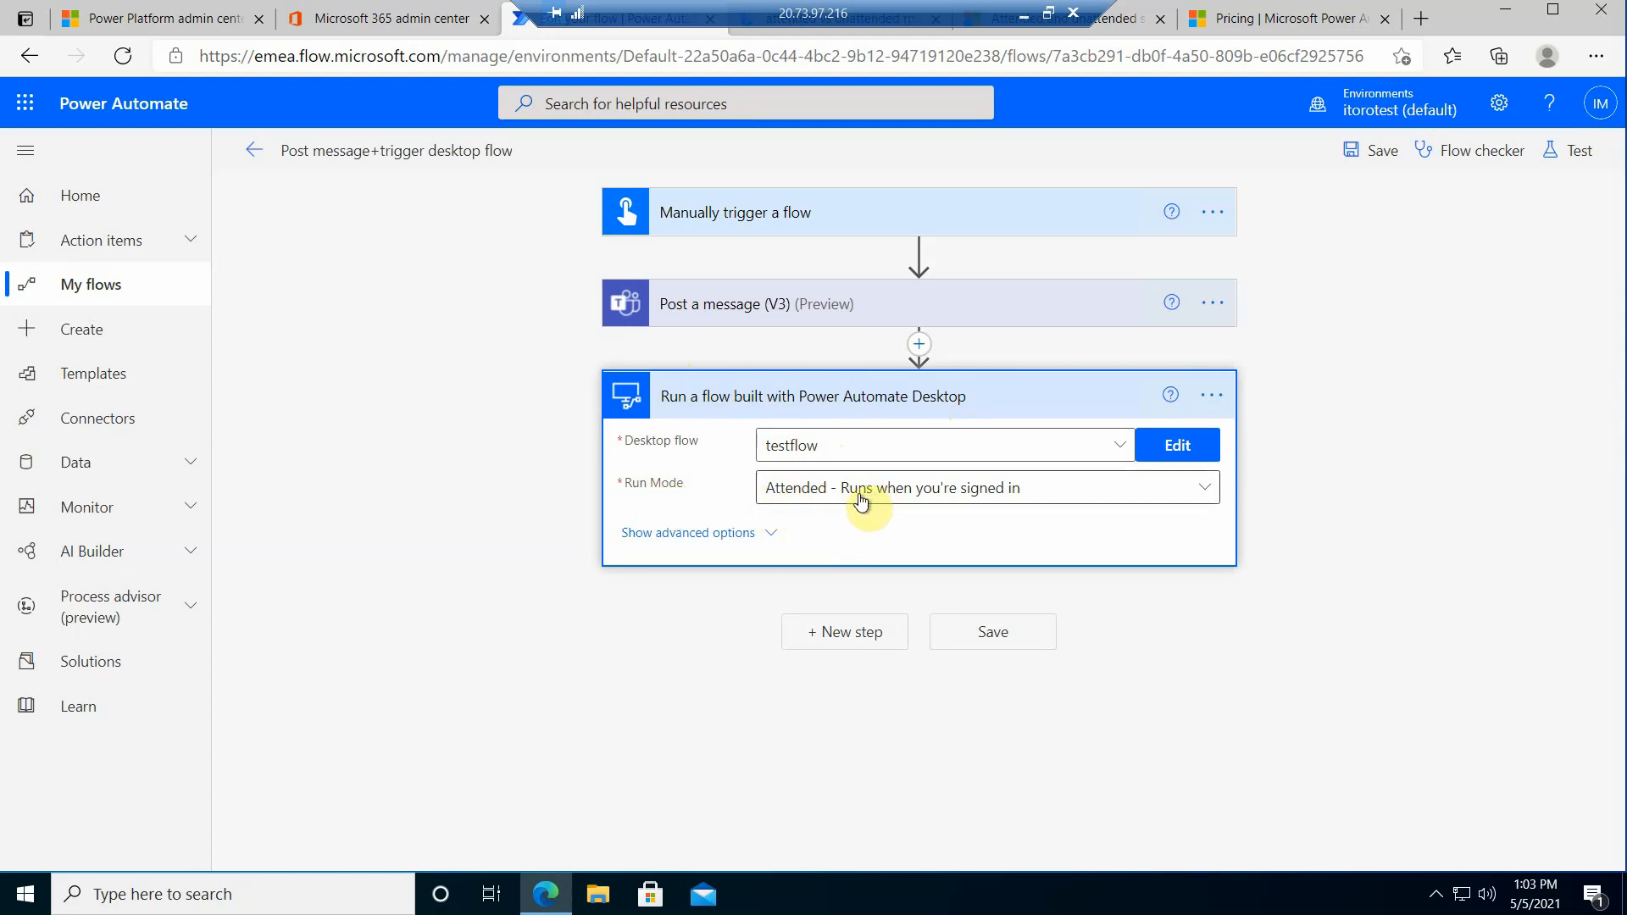
mouse_move(960, 505)
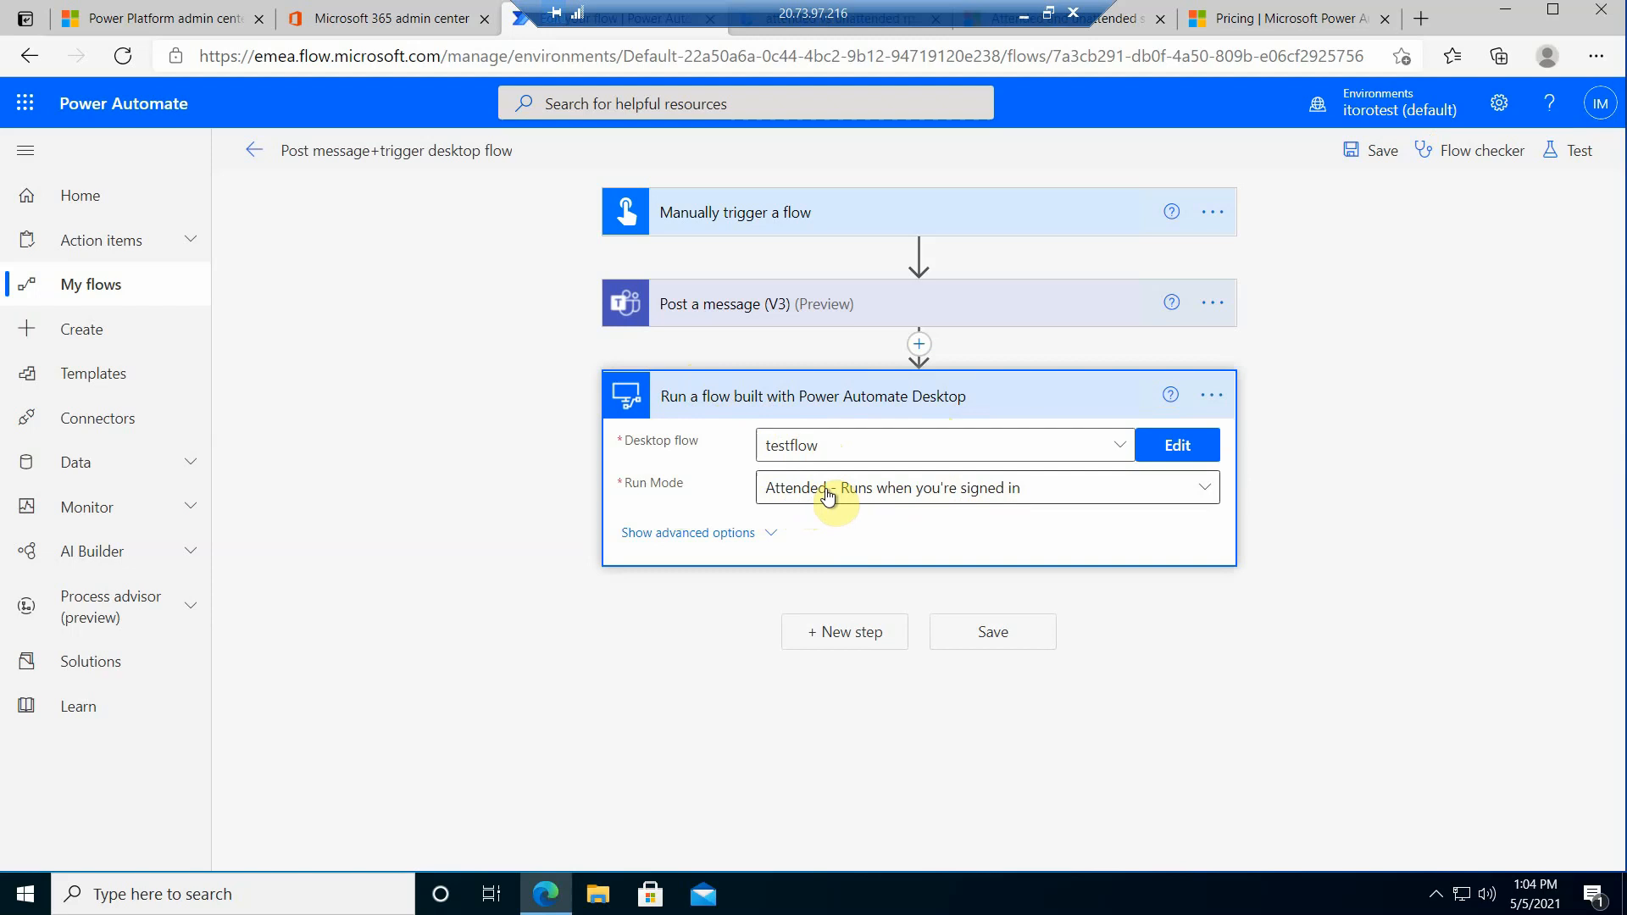
mouse_move(856, 497)
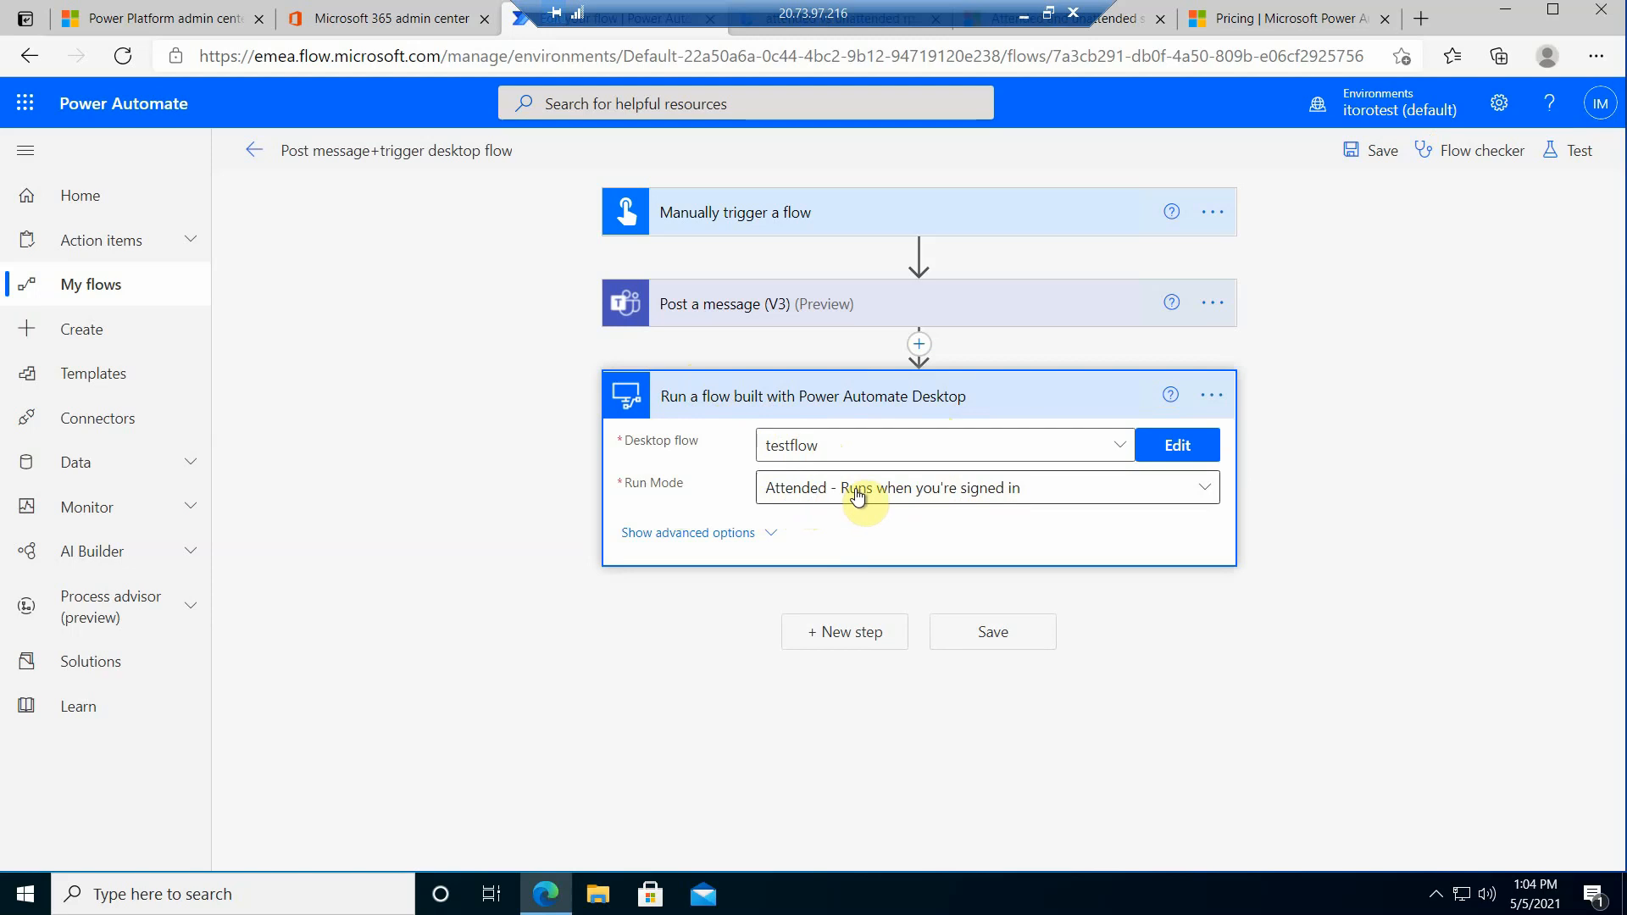
mouse_move(854, 496)
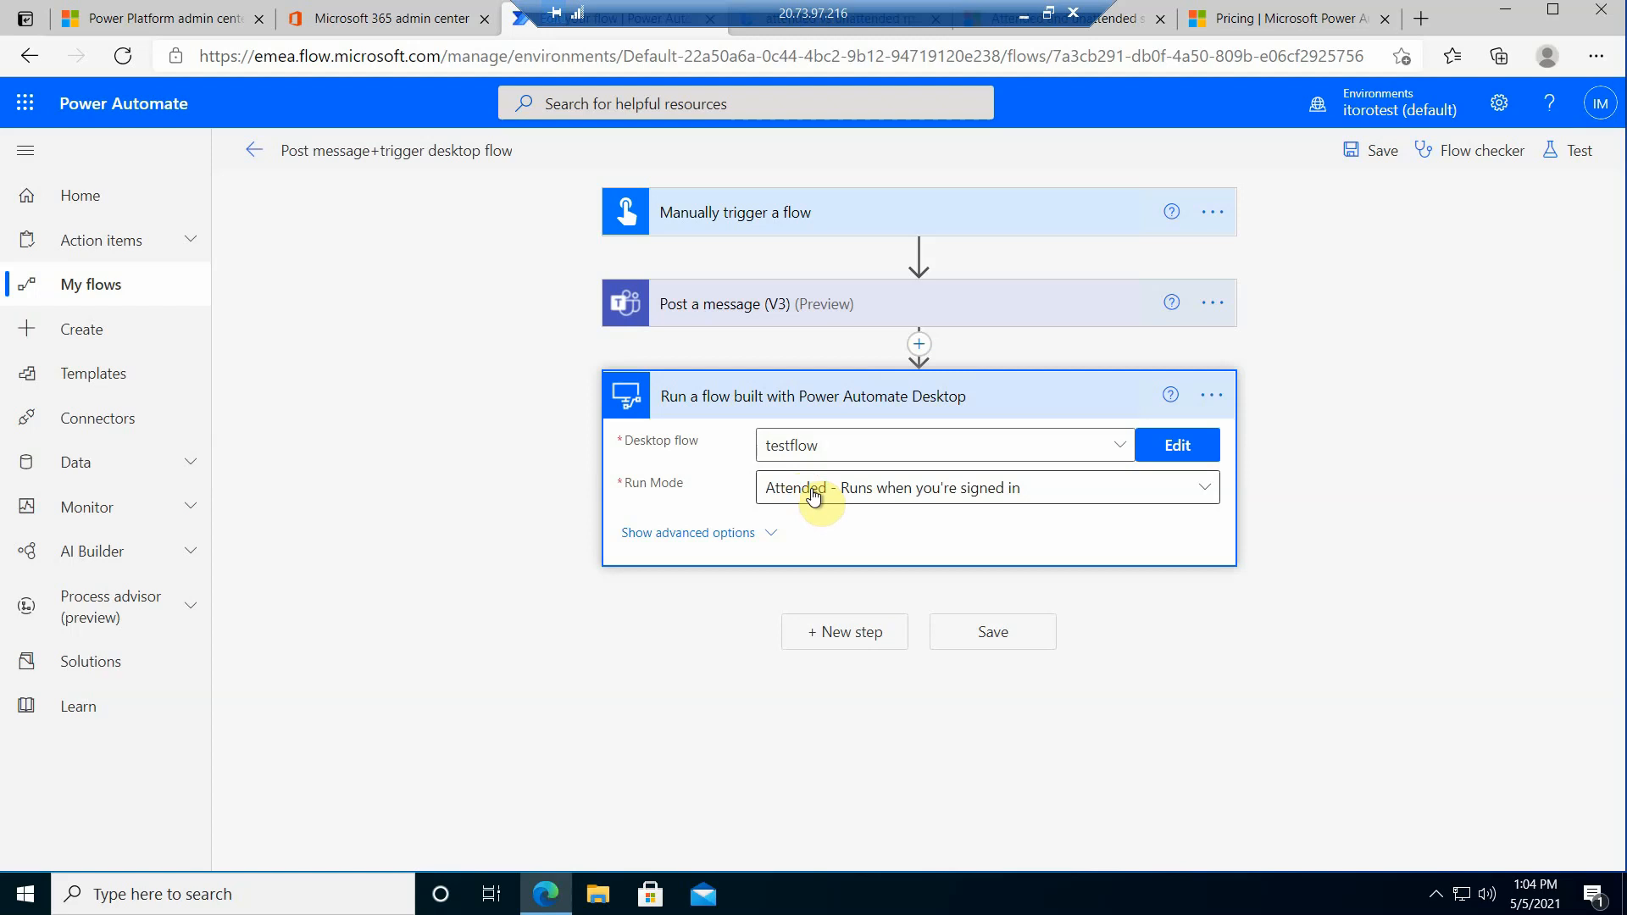
mouse_move(836, 496)
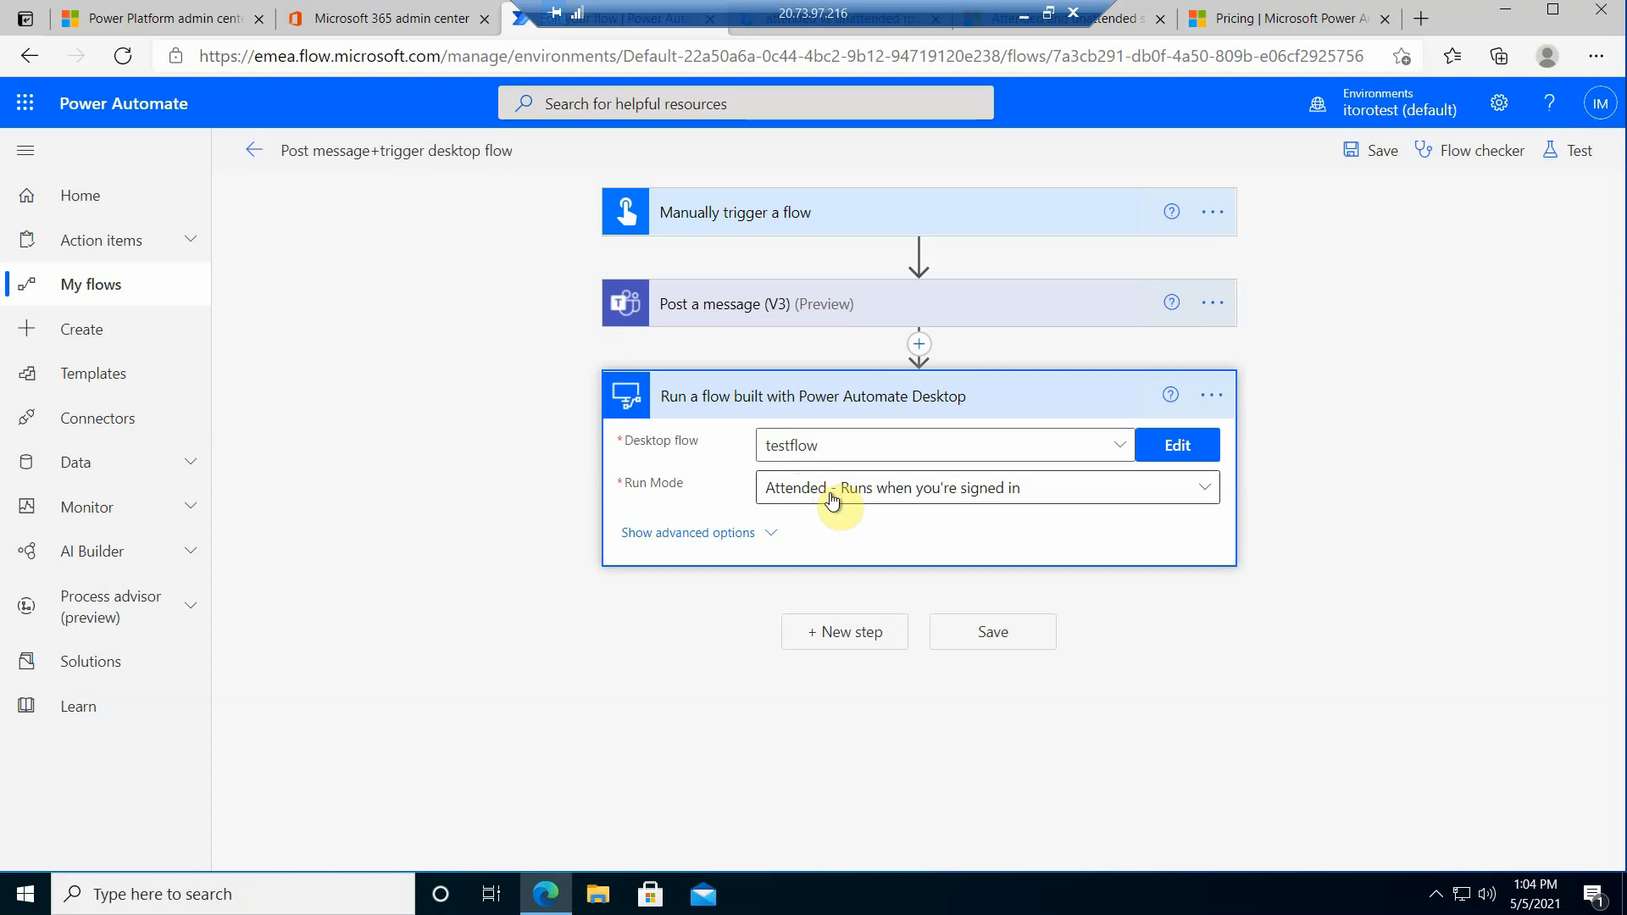
mouse_move(685, 442)
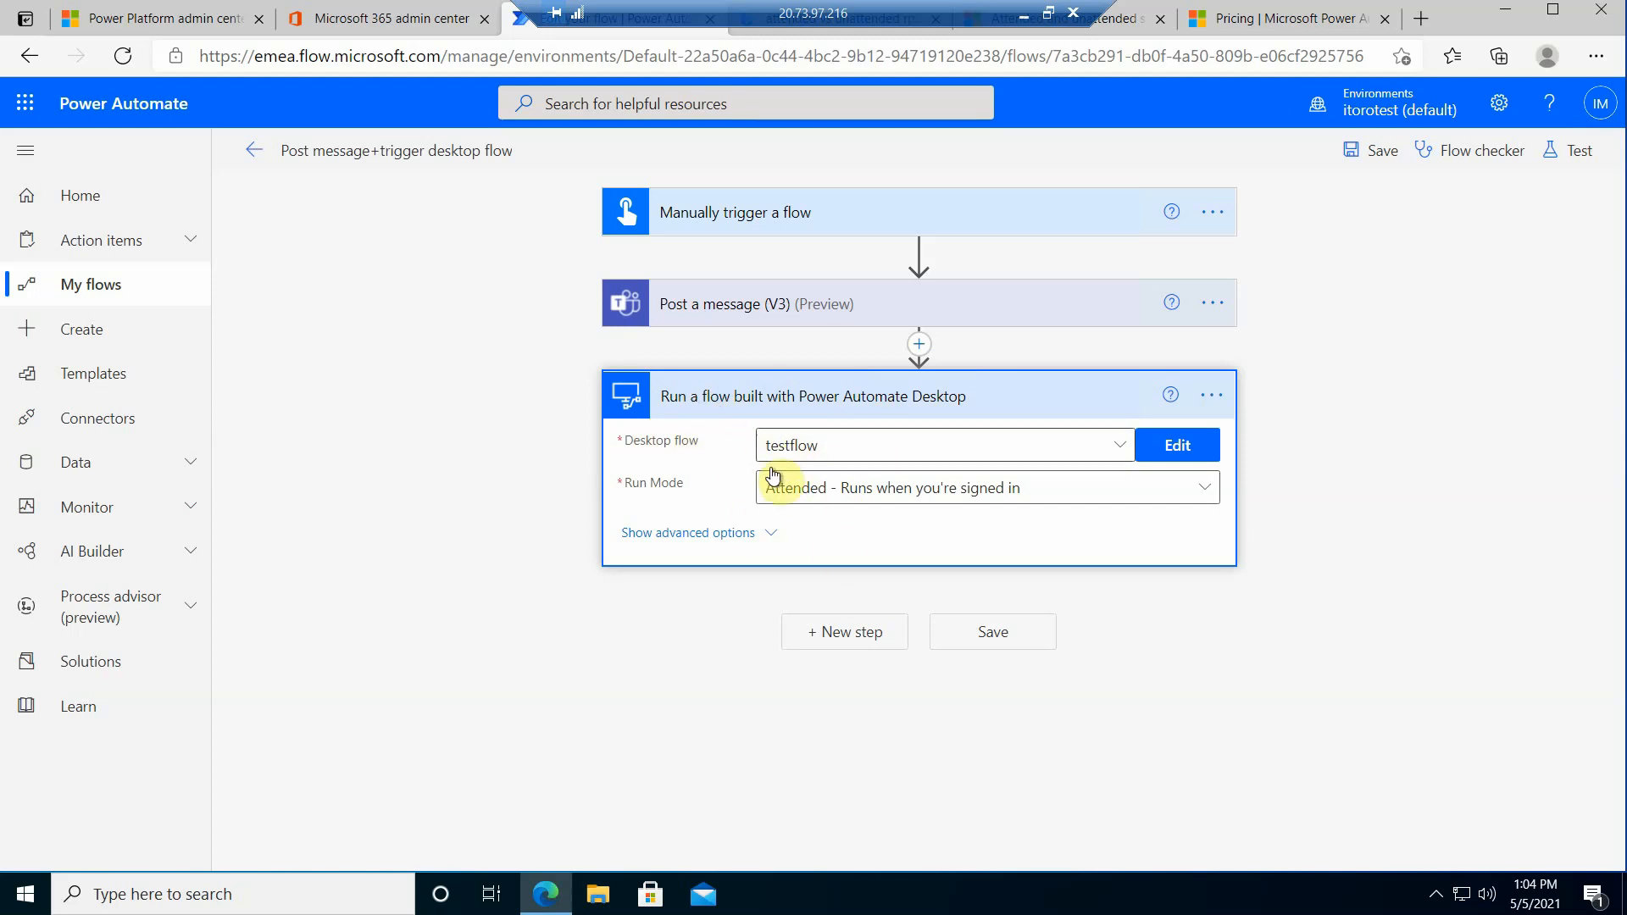
Step: Show the Attended and Unattended choices in the desktop-flow step's Run Mode dropdown
click(985, 488)
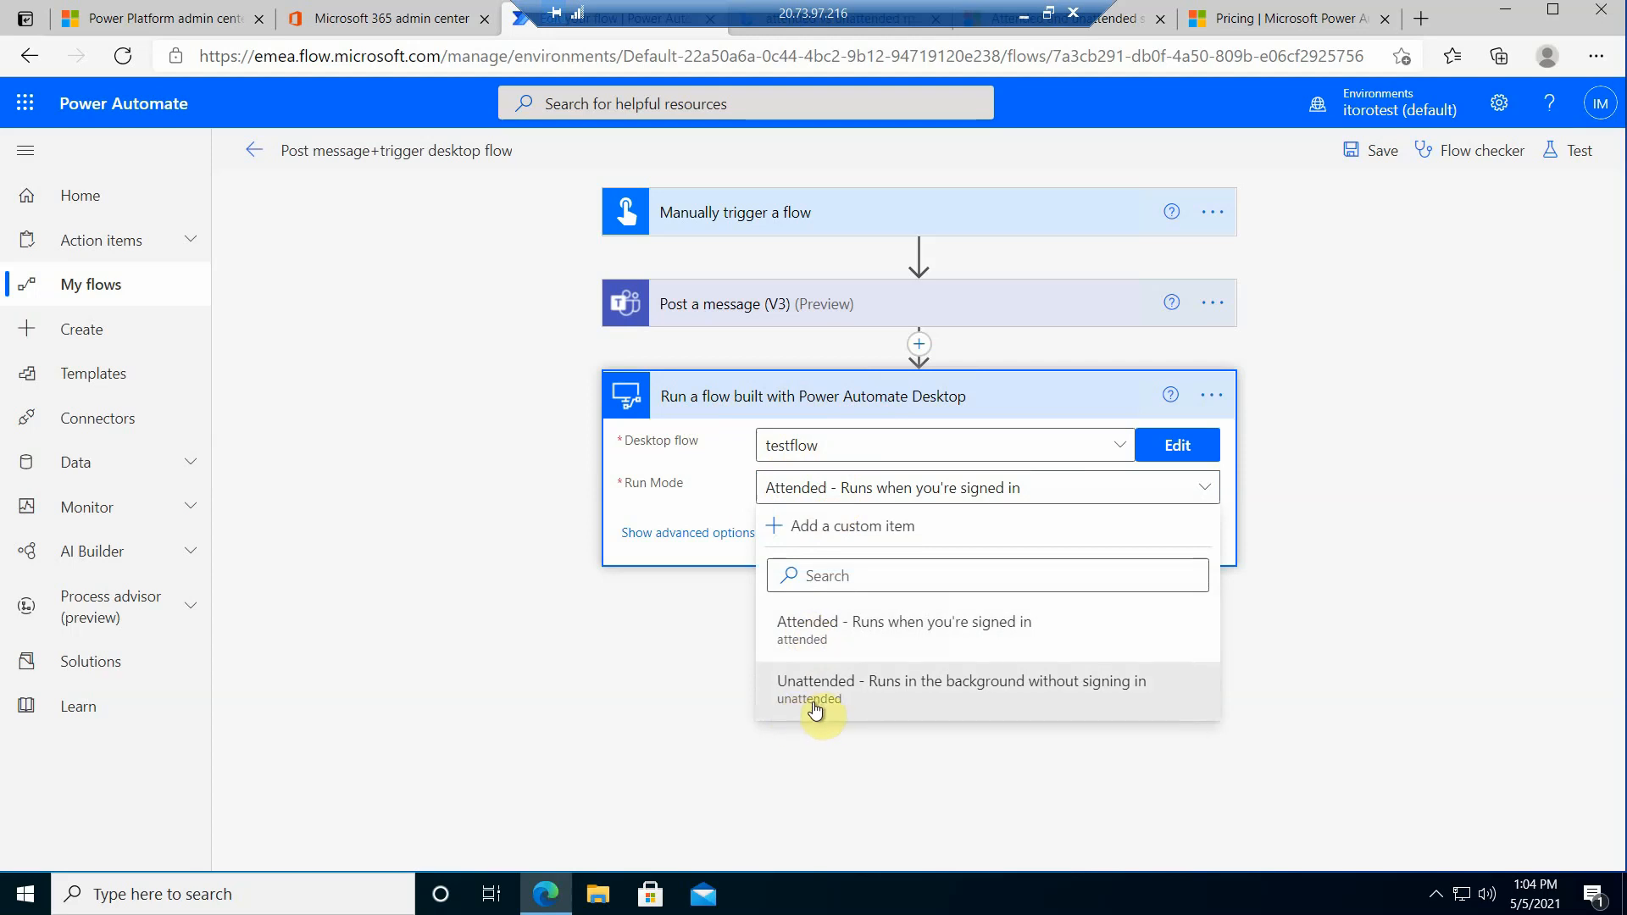
mouse_move(858, 640)
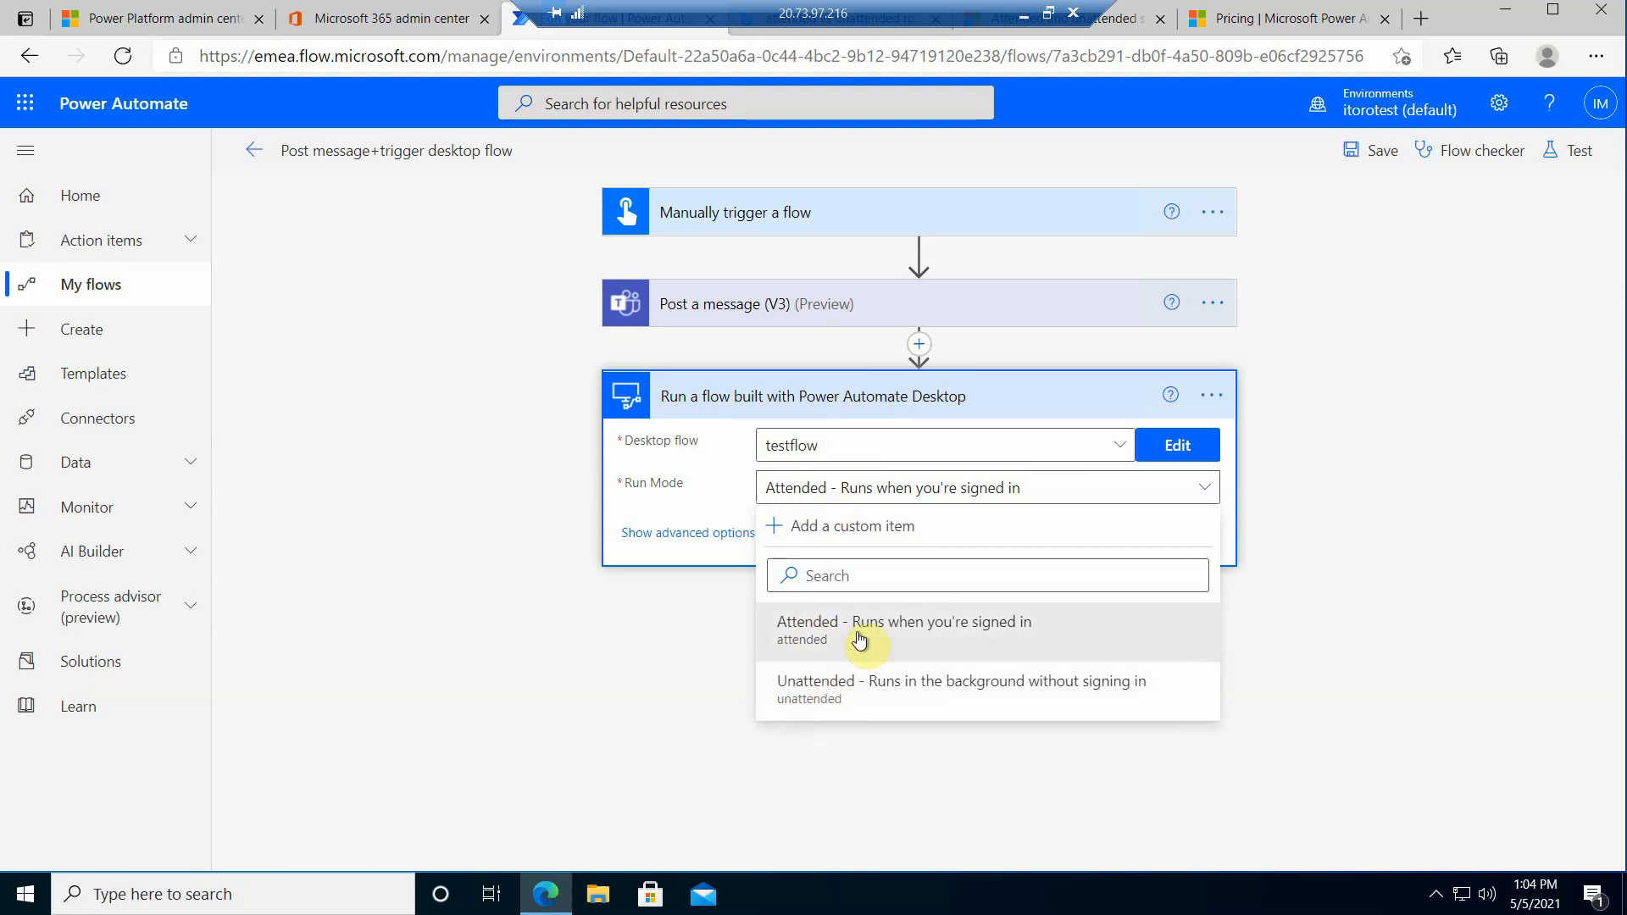
mouse_move(853, 702)
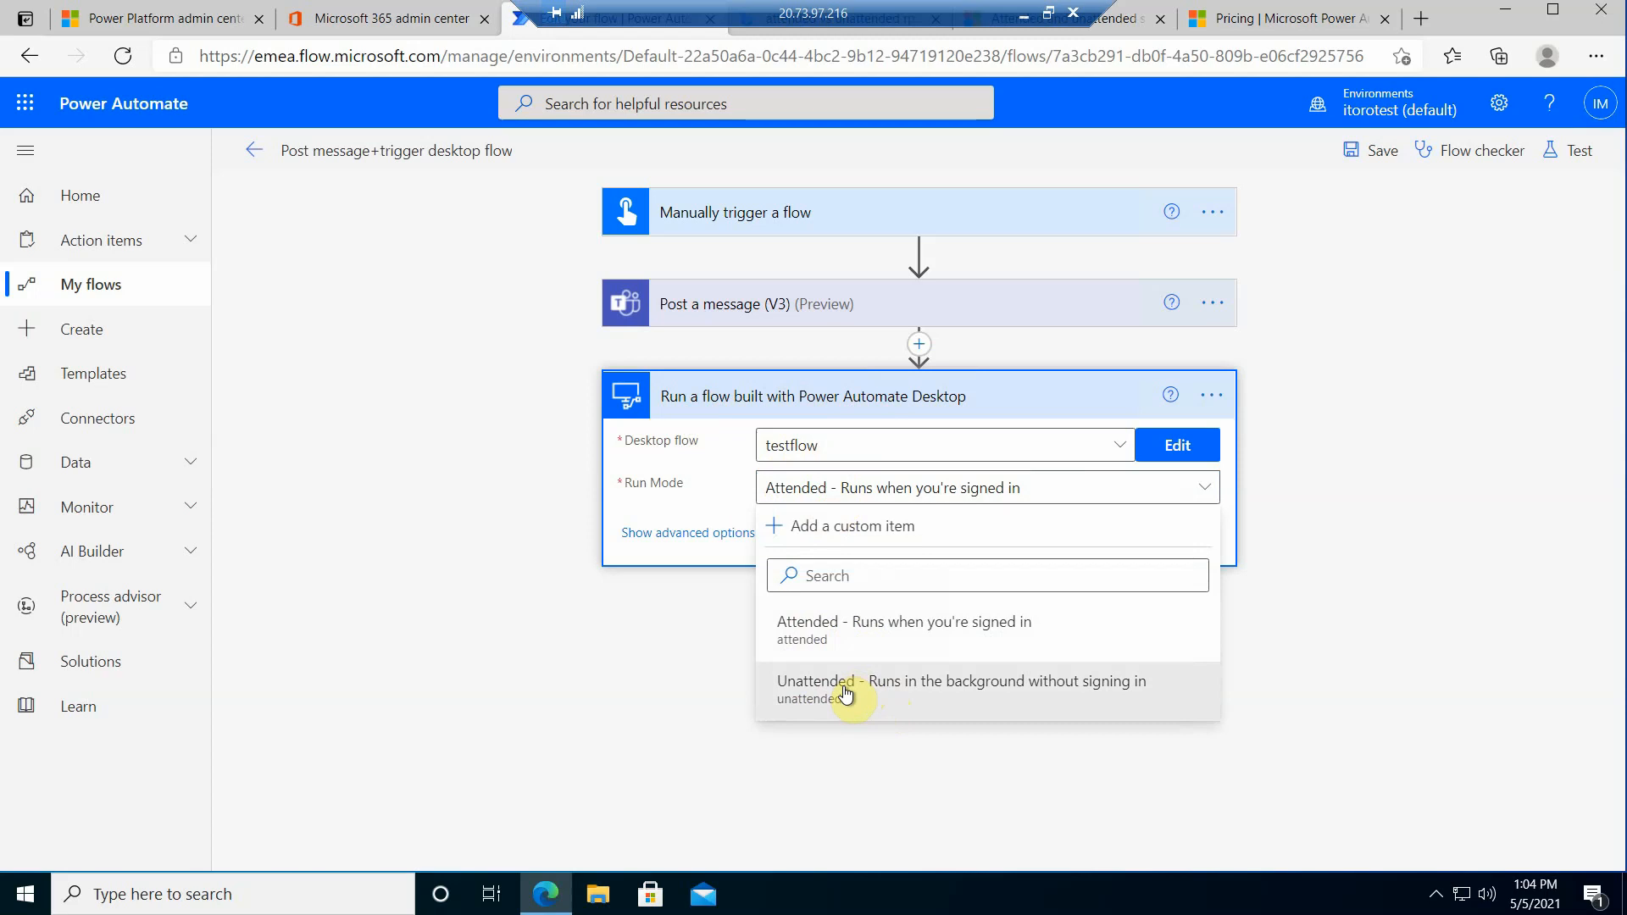
mouse_move(845, 694)
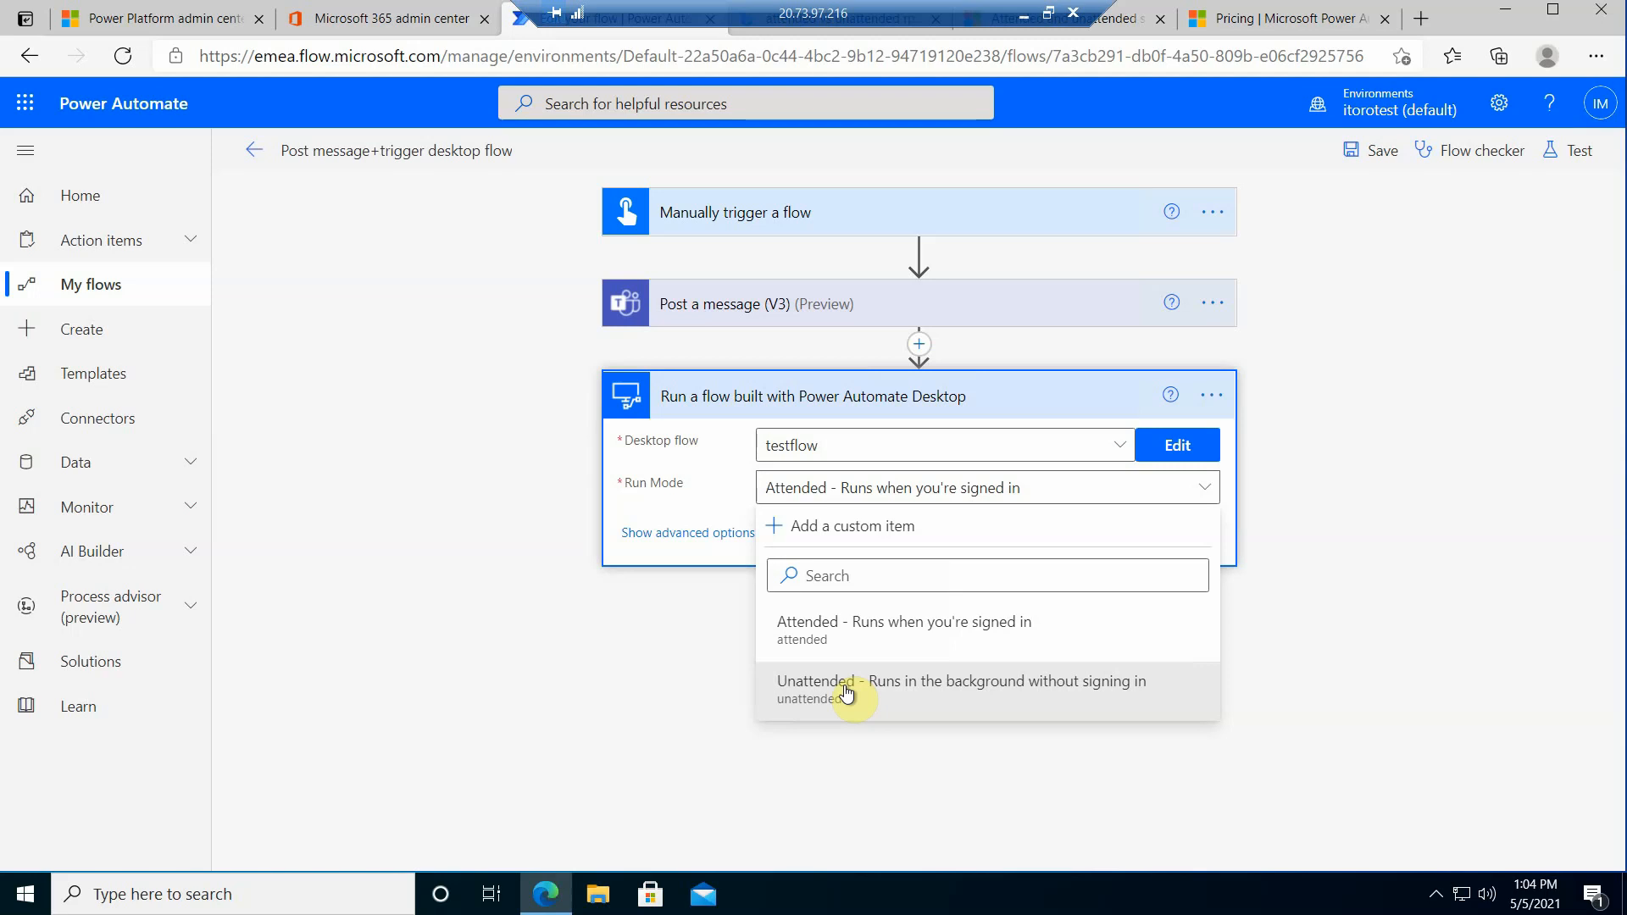
mouse_move(833, 698)
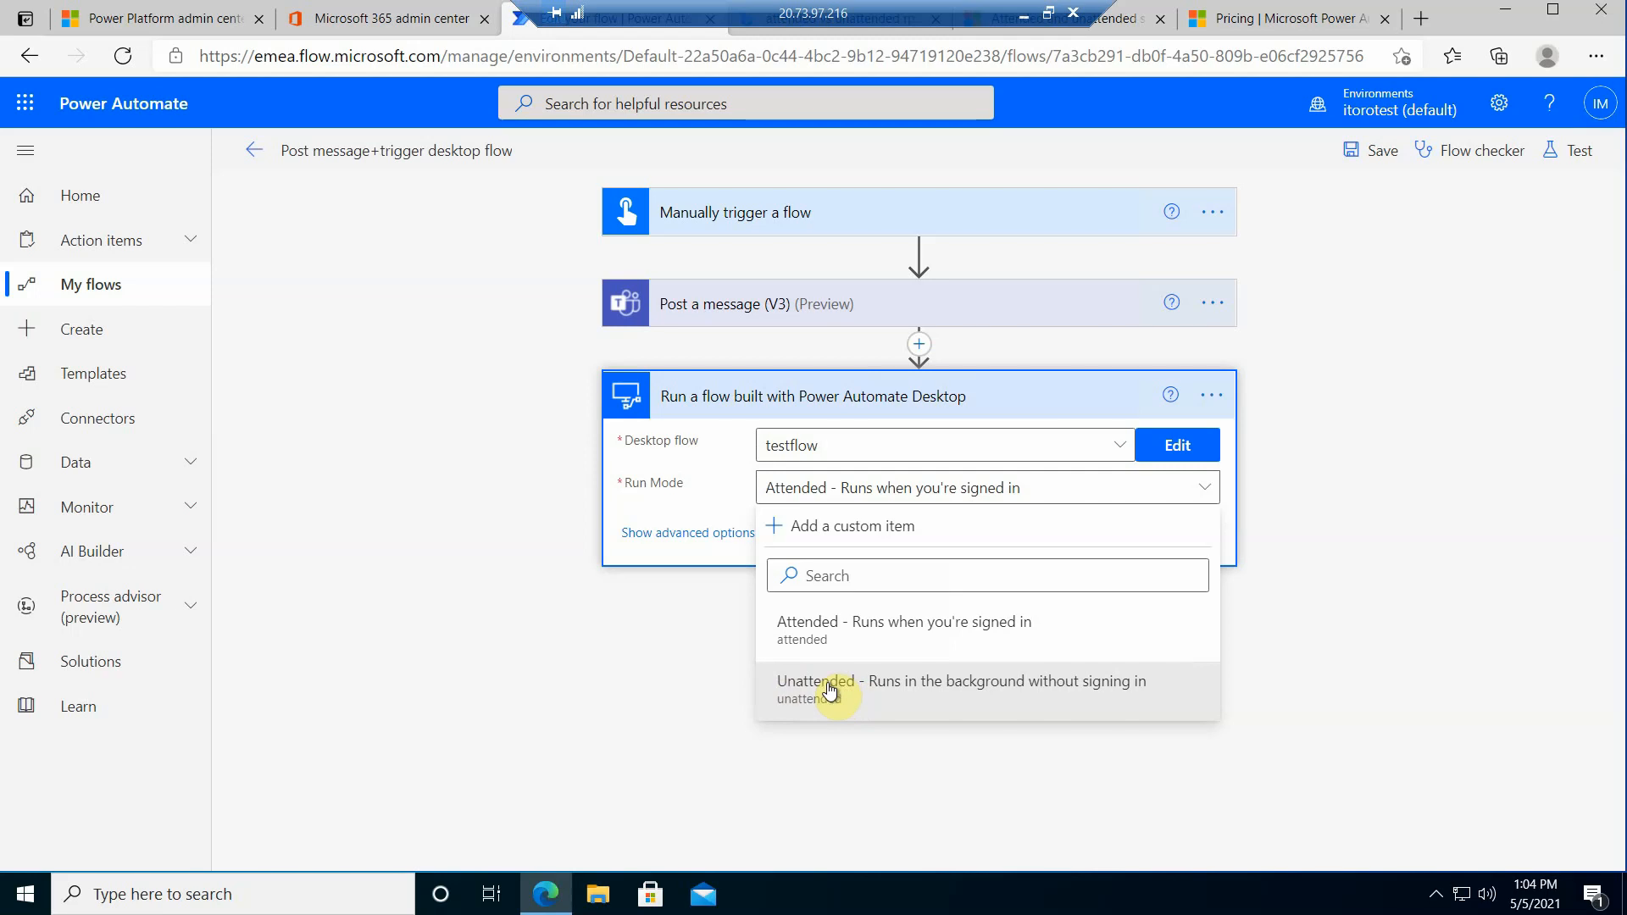
mouse_move(920, 559)
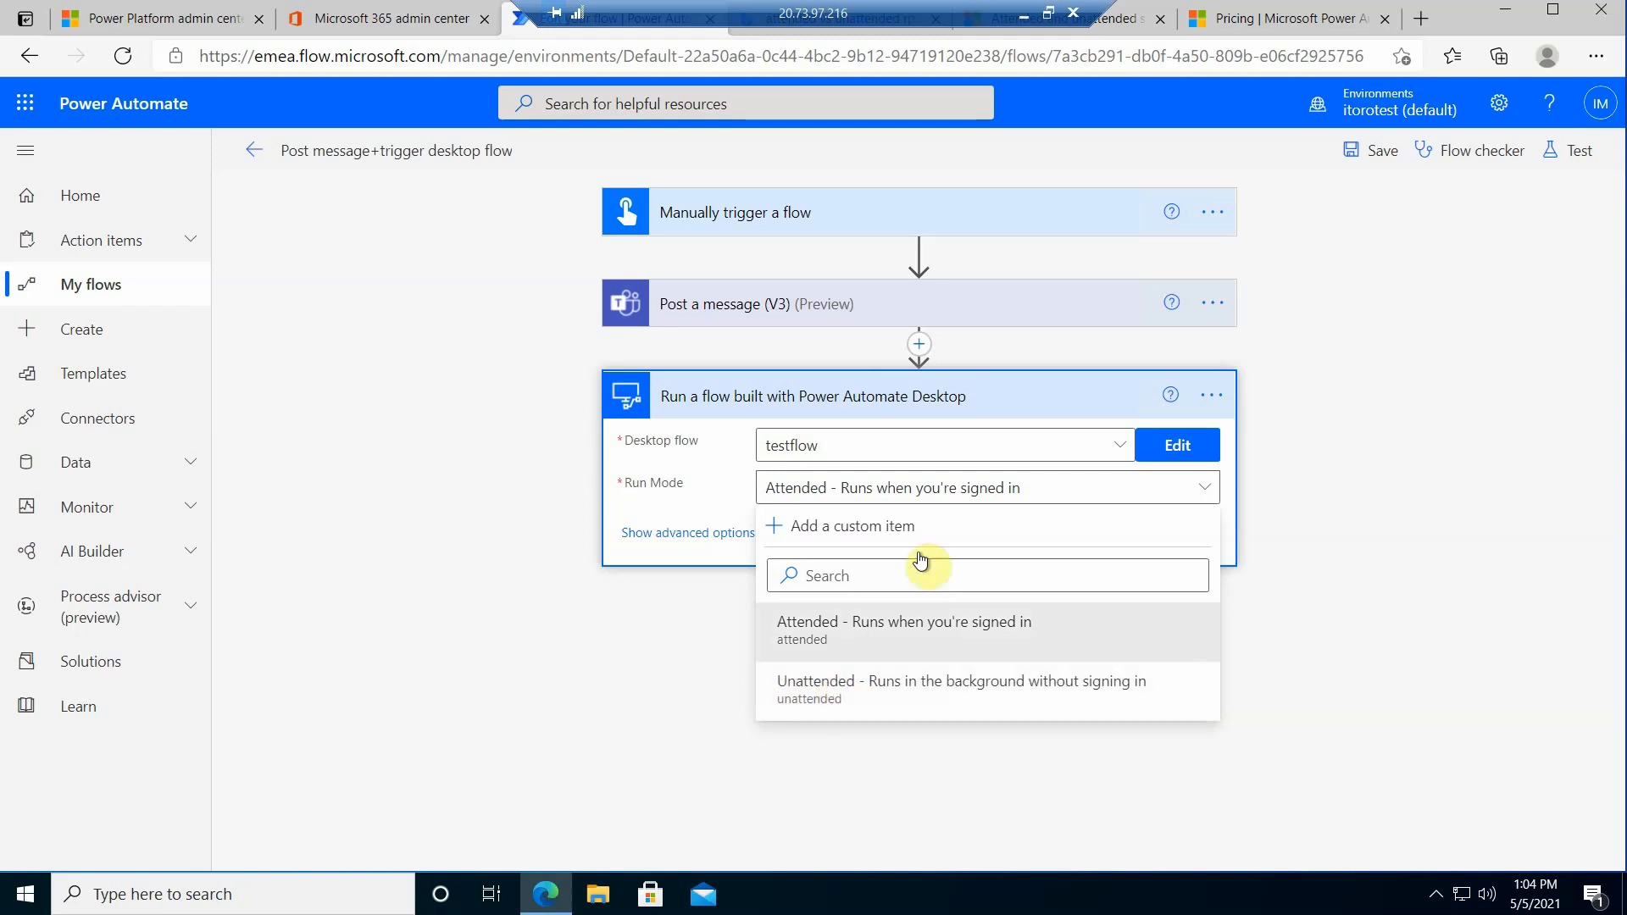
mouse_move(1105, 29)
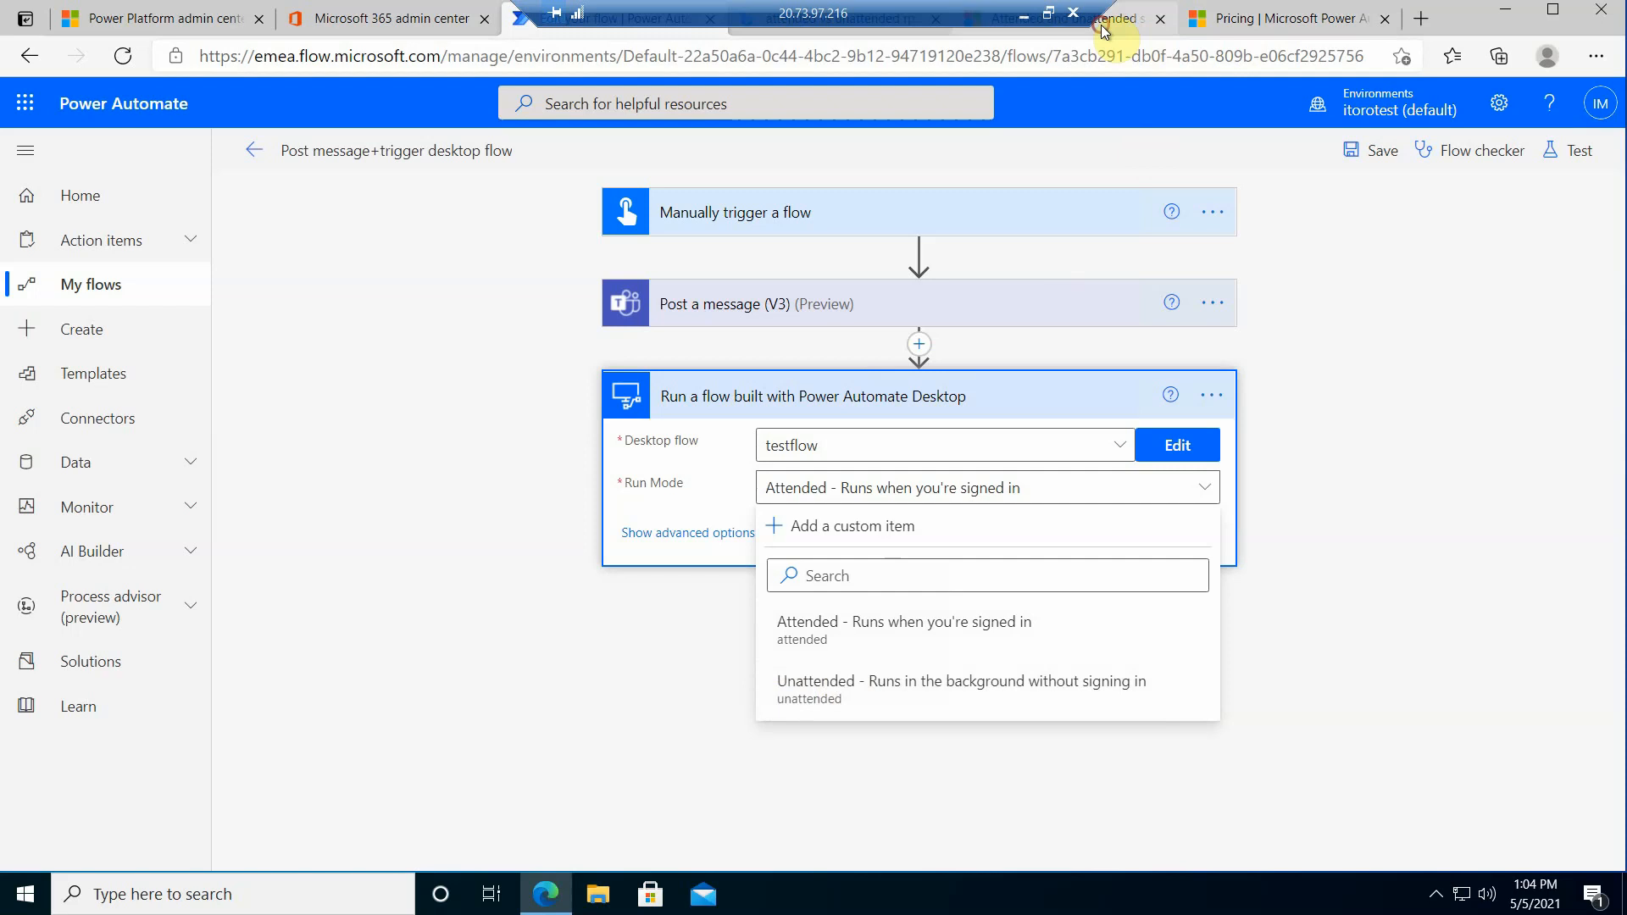
Step: Return to the Docs scenarios article and scroll to the attended versus unattended comparison table
click(1100, 19)
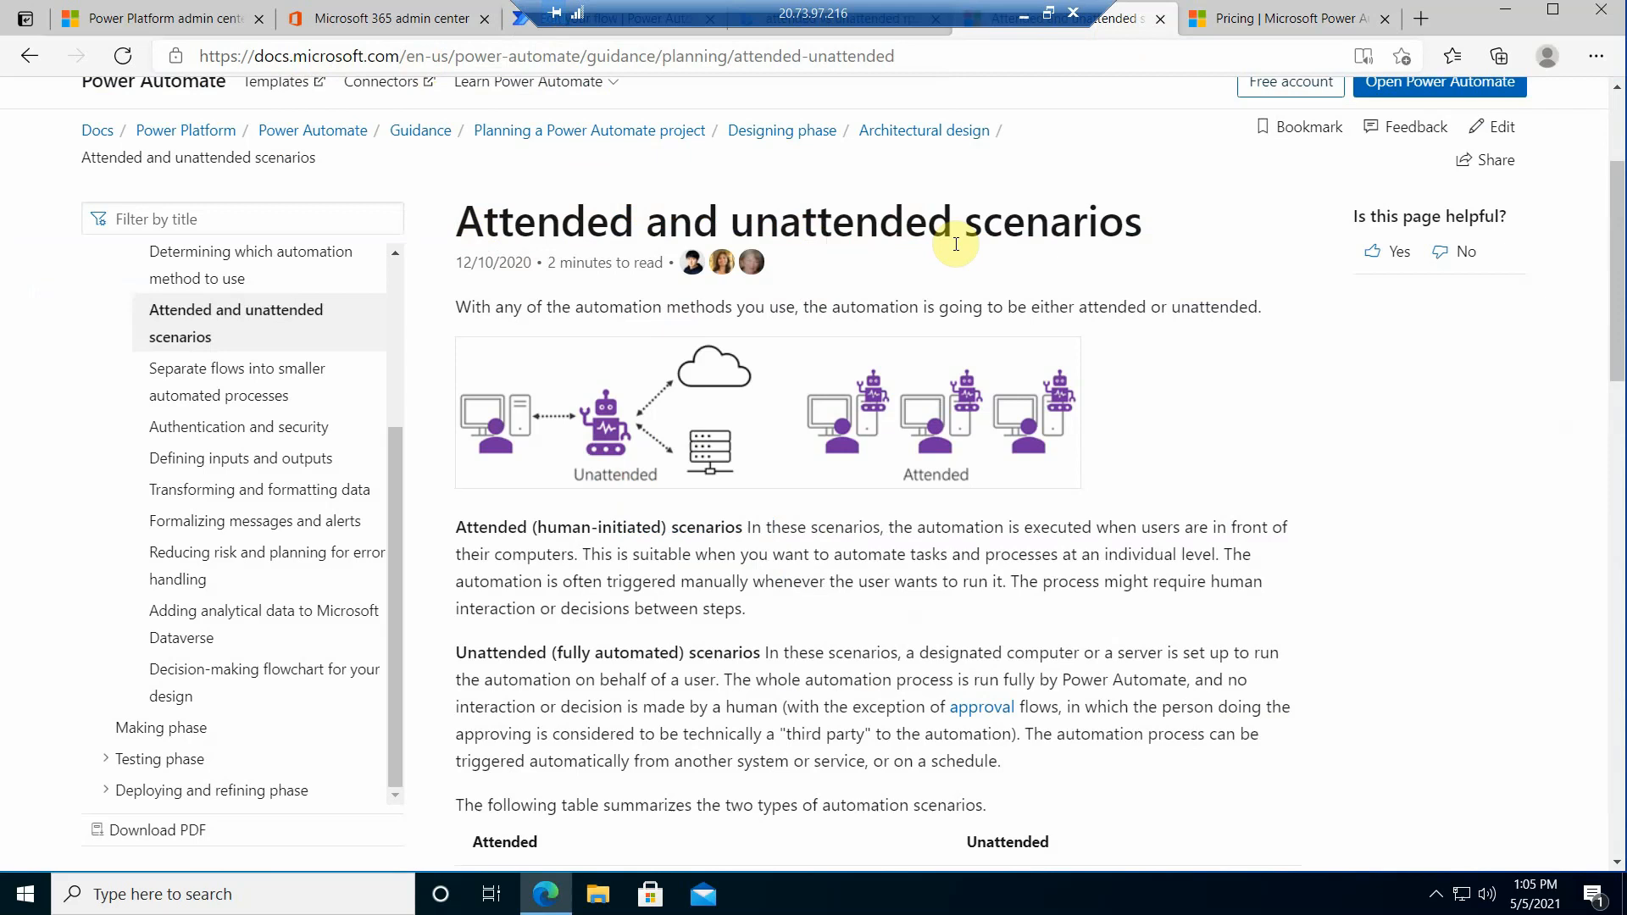
scroll(down, 3)
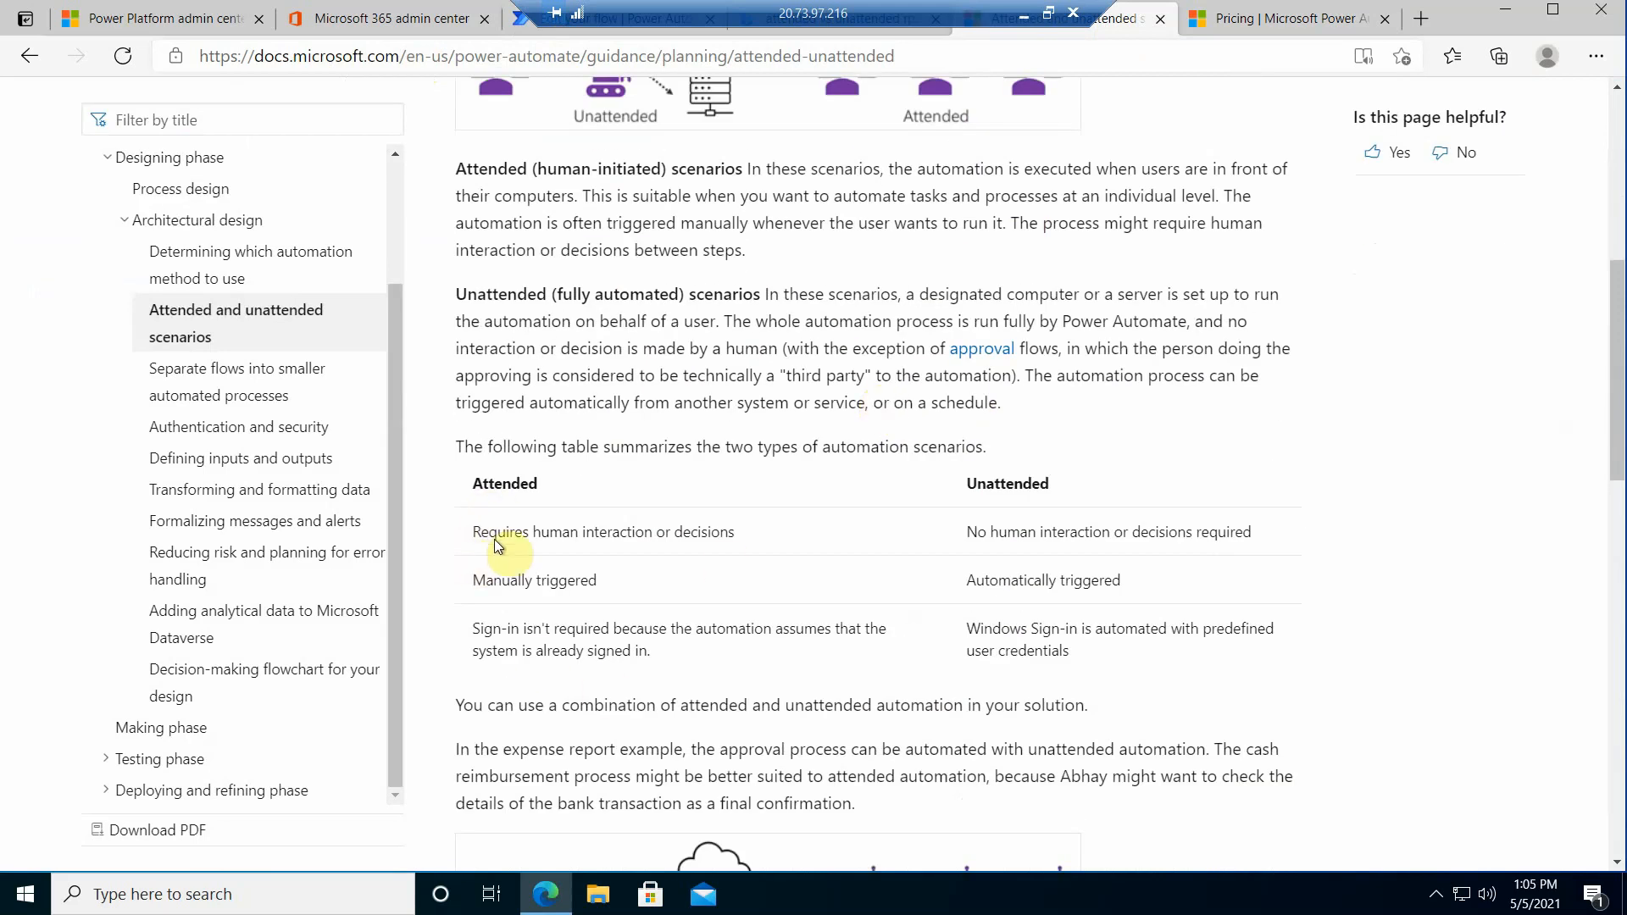
mouse_move(582, 537)
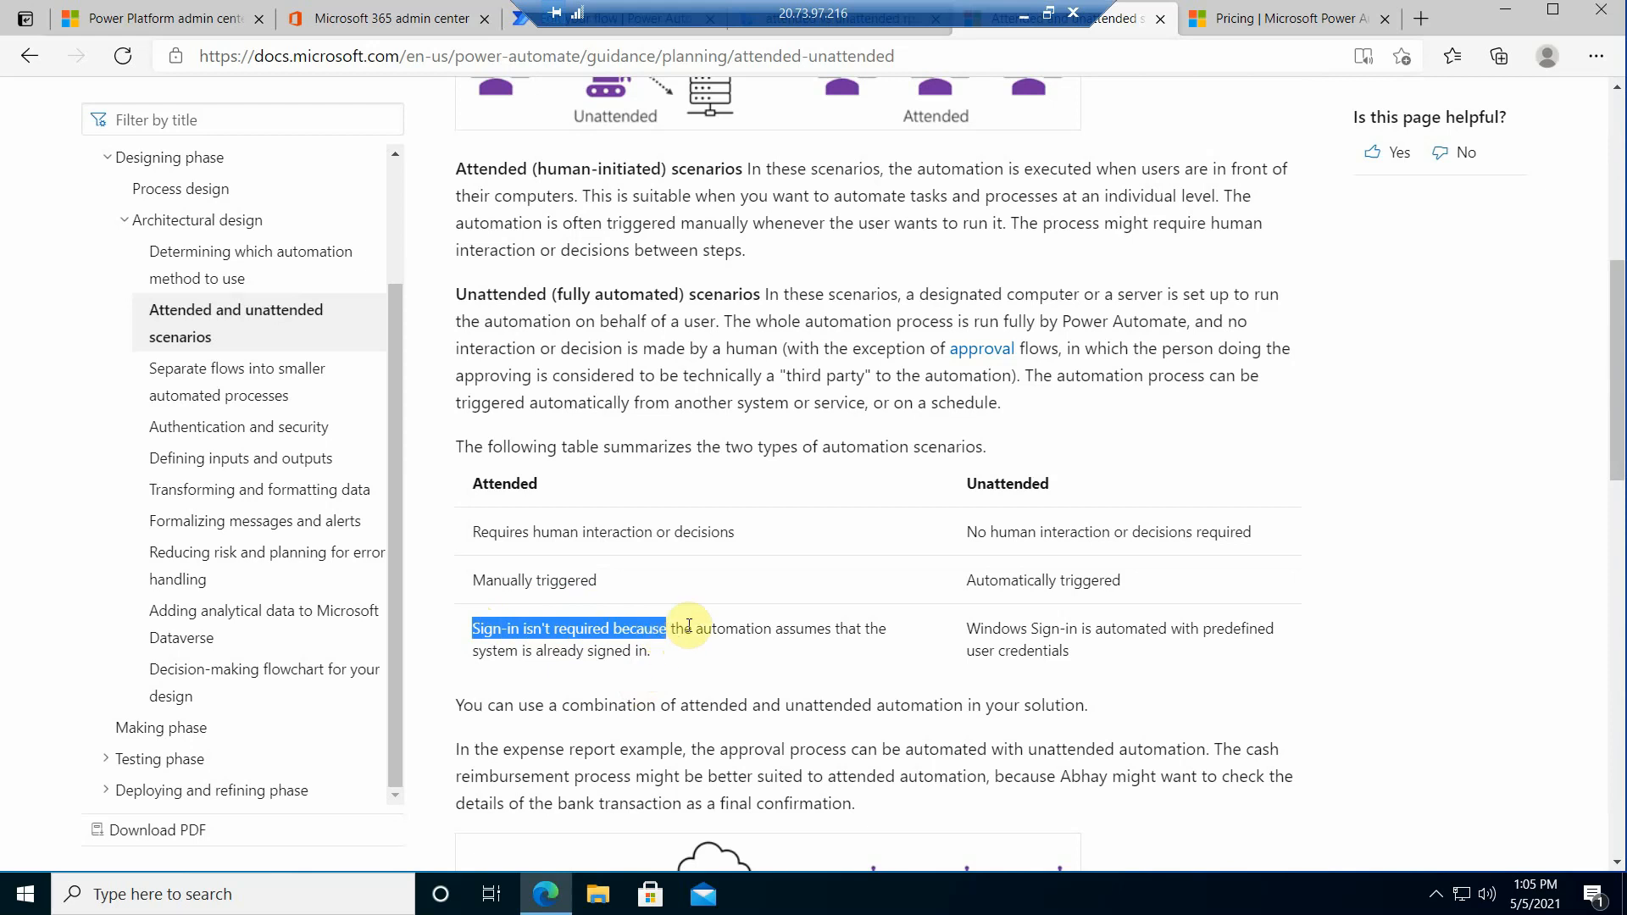
mouse_move(693, 622)
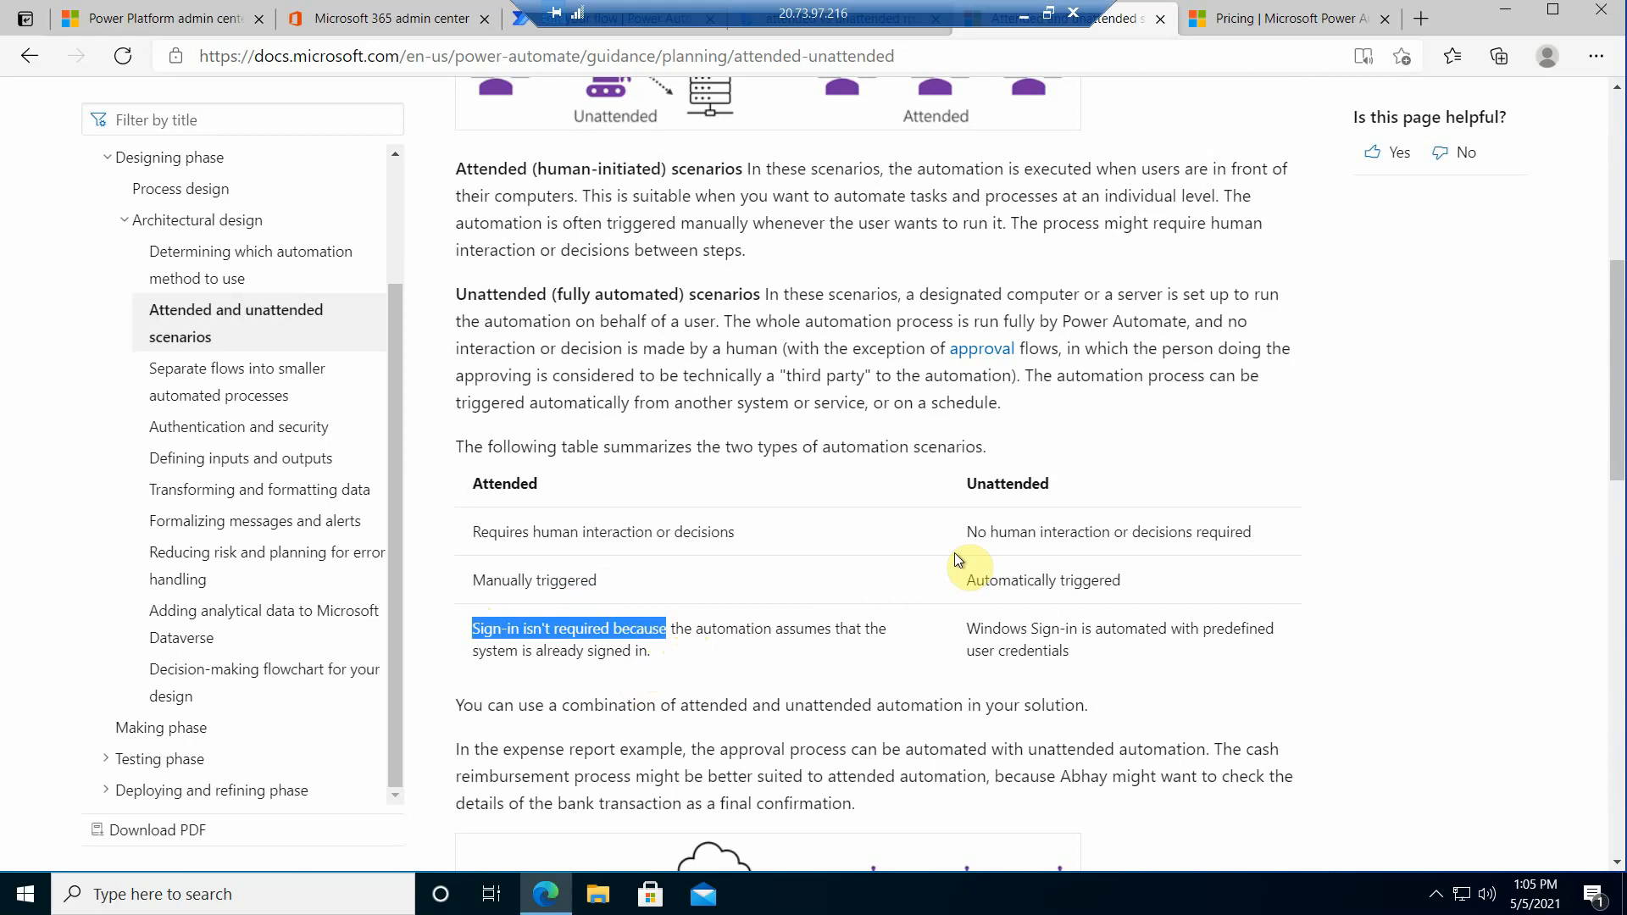
mouse_move(679, 647)
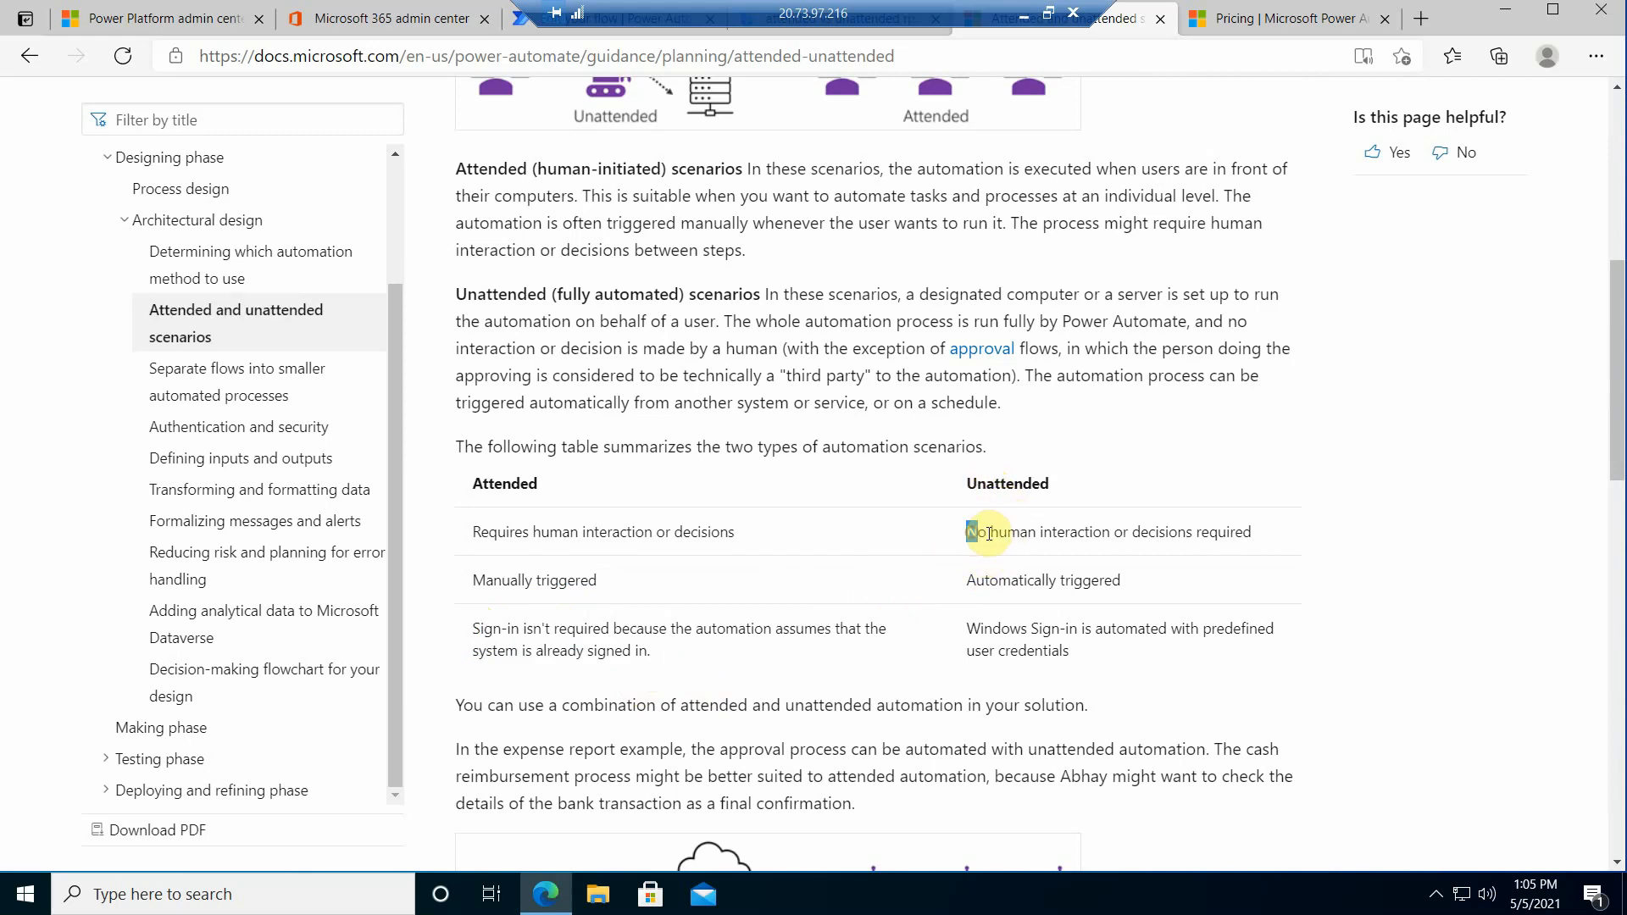
Step: Highlight the 'no human interaction' and Windows sign-in points describing unattended automation
drag(967, 531, 1110, 531)
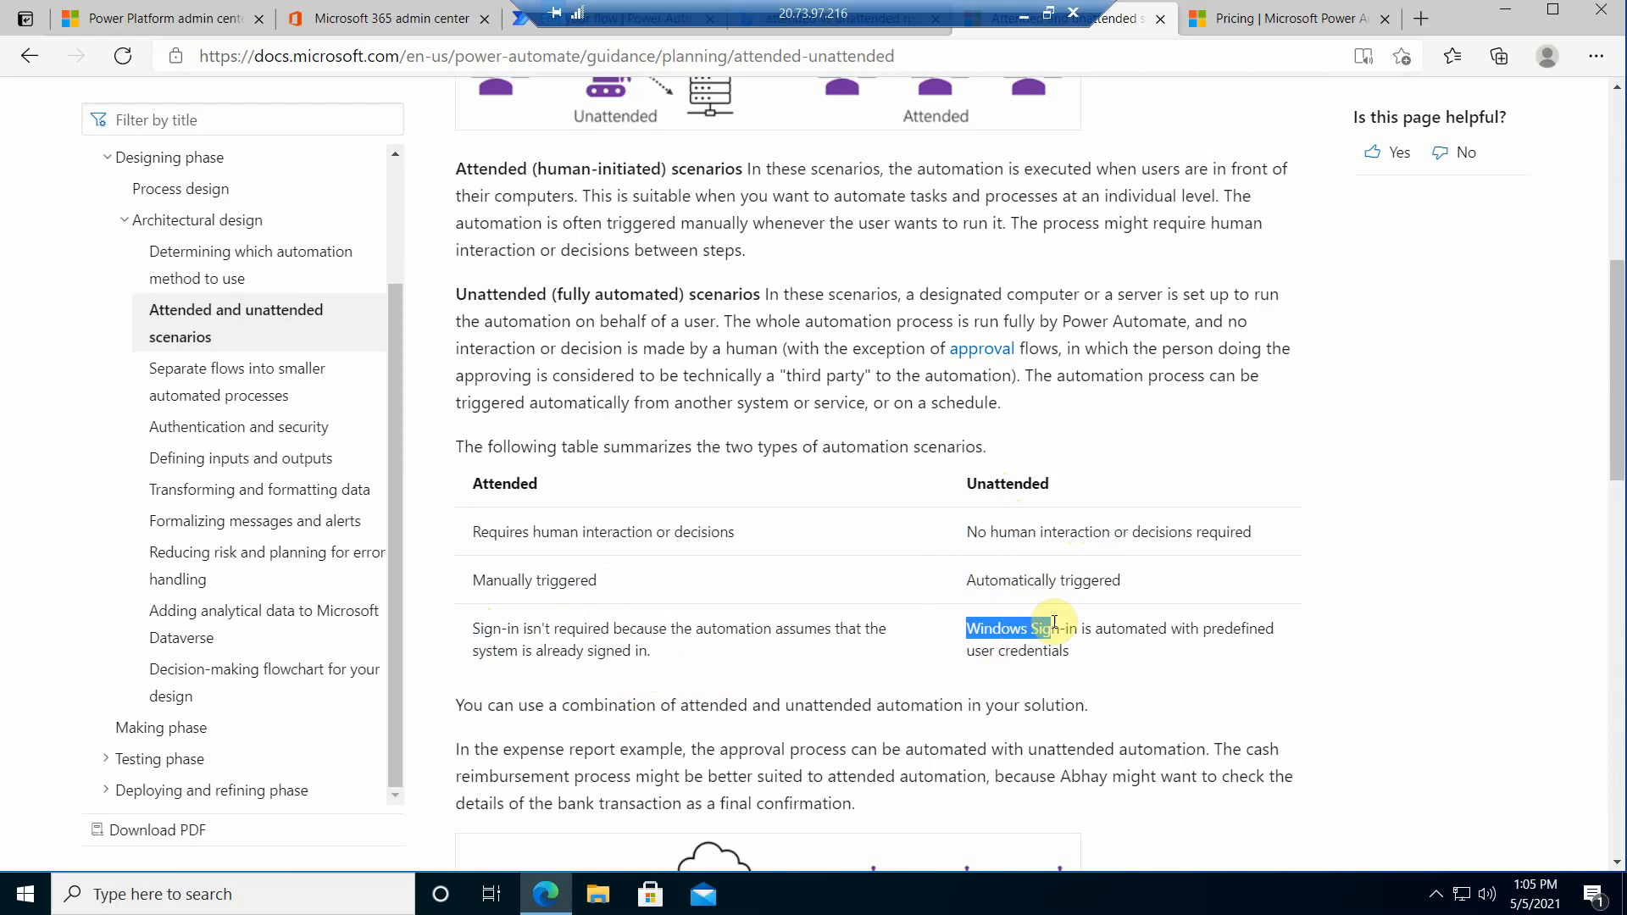
drag(1049, 628, 1085, 643)
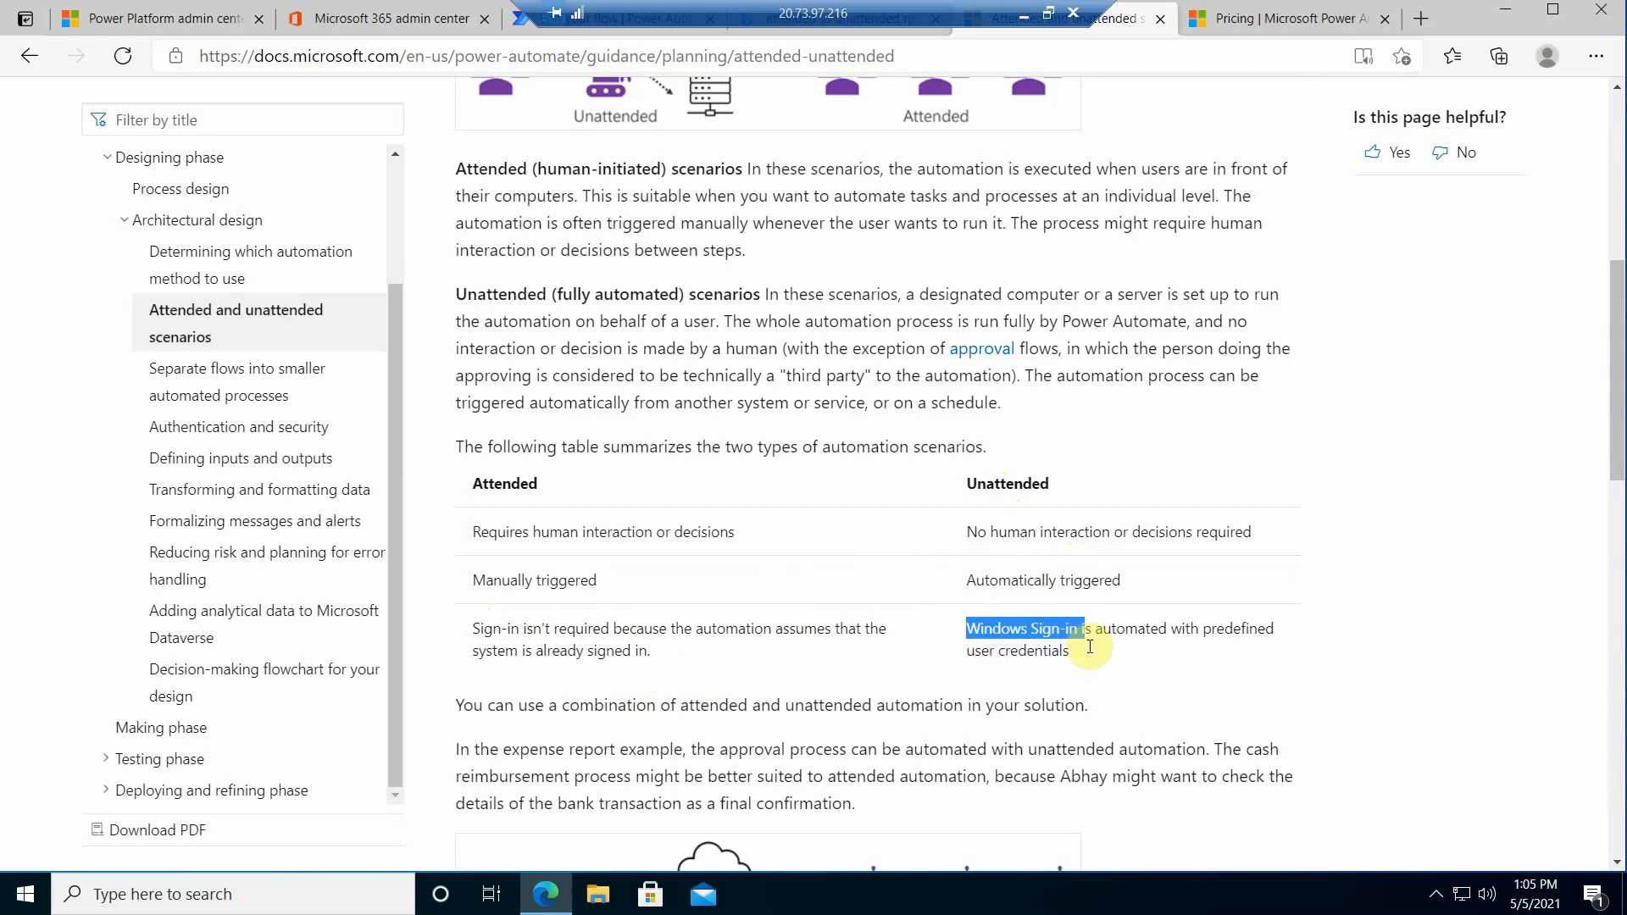
drag(966, 629, 1059, 651)
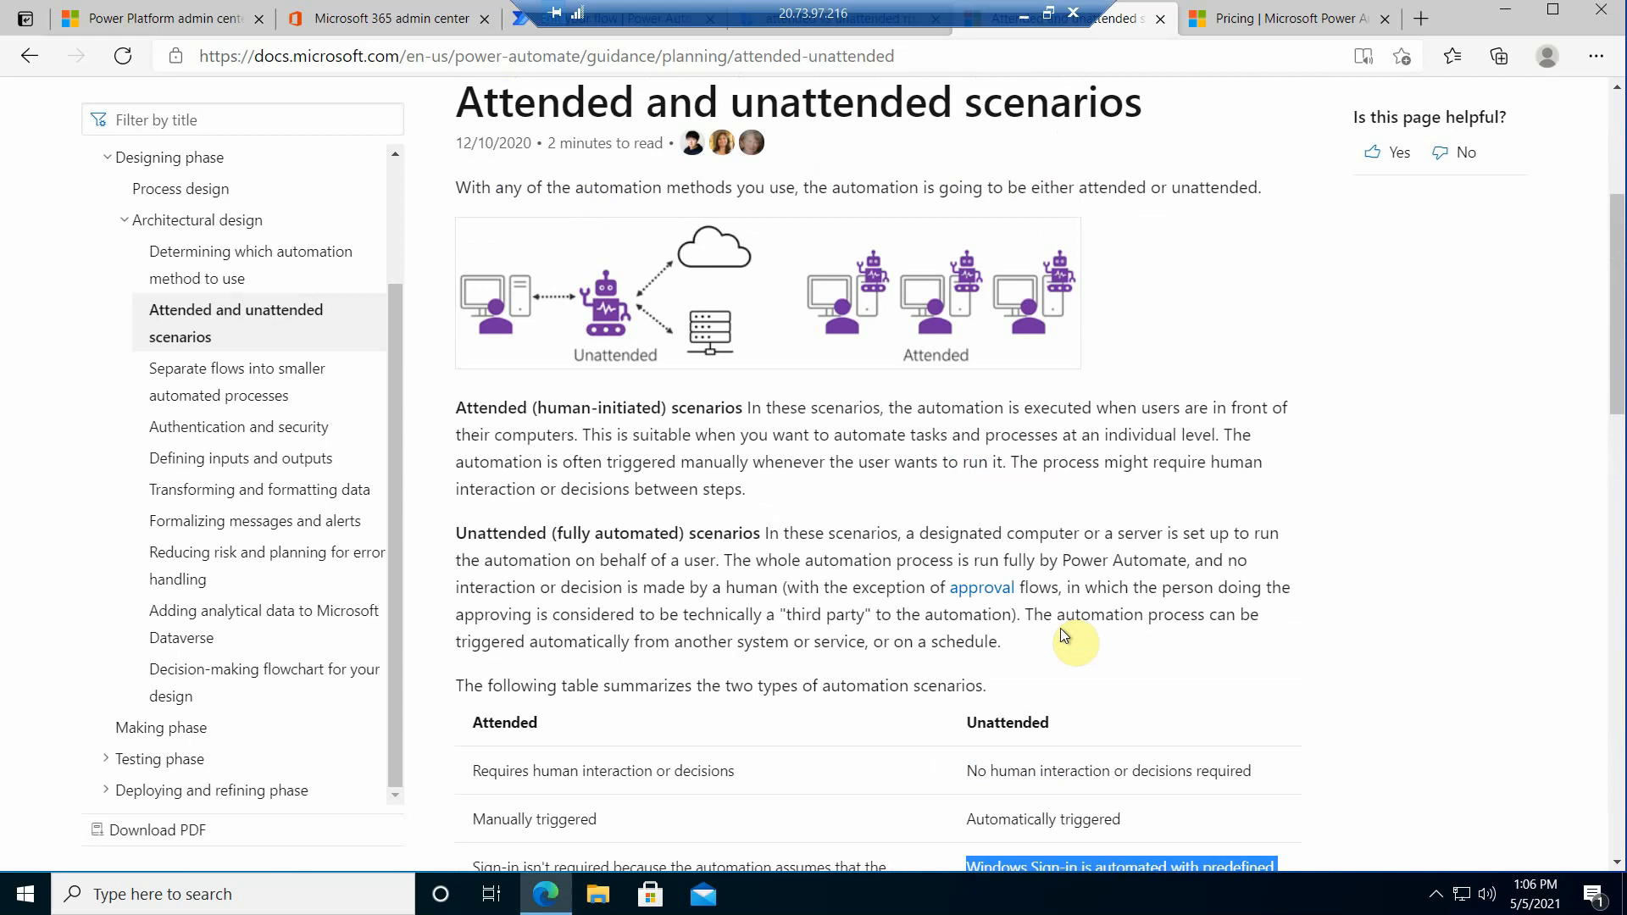
mouse_move(929, 319)
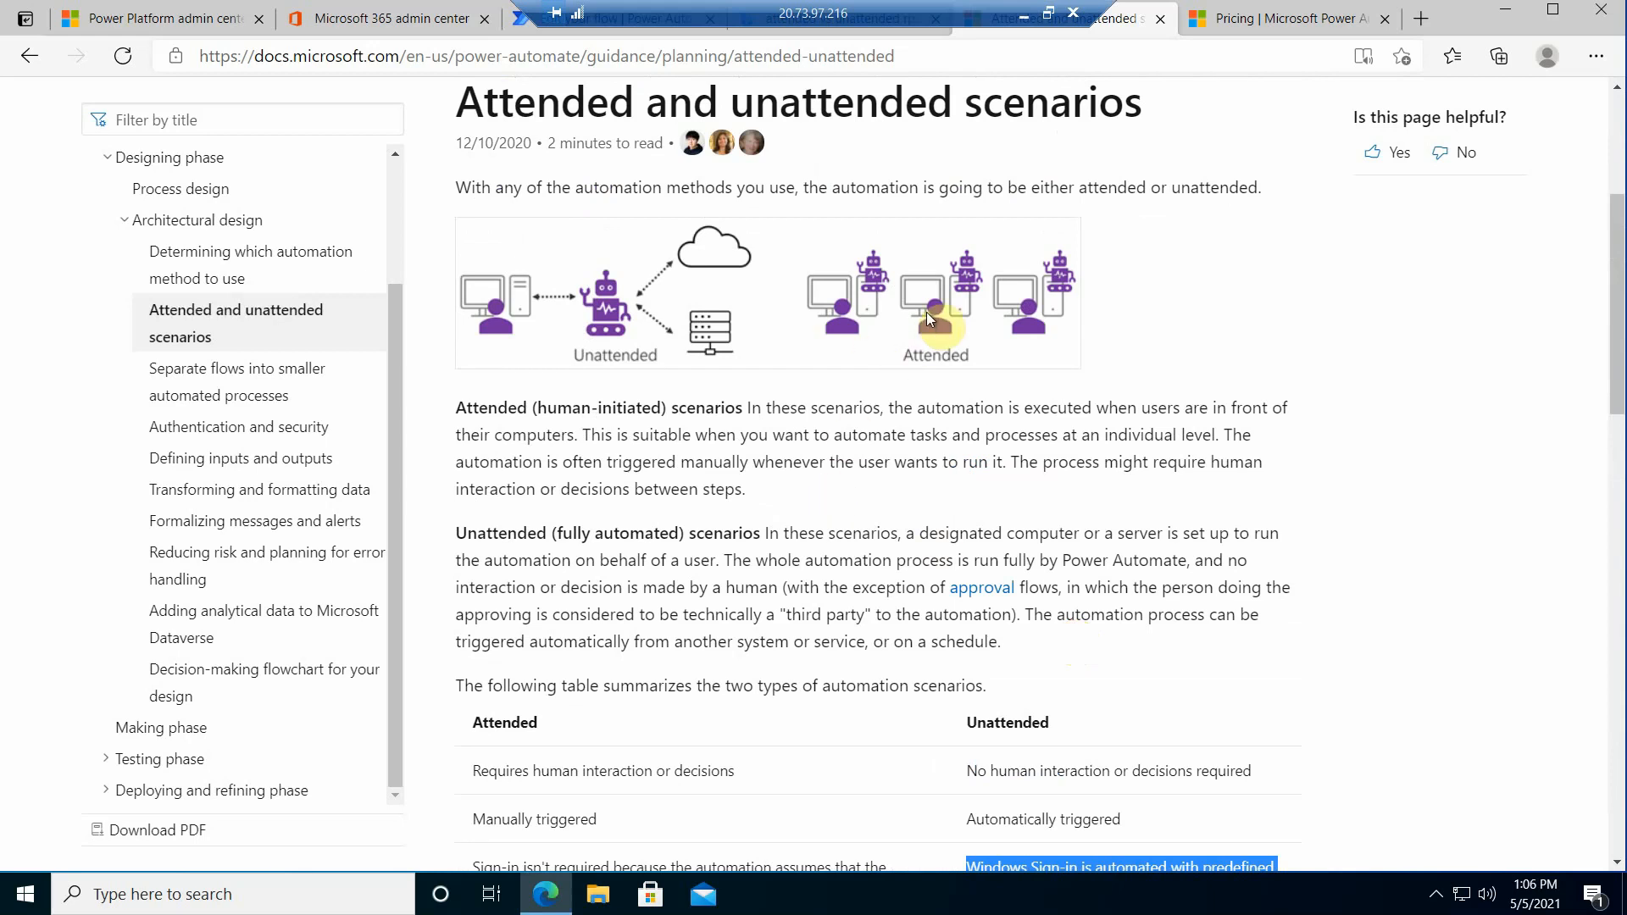
mouse_move(1263, 20)
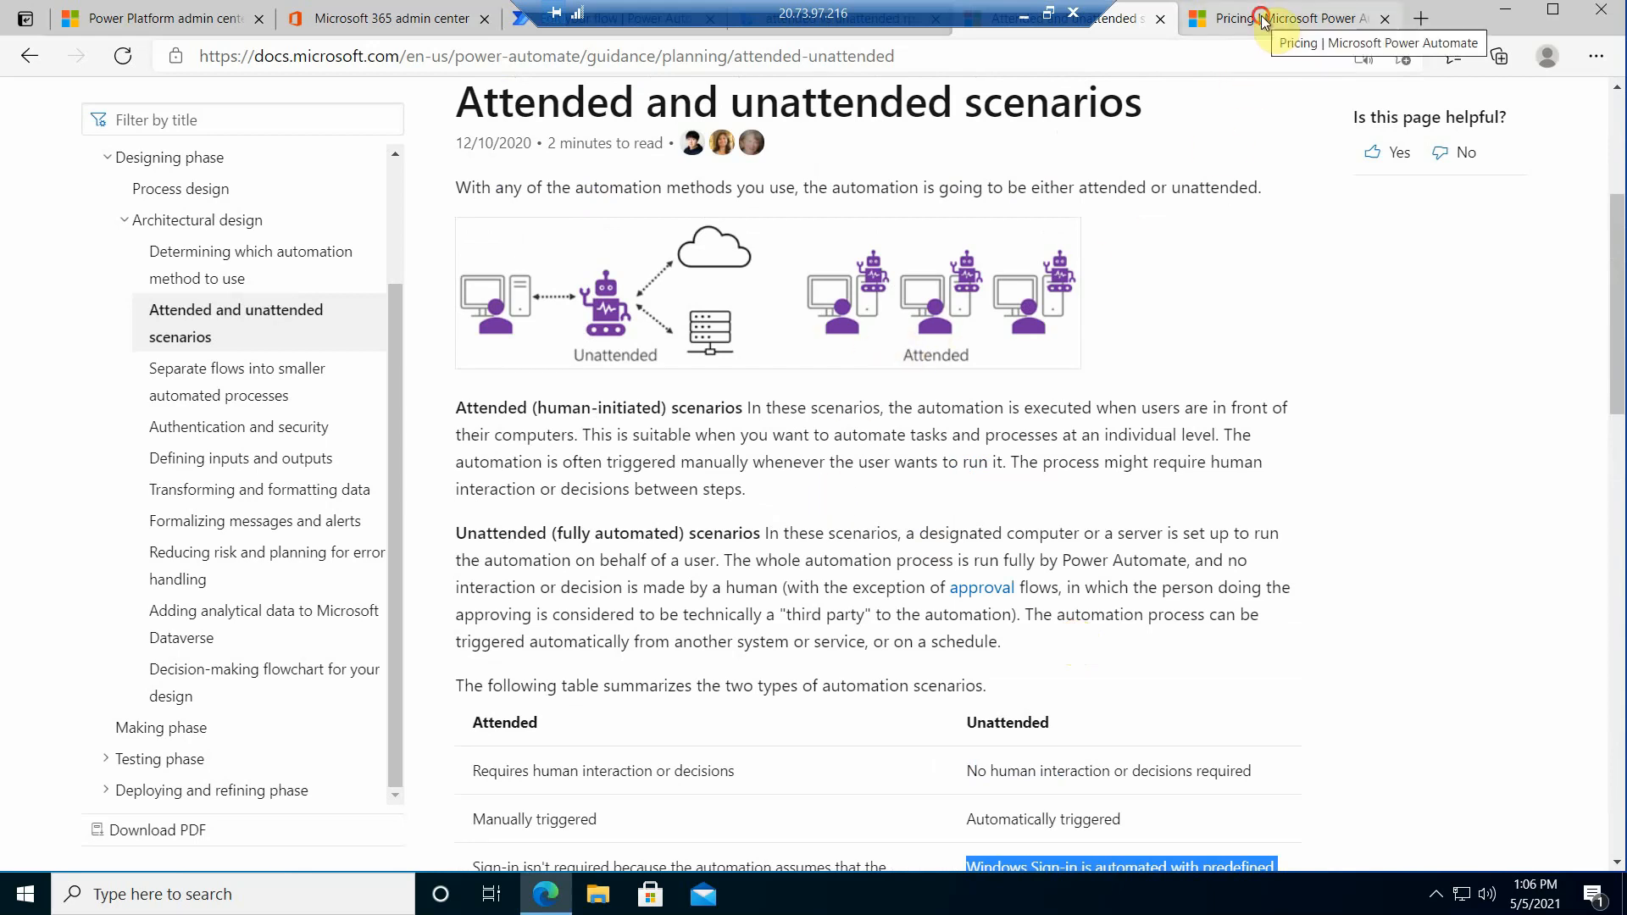
Step: Scroll the pricing page to the plan cards and highlight the $40 per-user plan with attended RPA
click(1287, 17)
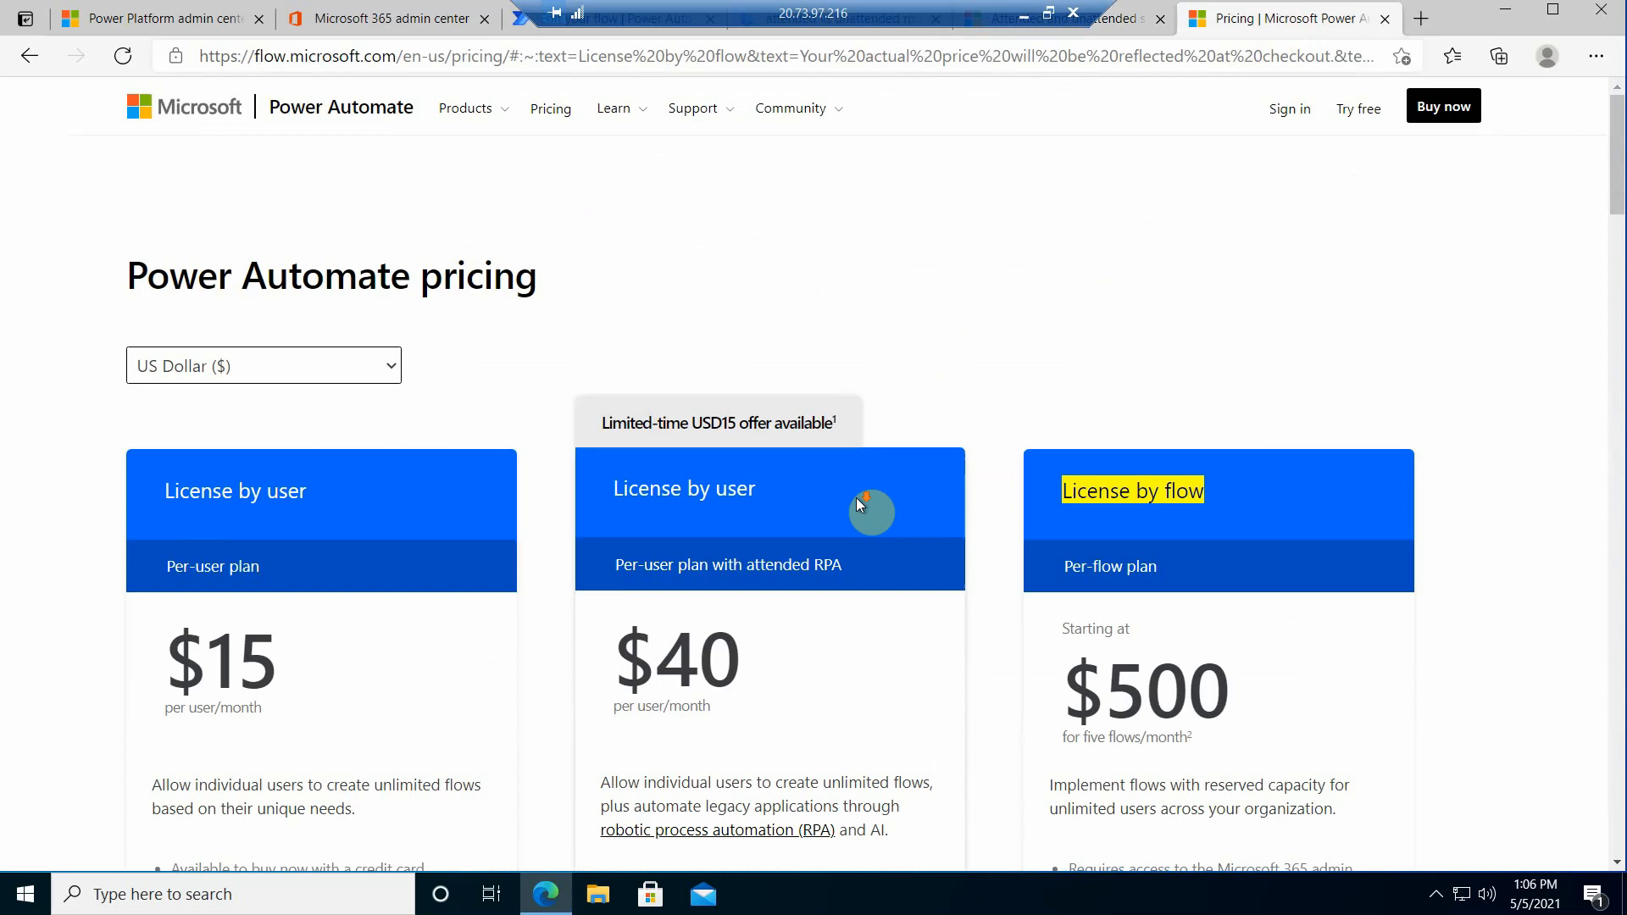
scroll(down, 3)
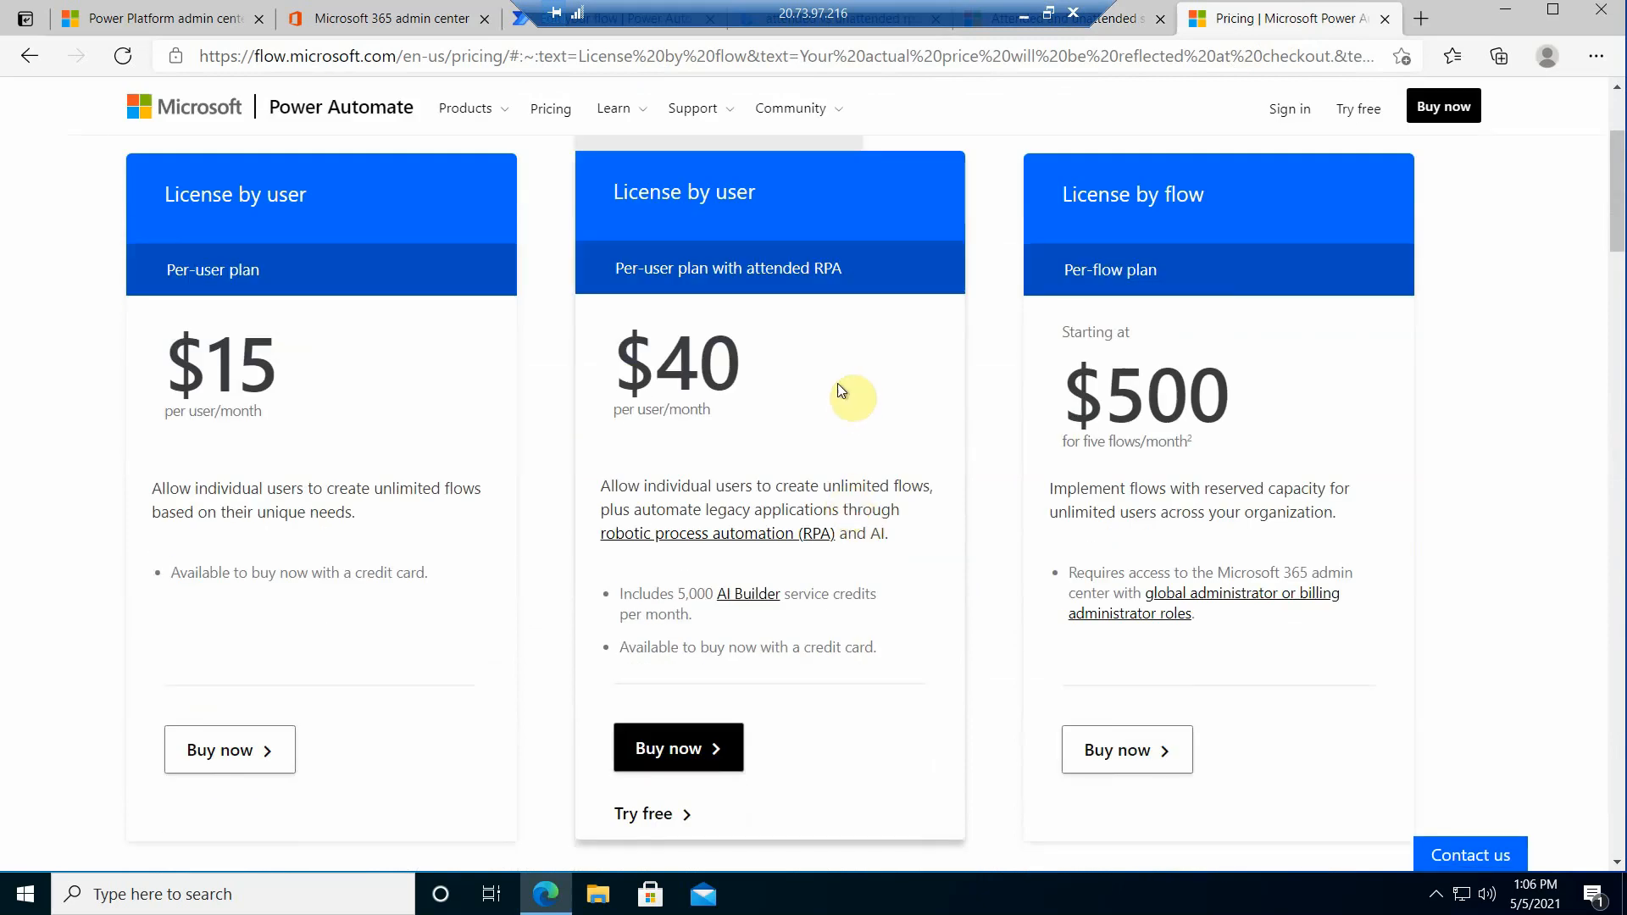
mouse_move(815, 386)
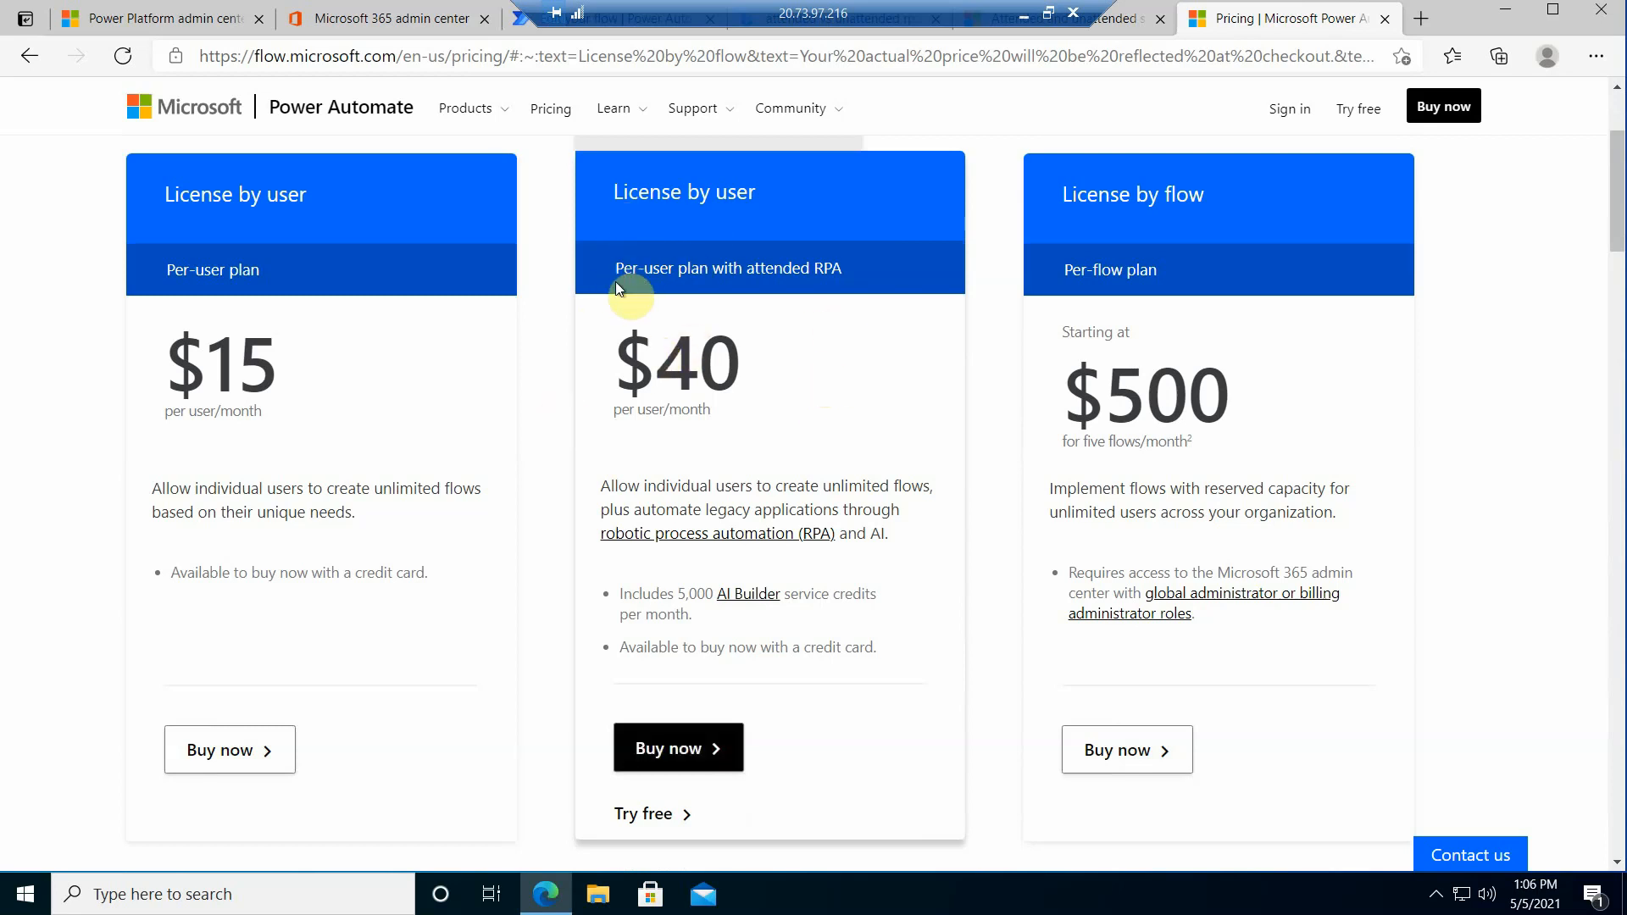
drag(615, 268, 845, 268)
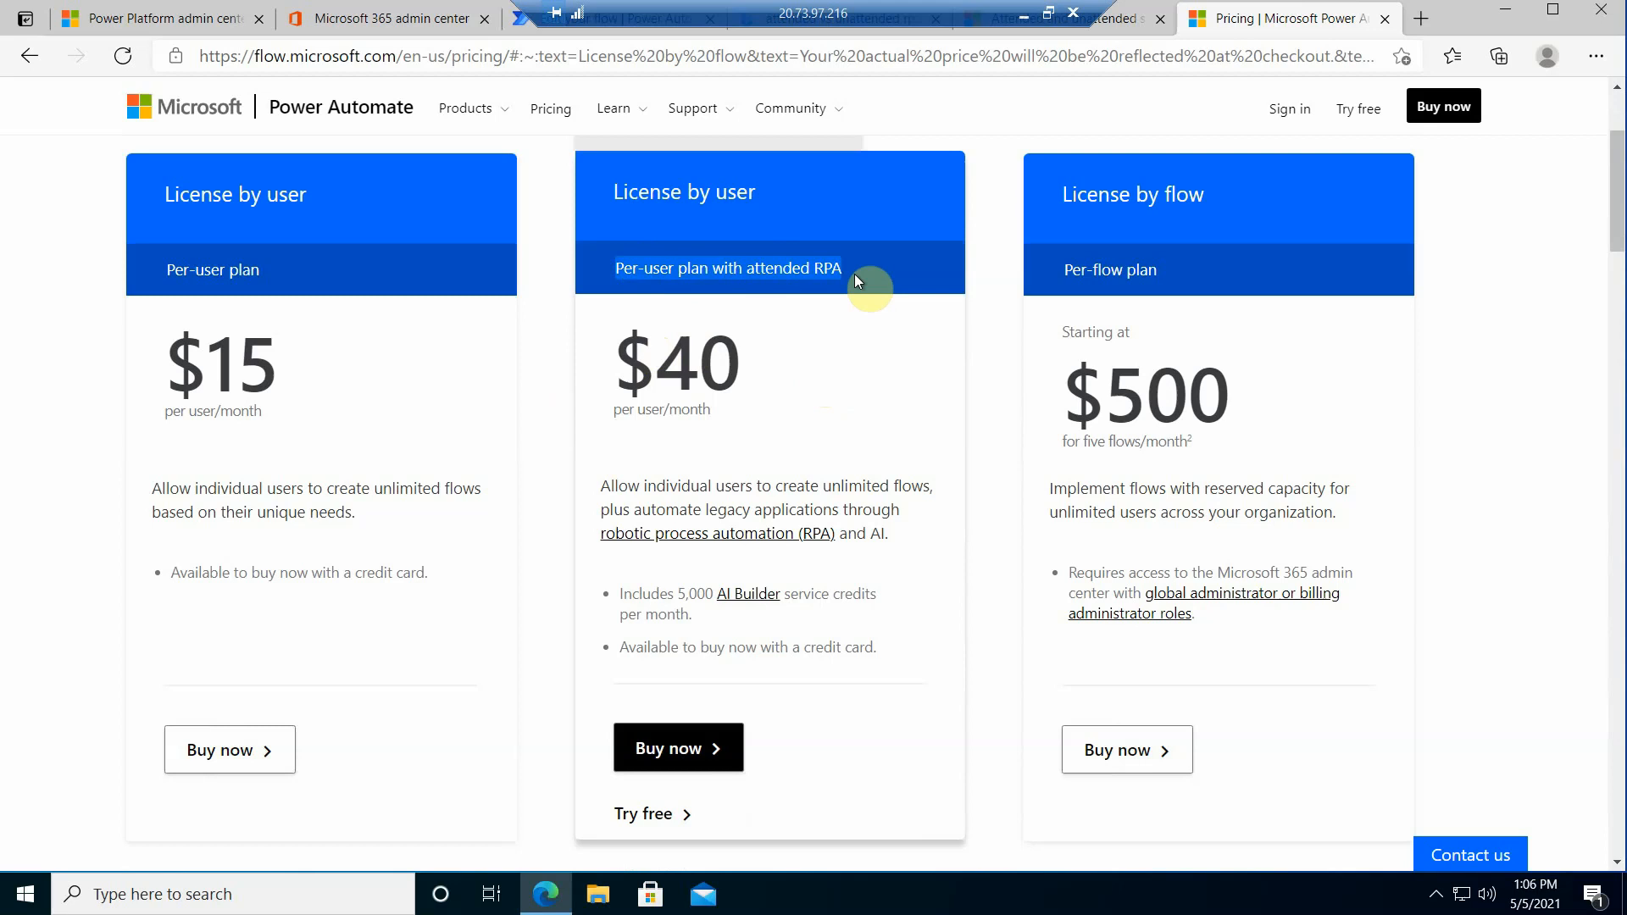
mouse_move(849, 278)
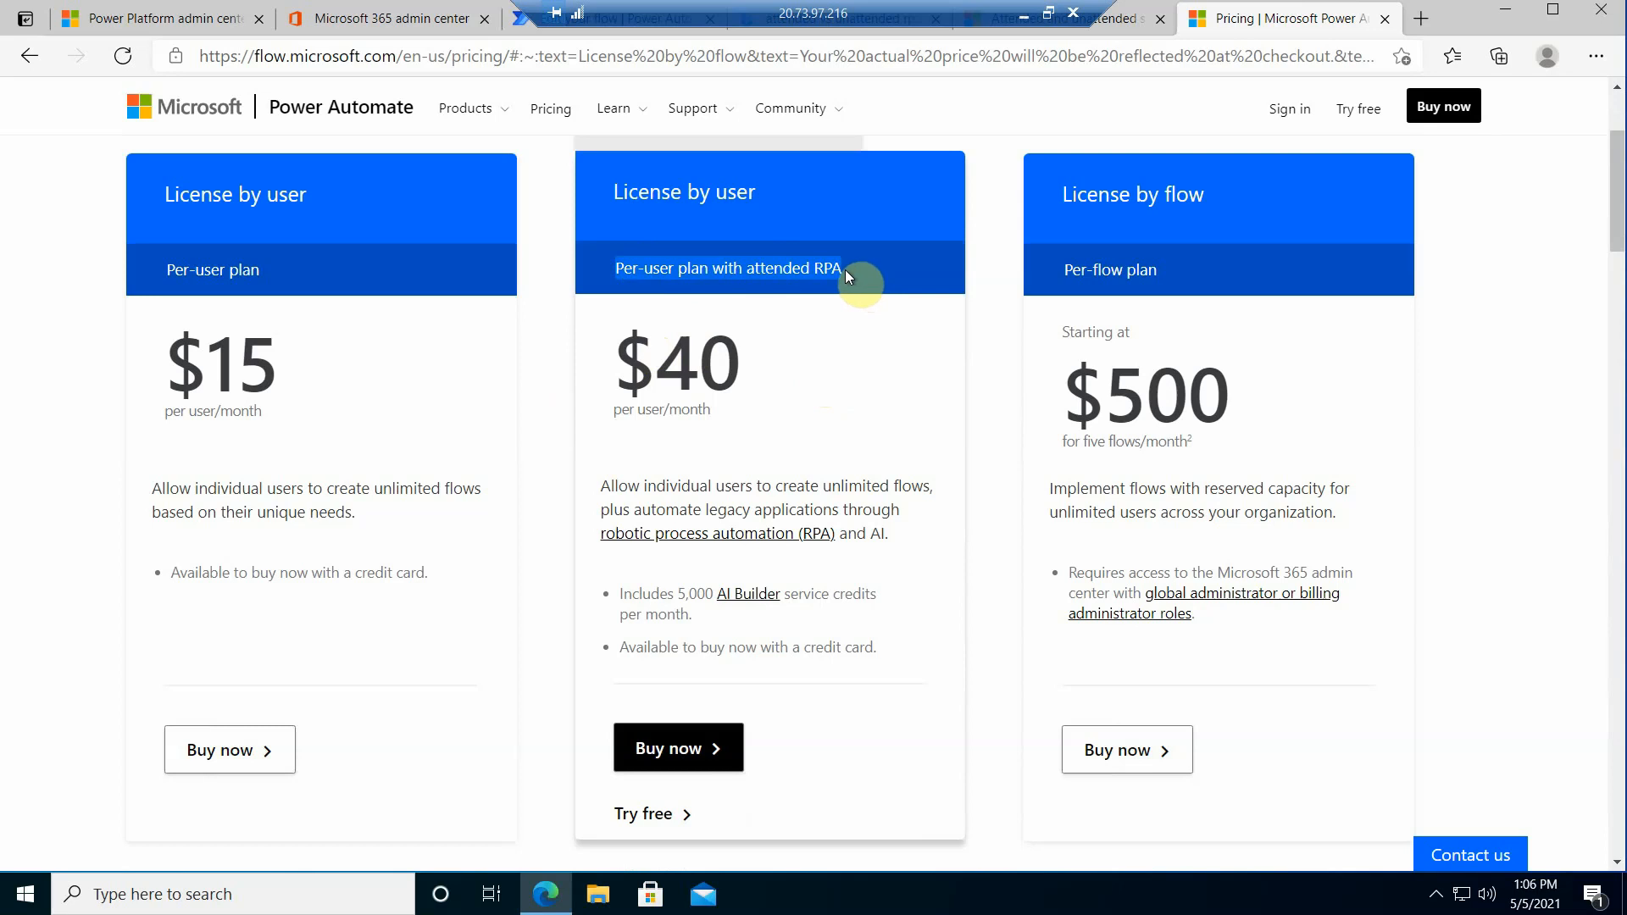
mouse_move(850, 275)
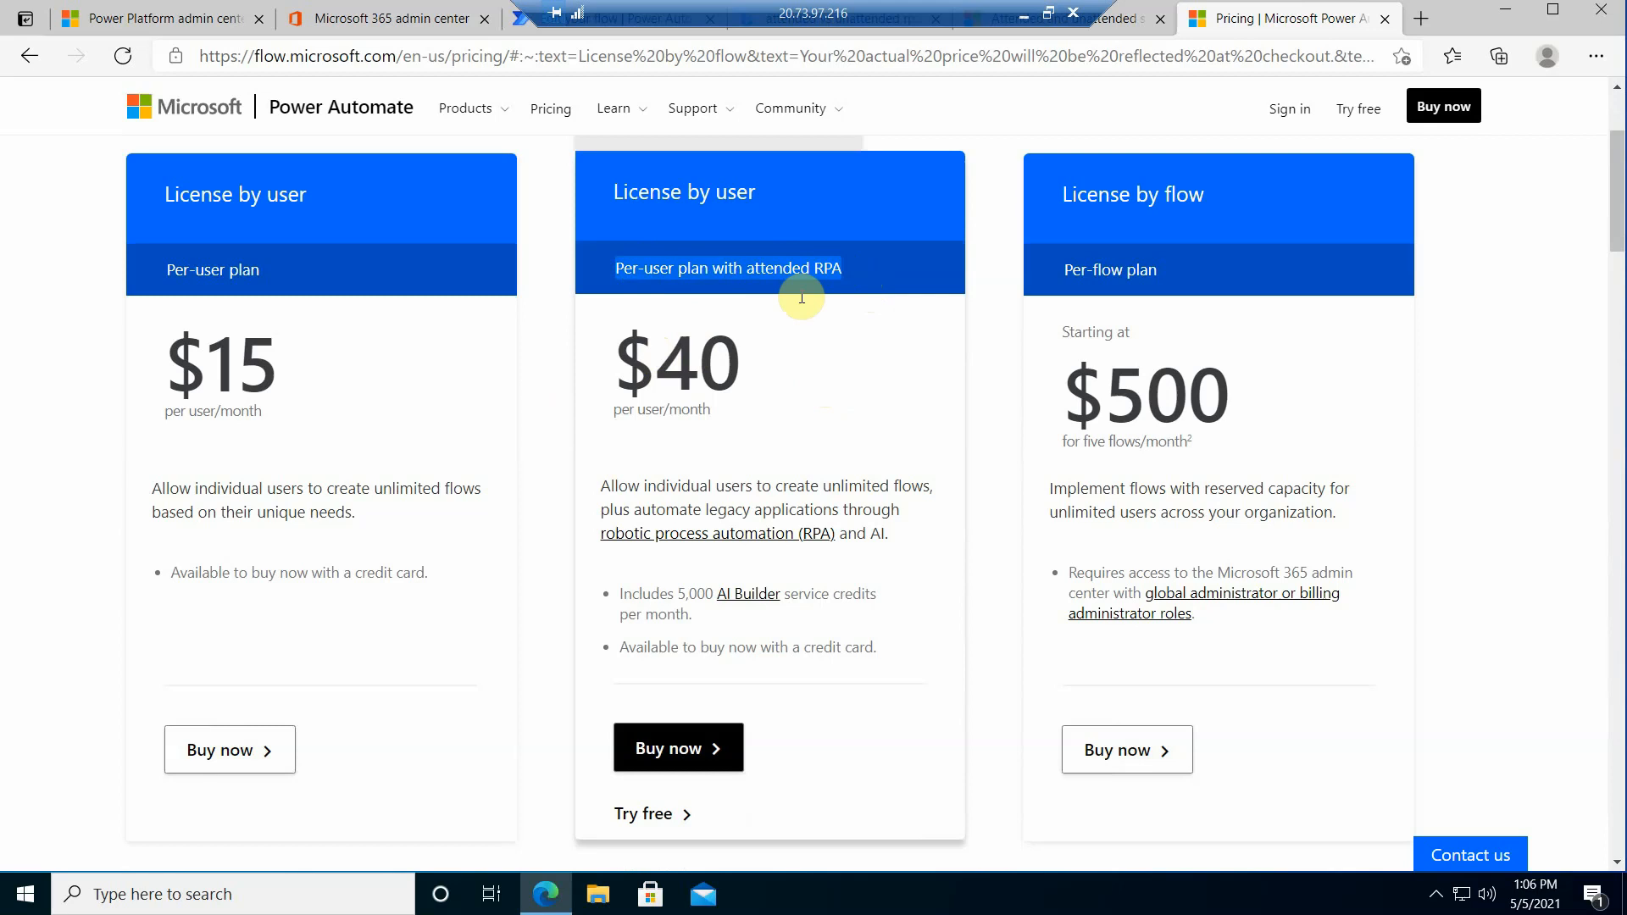
mouse_move(780, 347)
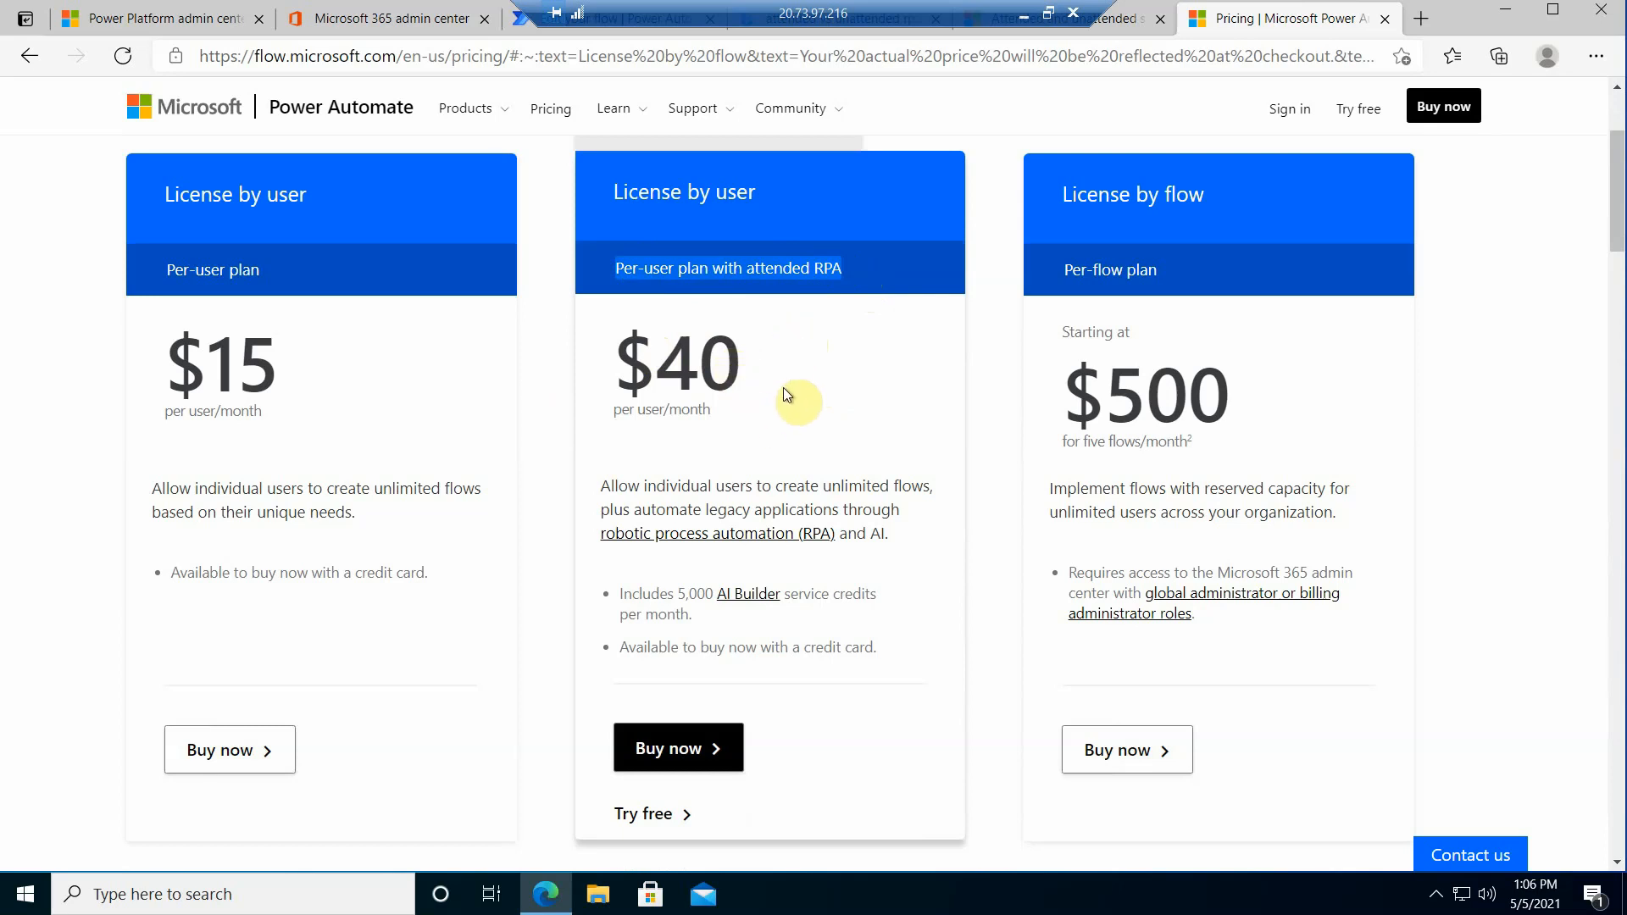
mouse_move(526, 197)
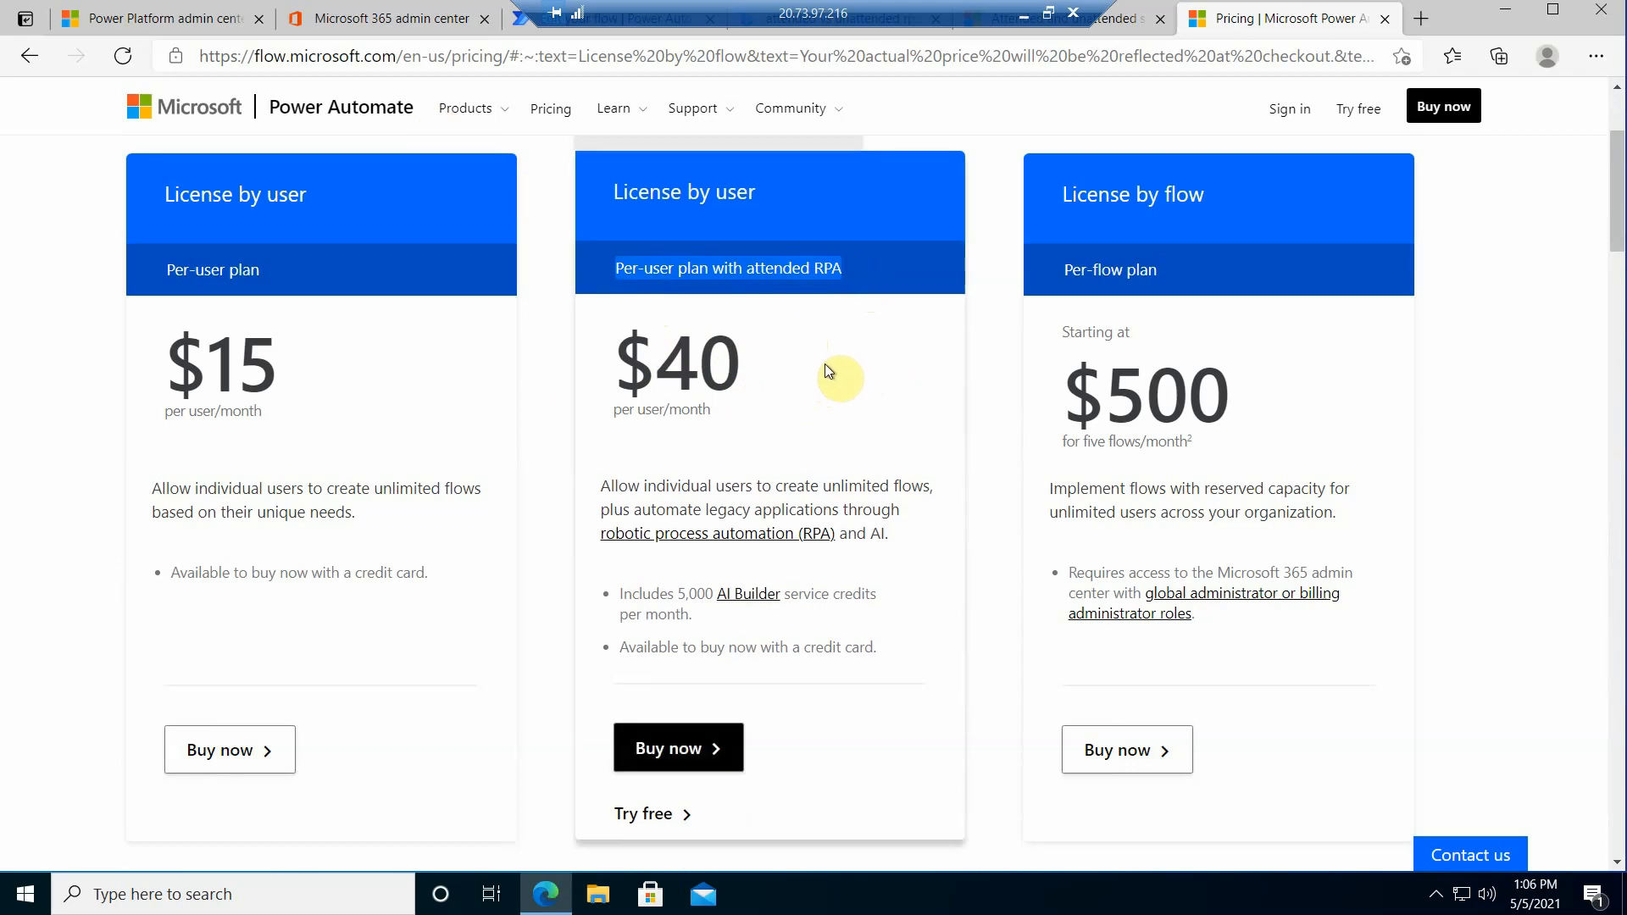
Step: Review the unattended RPA add-on trial (0 of 25 assigned), then return to Power Platform capacity add-ons
click(156, 18)
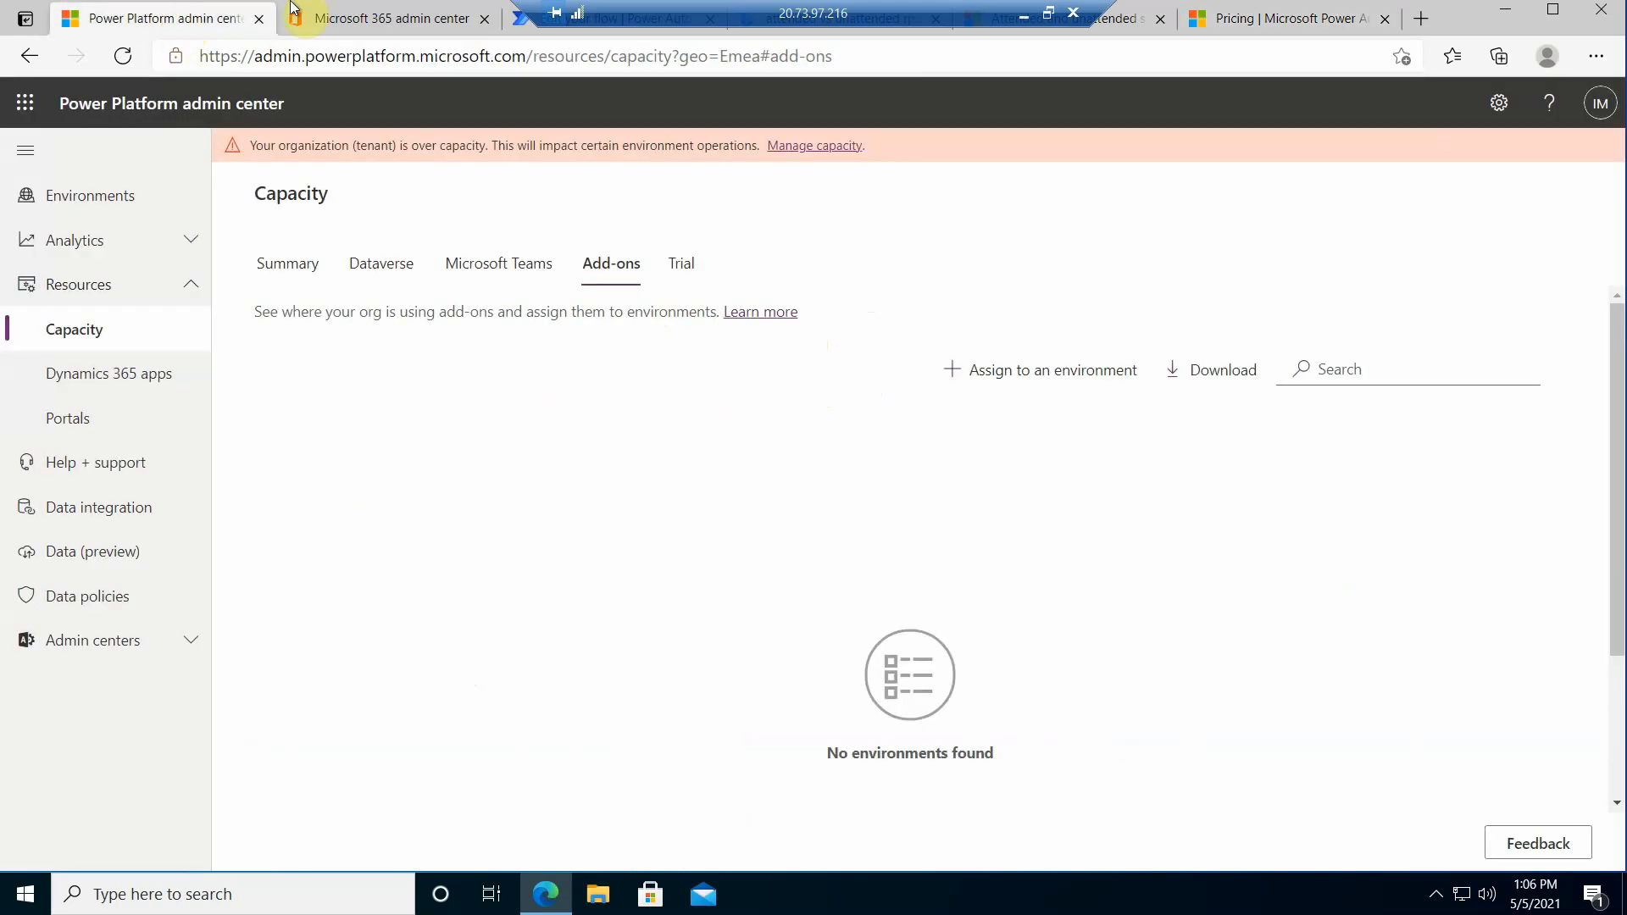
click(389, 18)
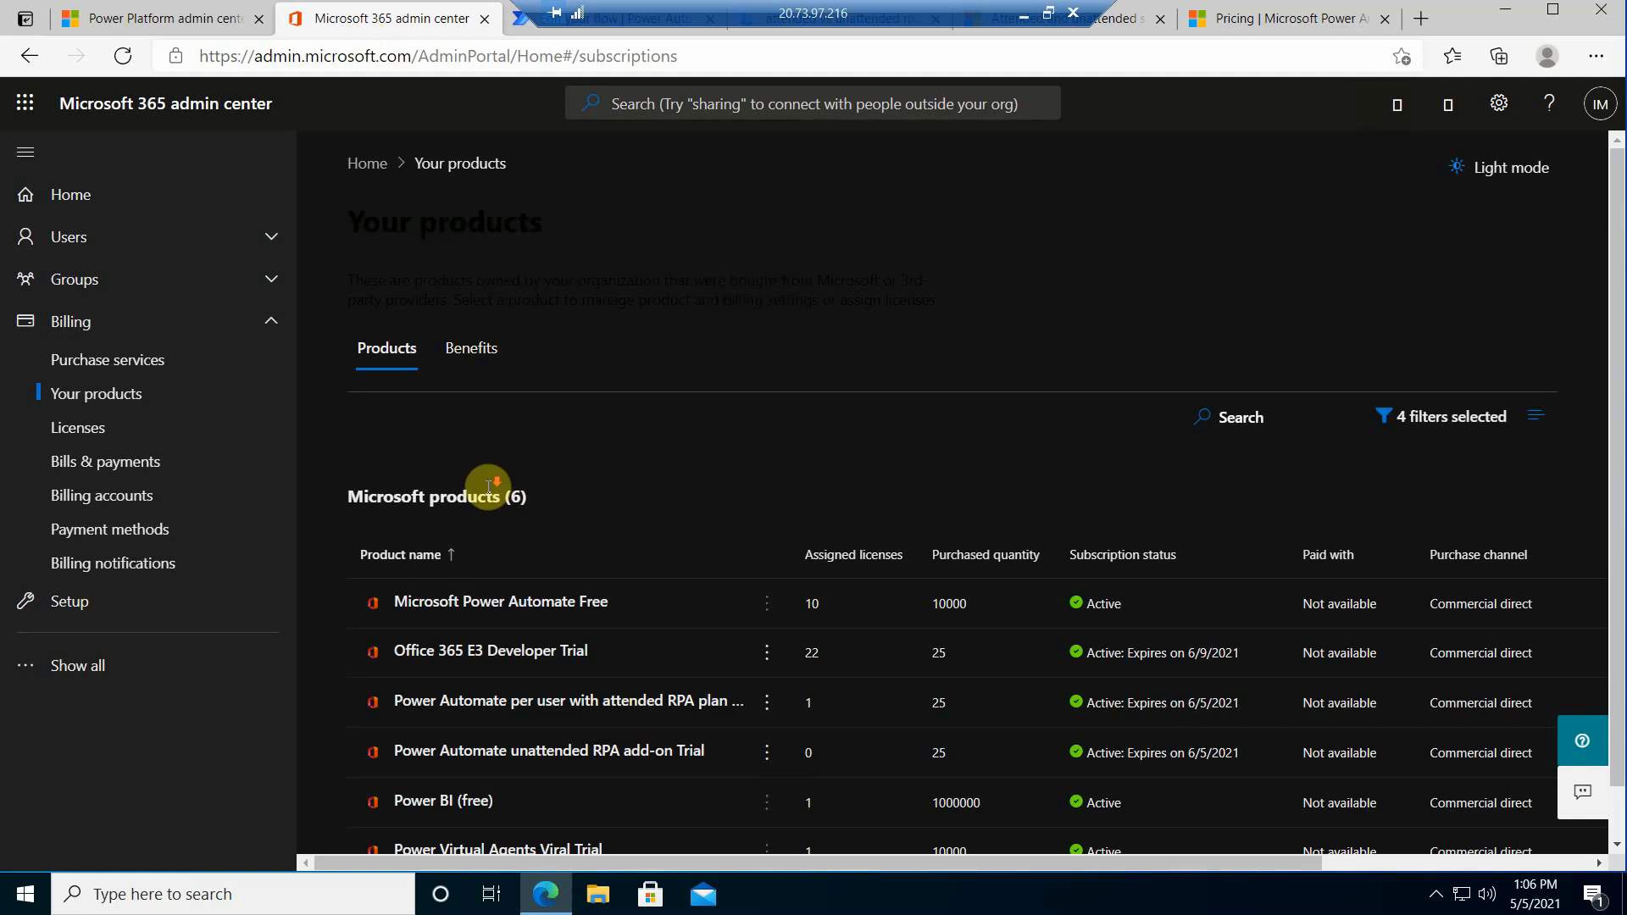
scroll(down, 3)
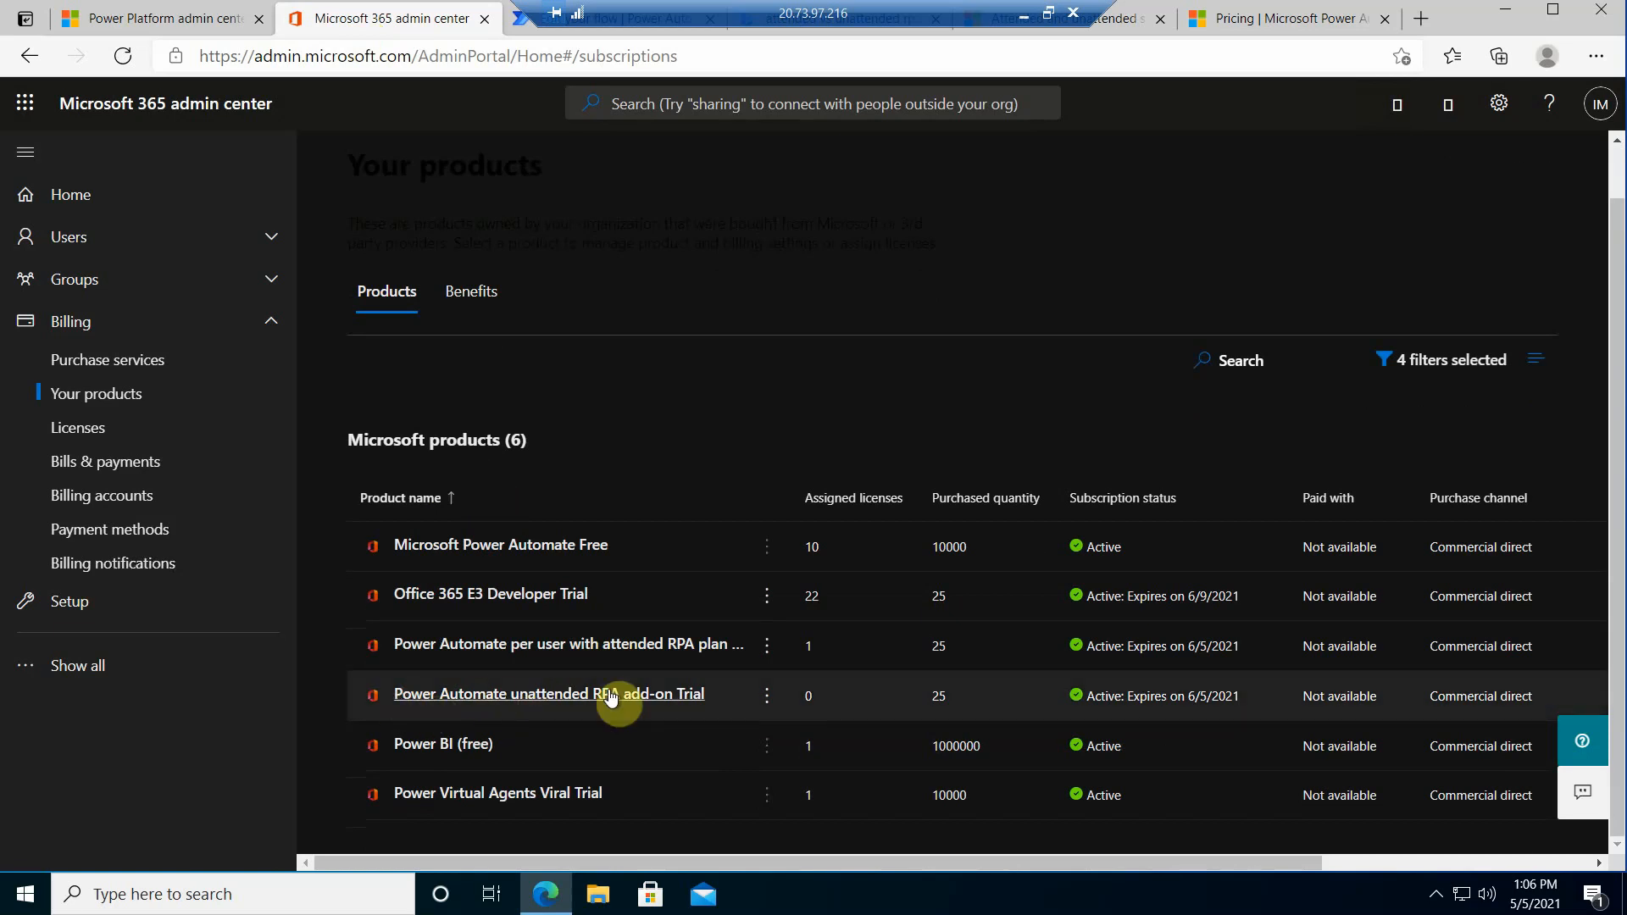
drag(605, 694, 703, 694)
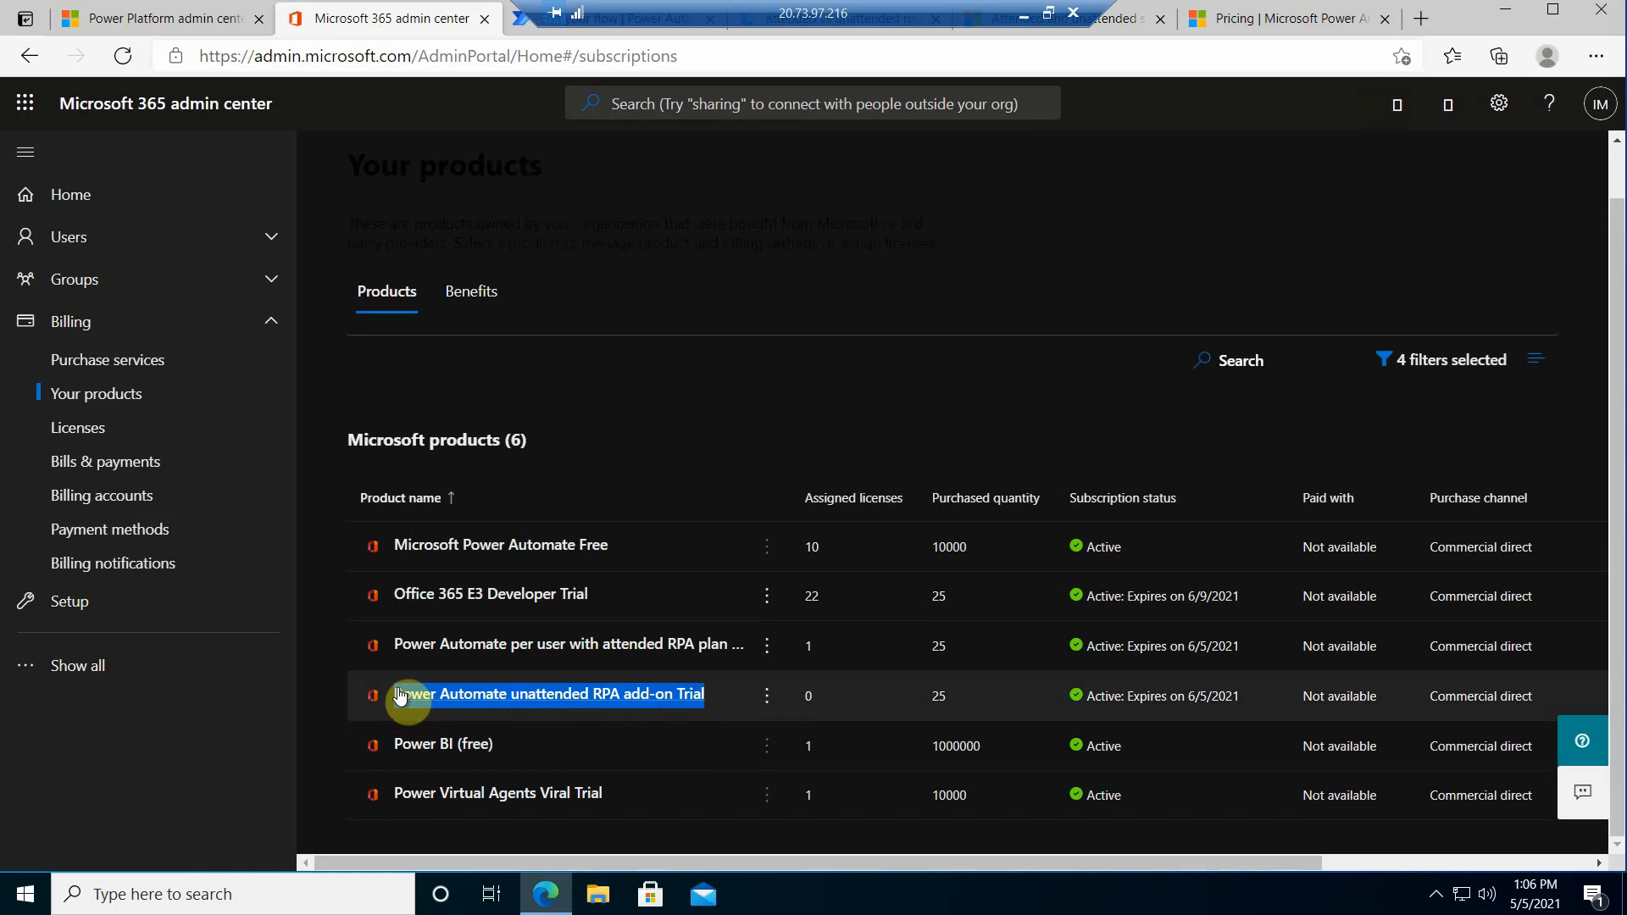
click(555, 694)
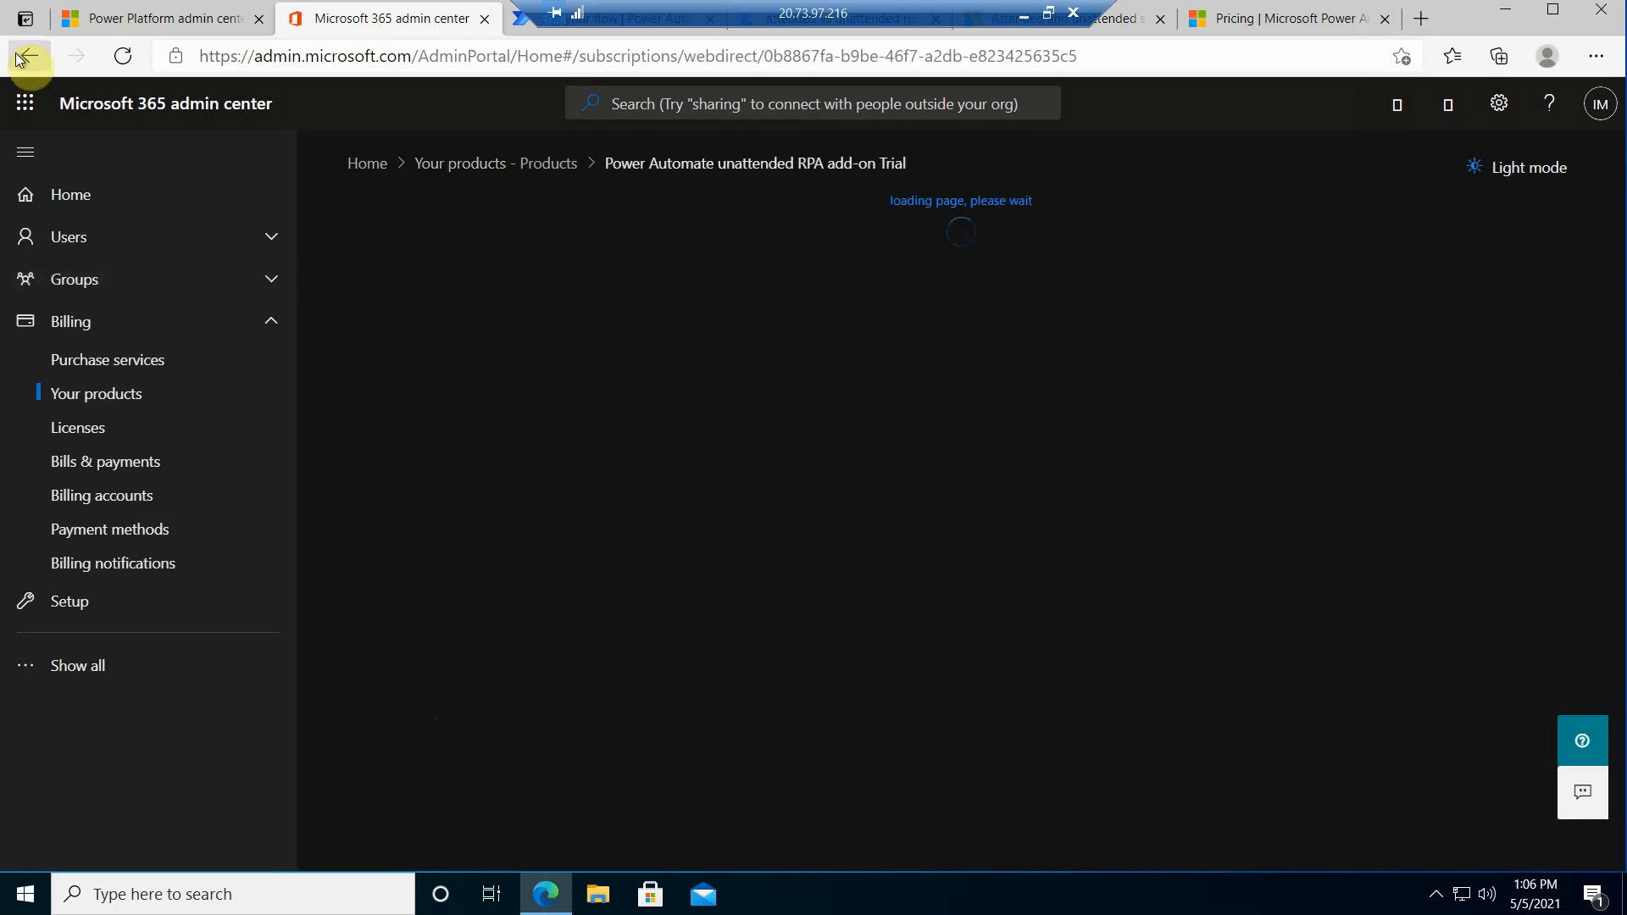
click(29, 56)
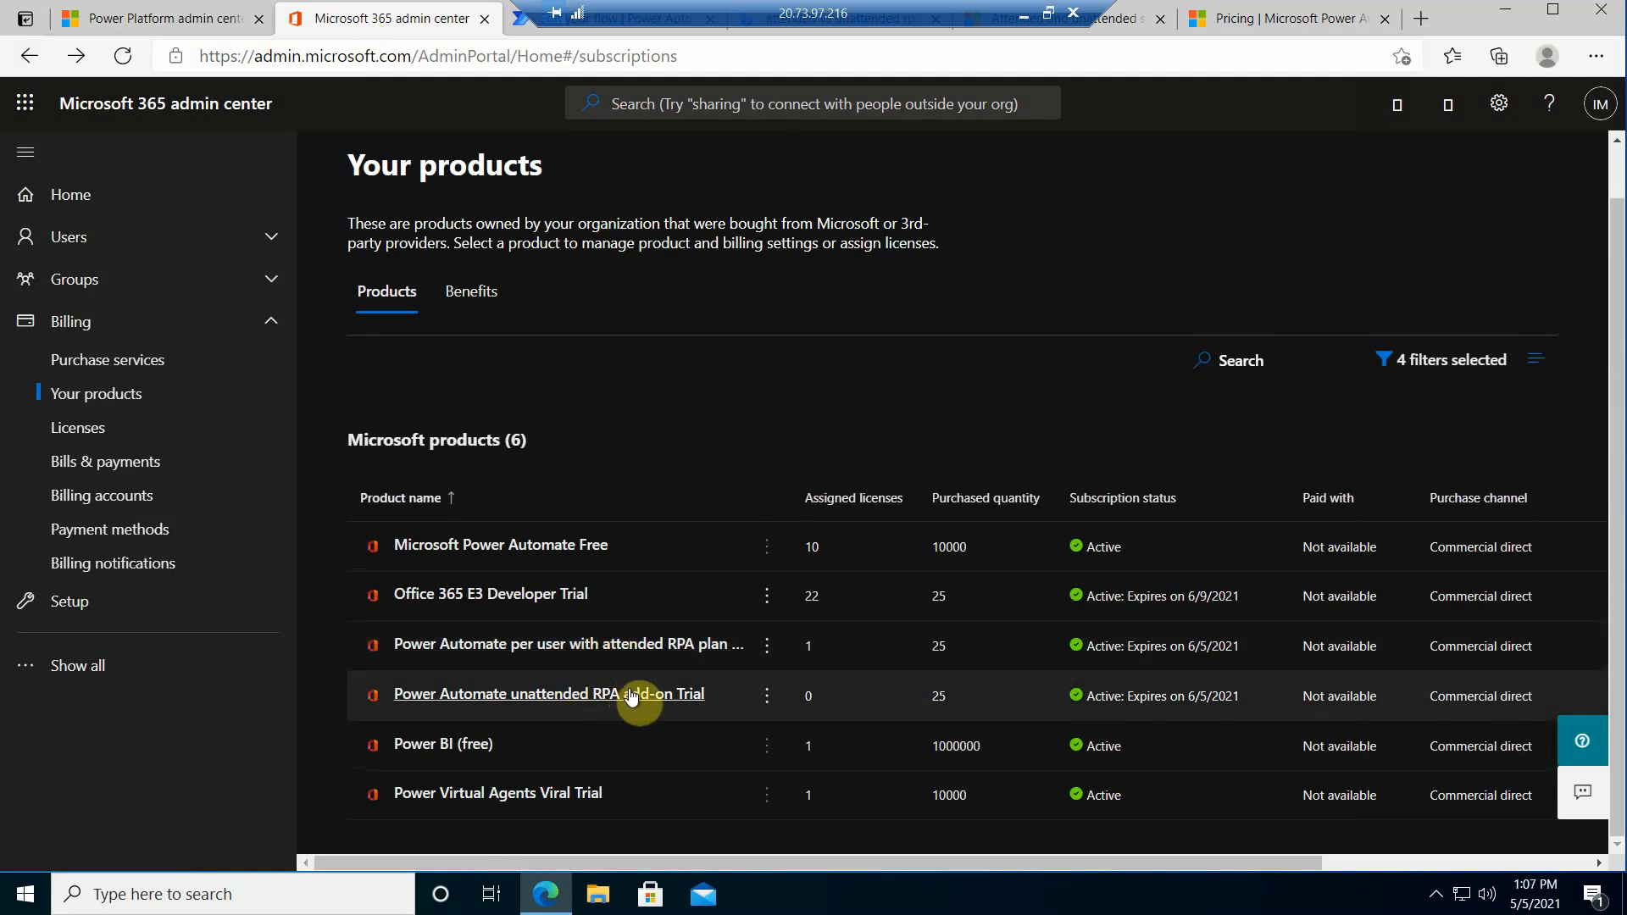
mouse_move(664, 657)
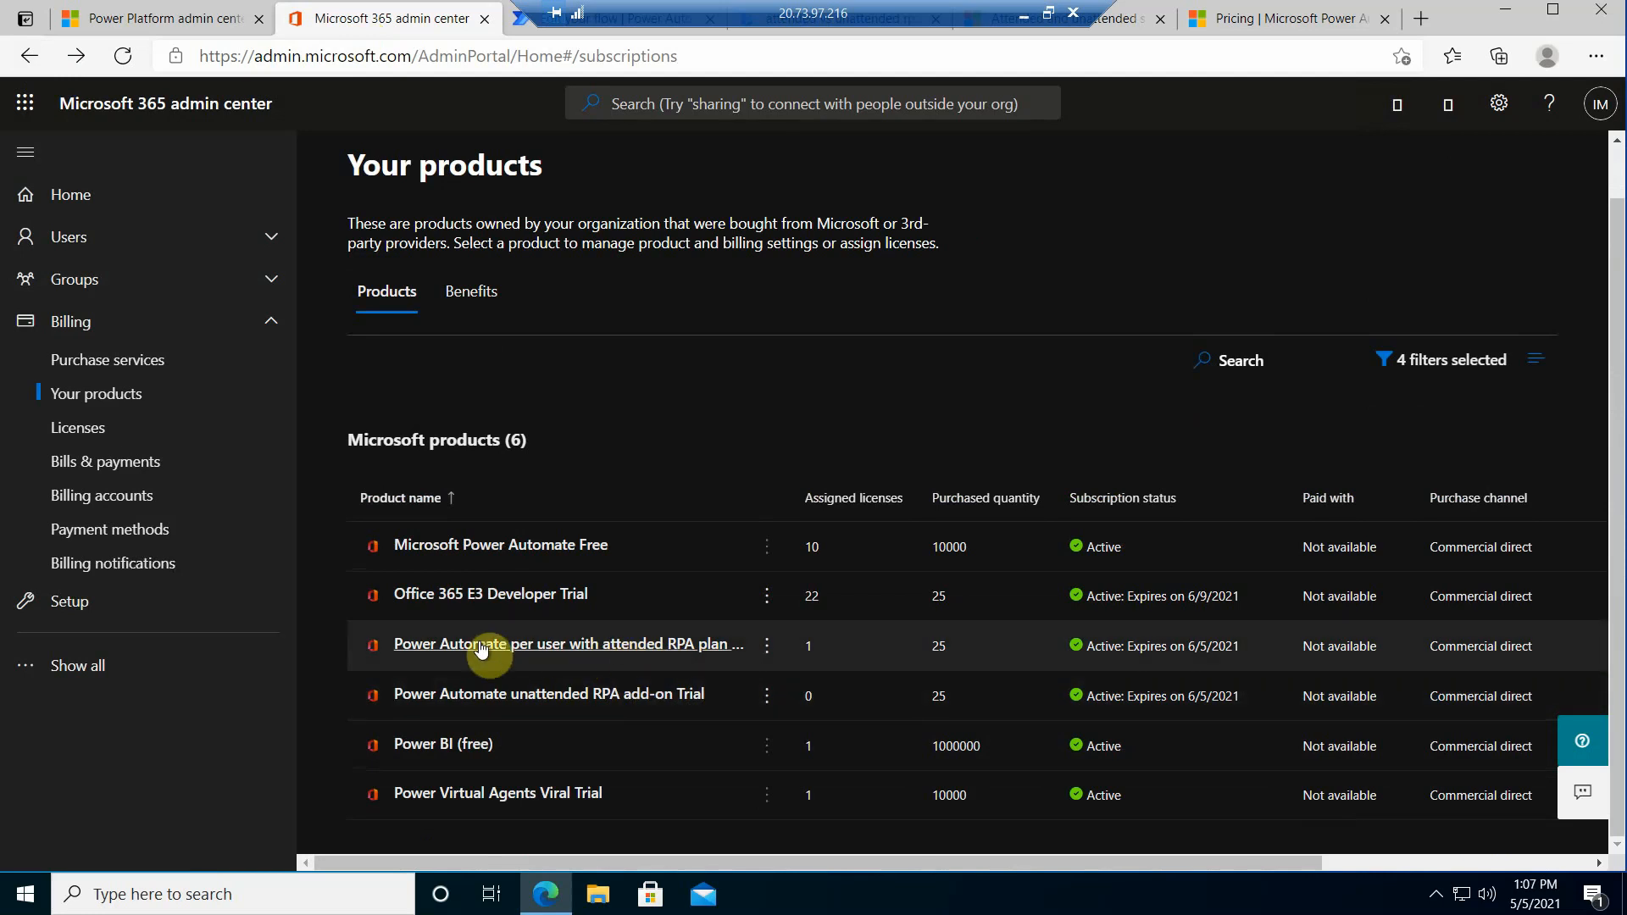
mouse_move(638, 651)
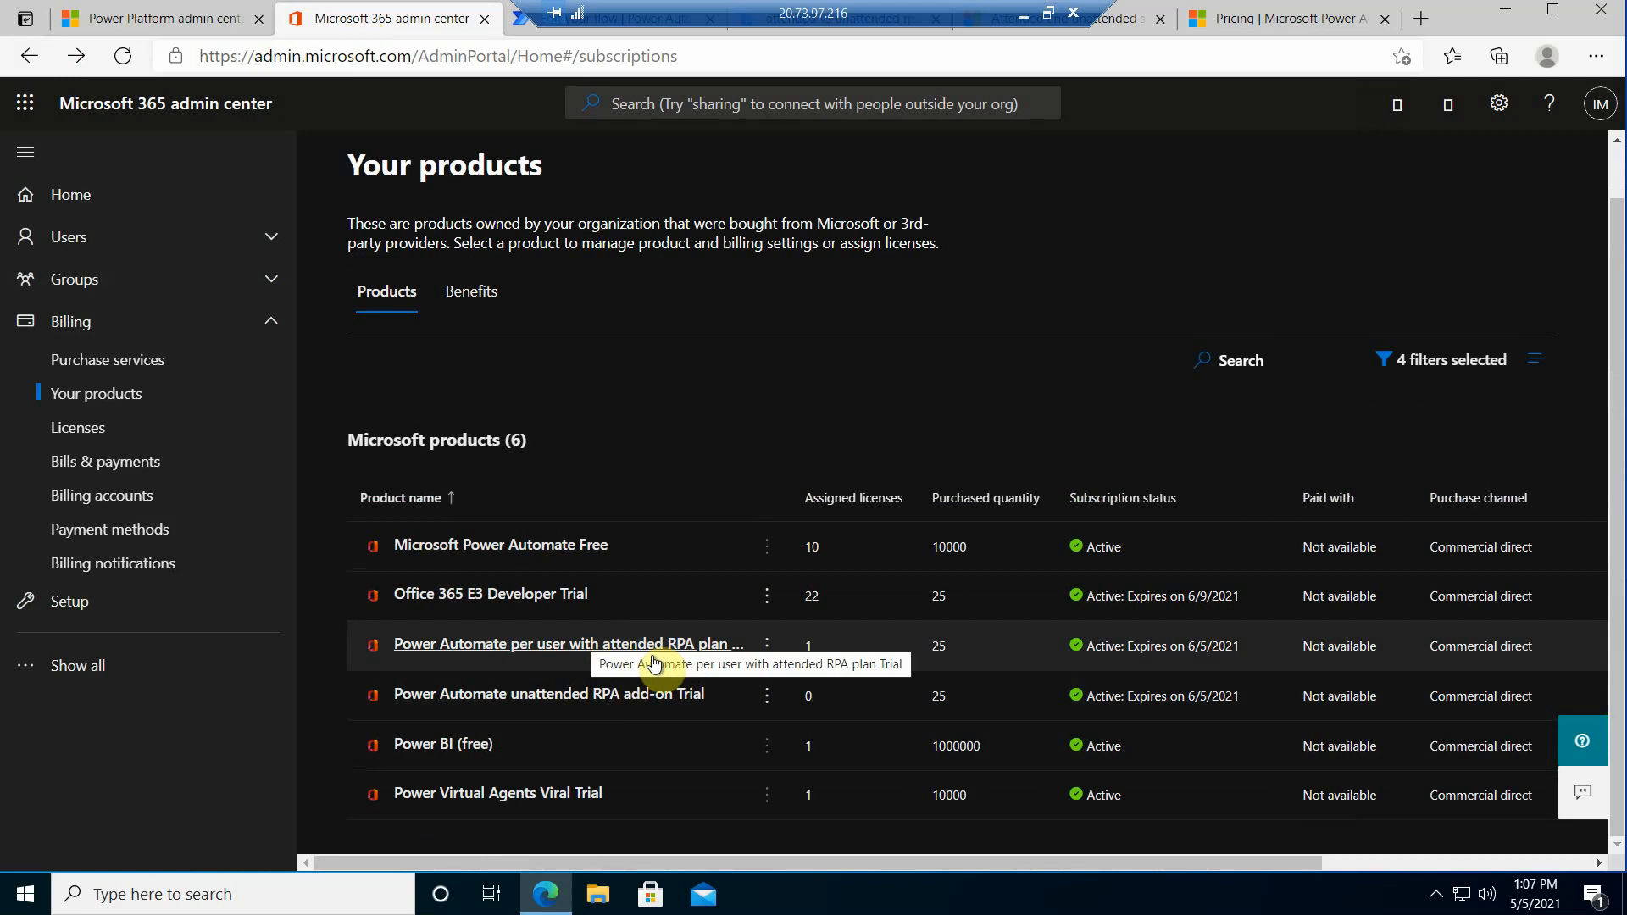
mouse_move(653, 693)
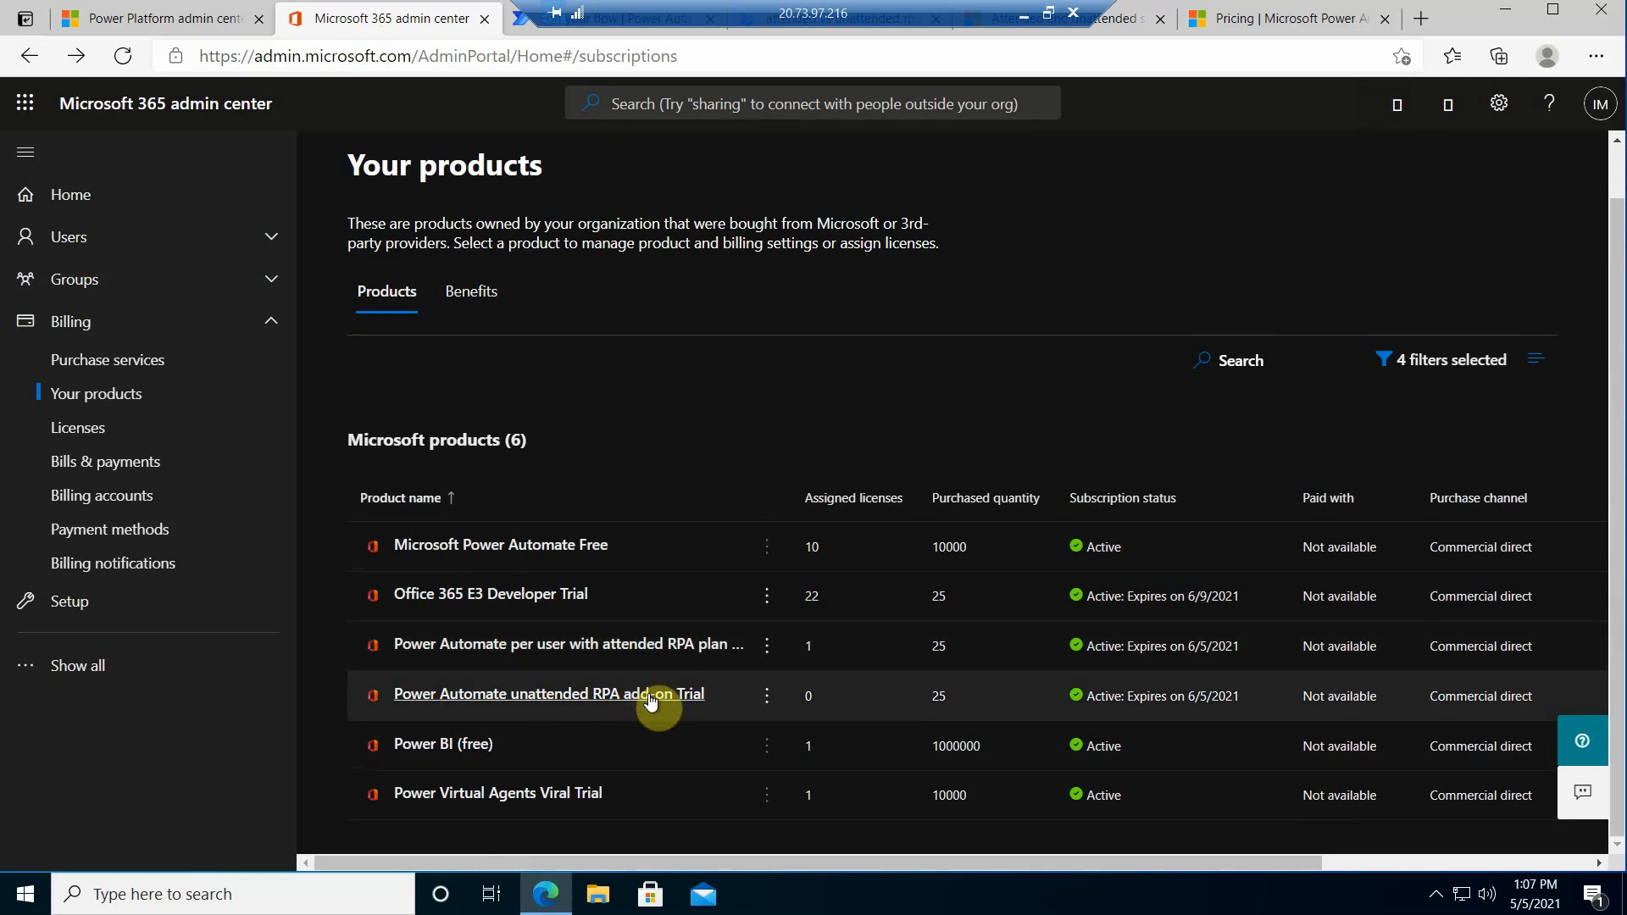
mouse_move(675, 607)
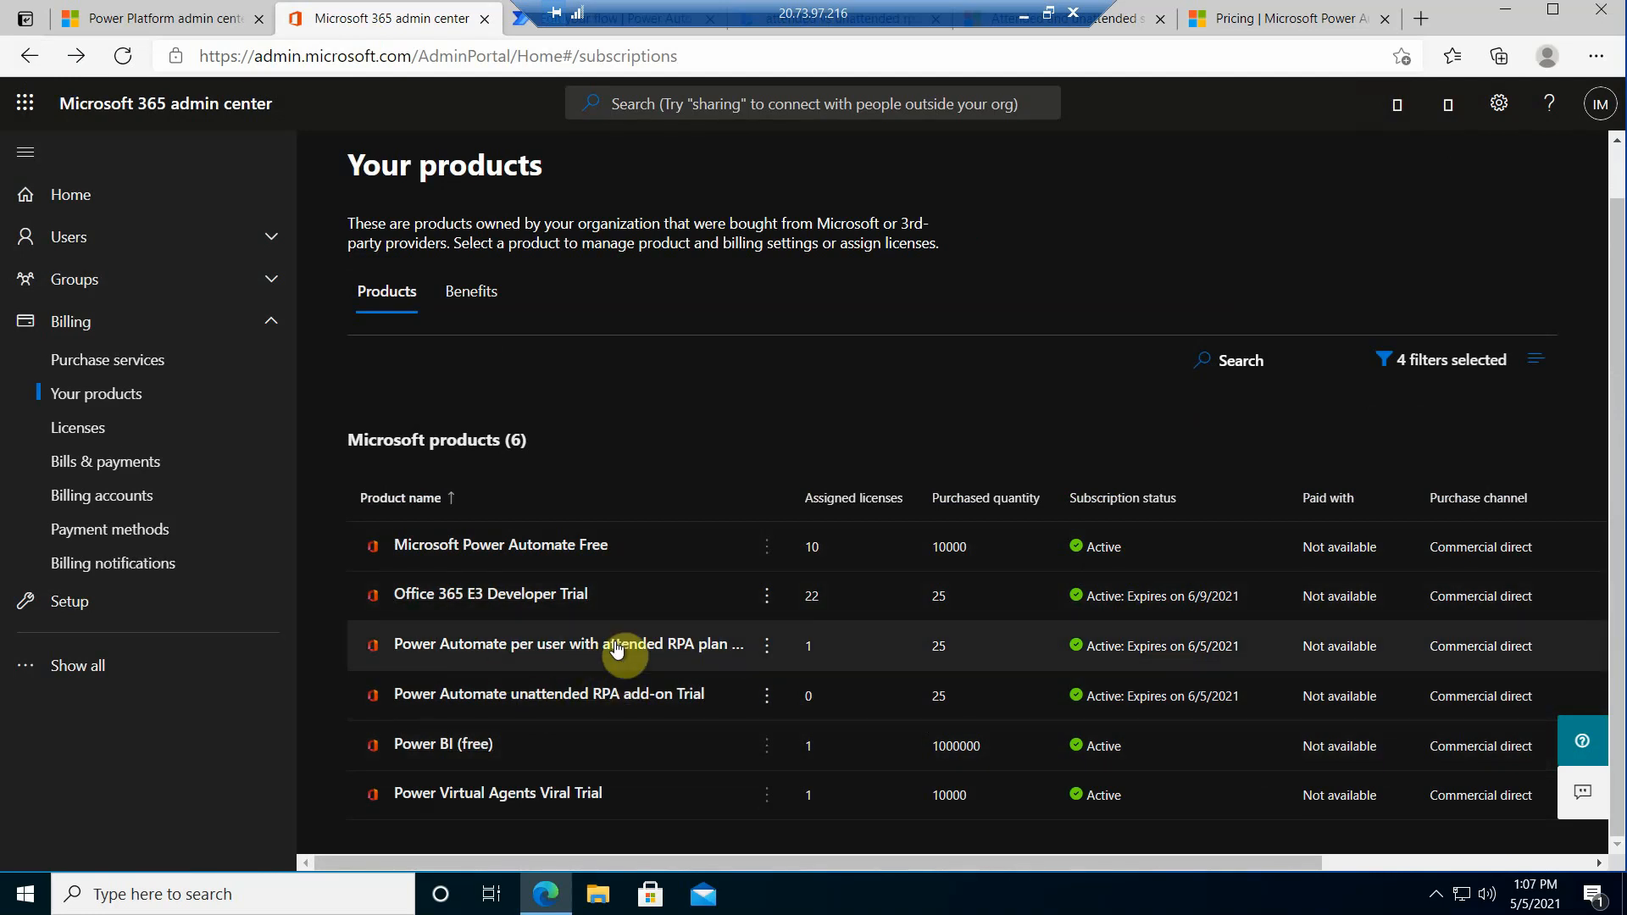
mouse_move(610, 686)
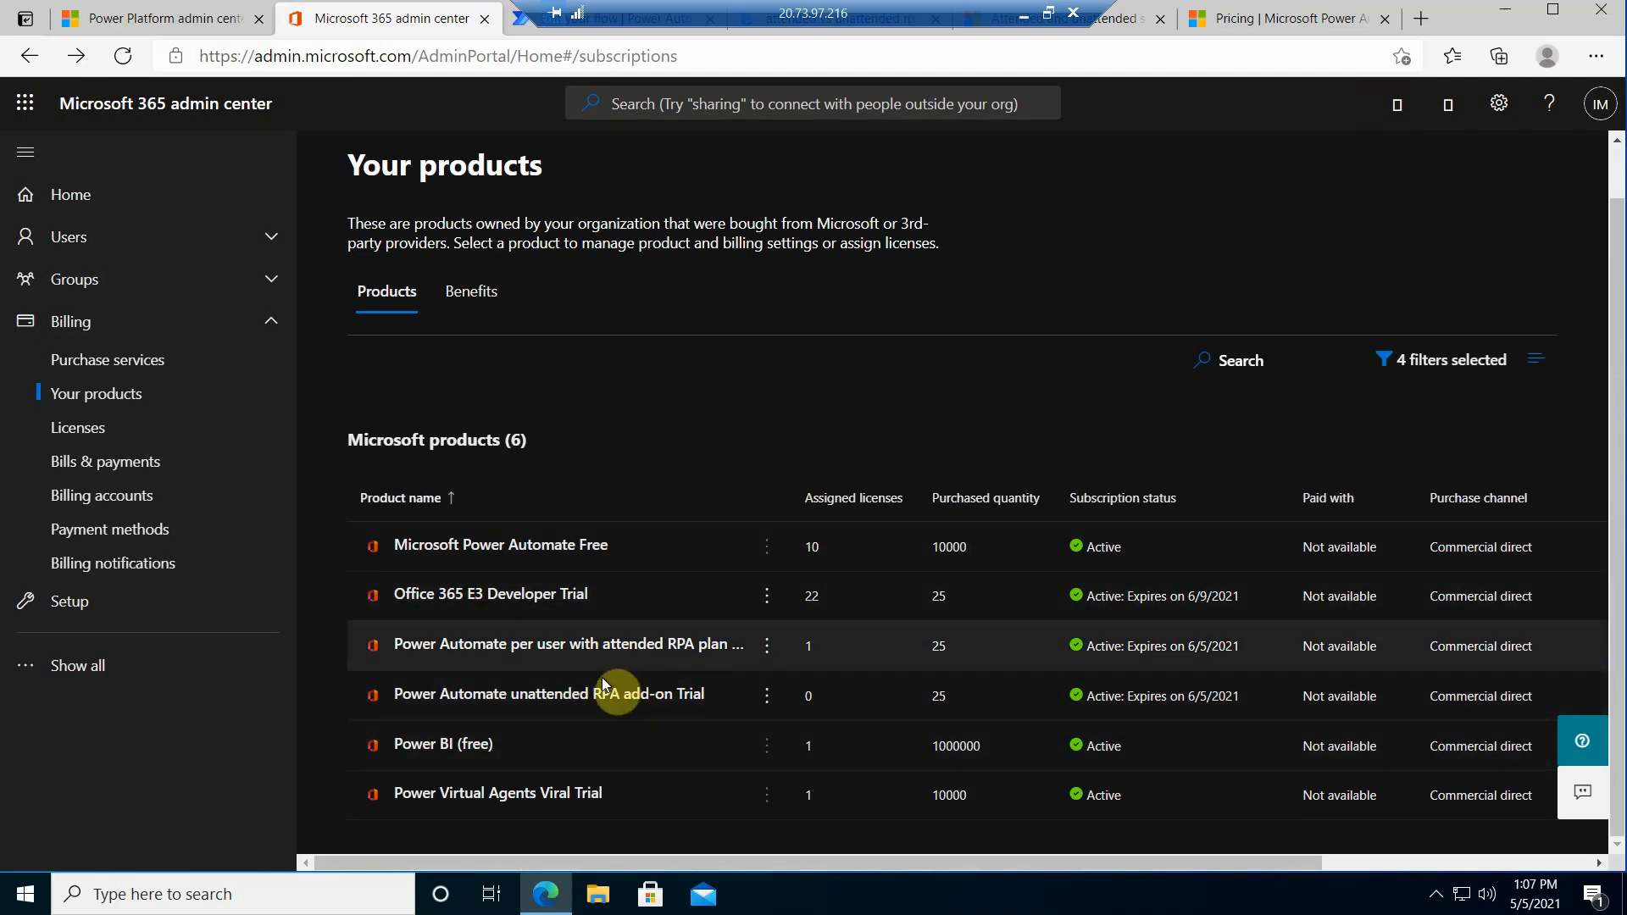
mouse_move(670, 431)
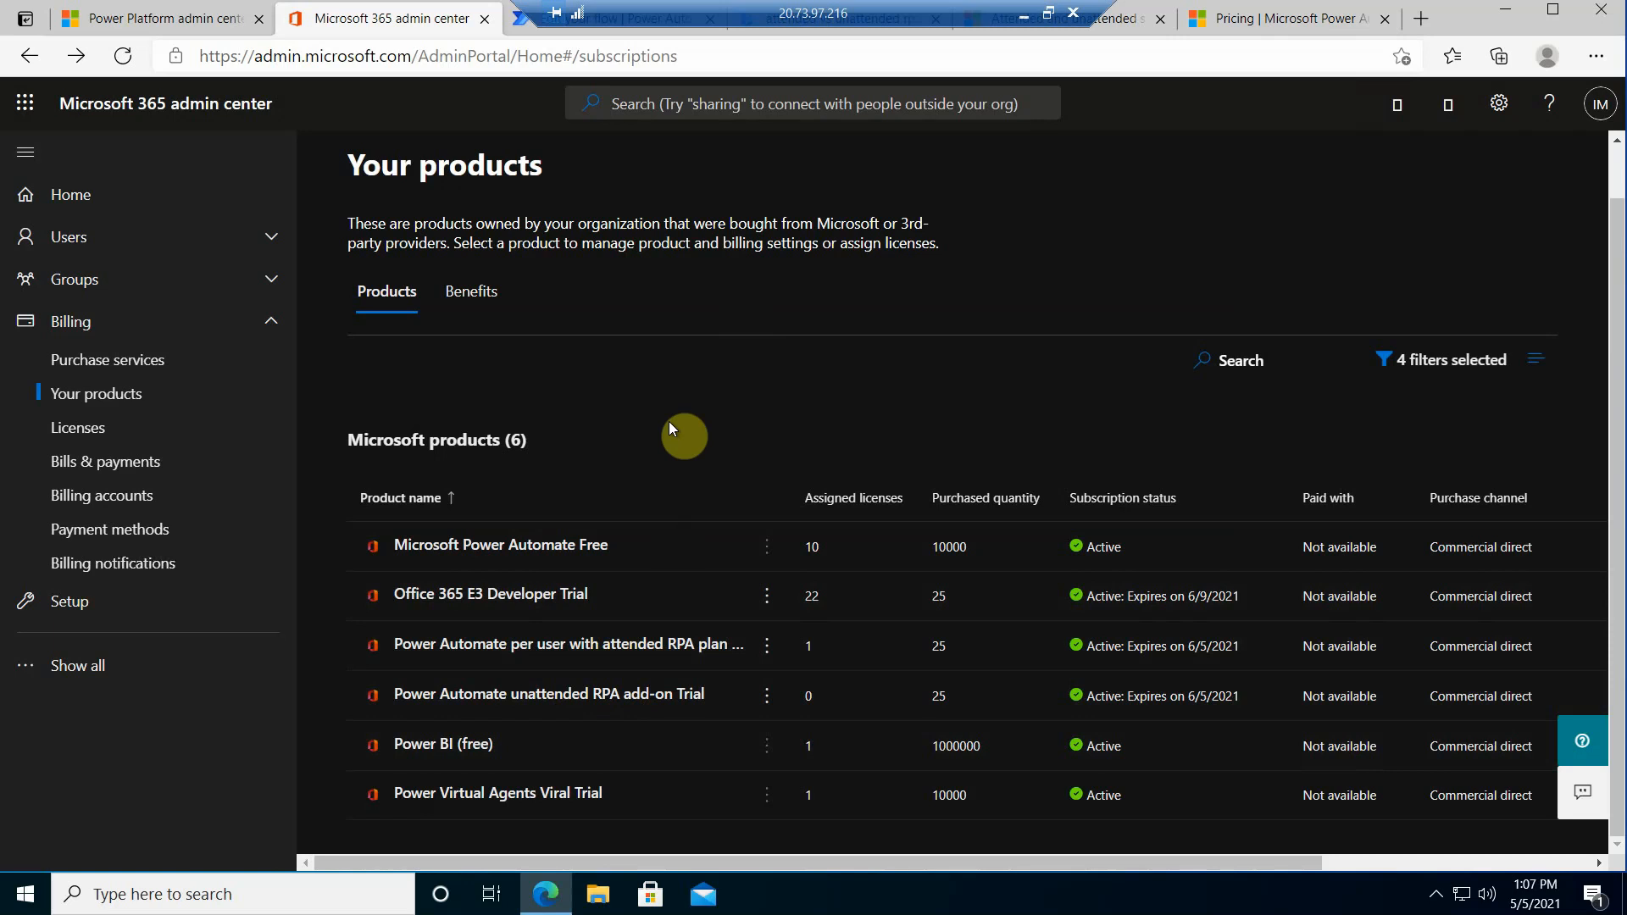
mouse_move(706, 512)
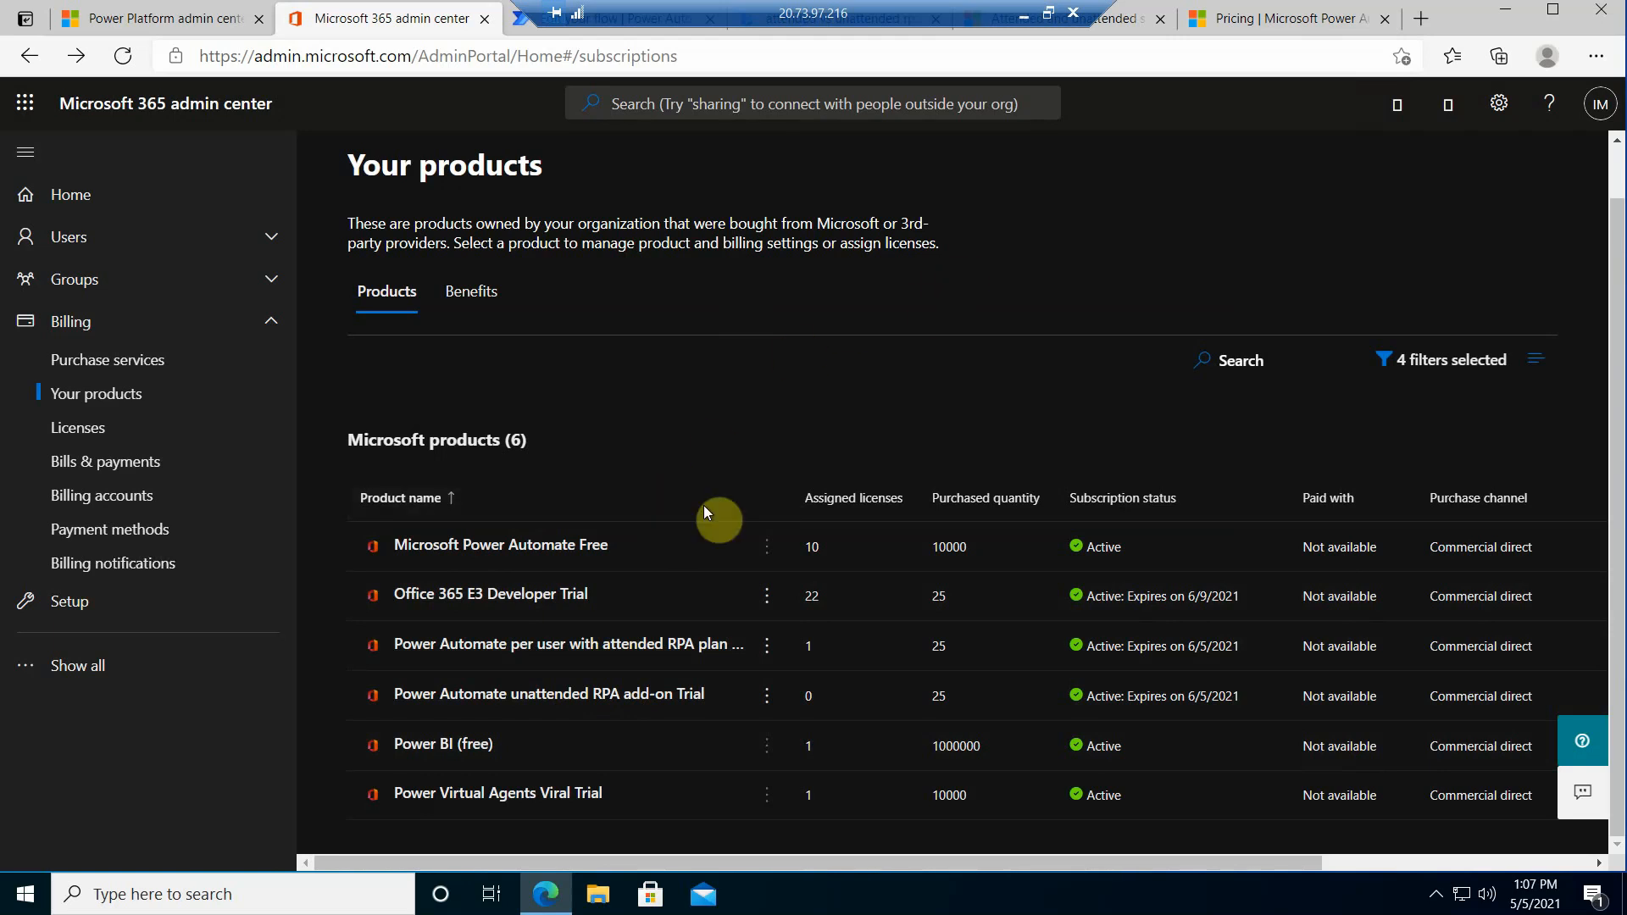
mouse_move(337, 633)
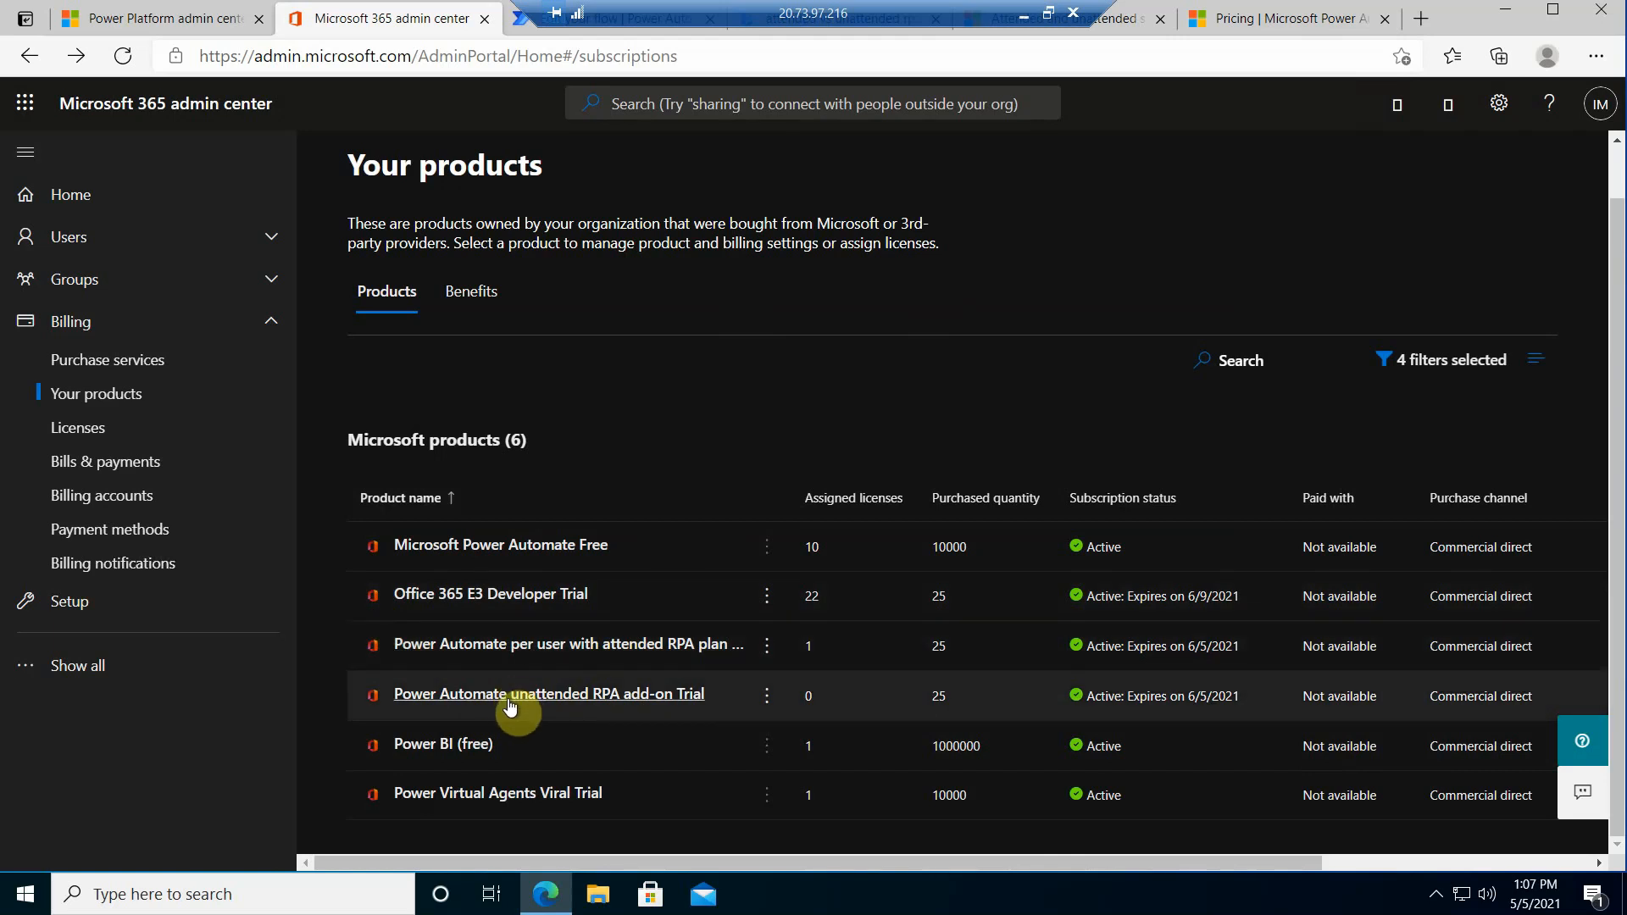
mouse_move(601, 694)
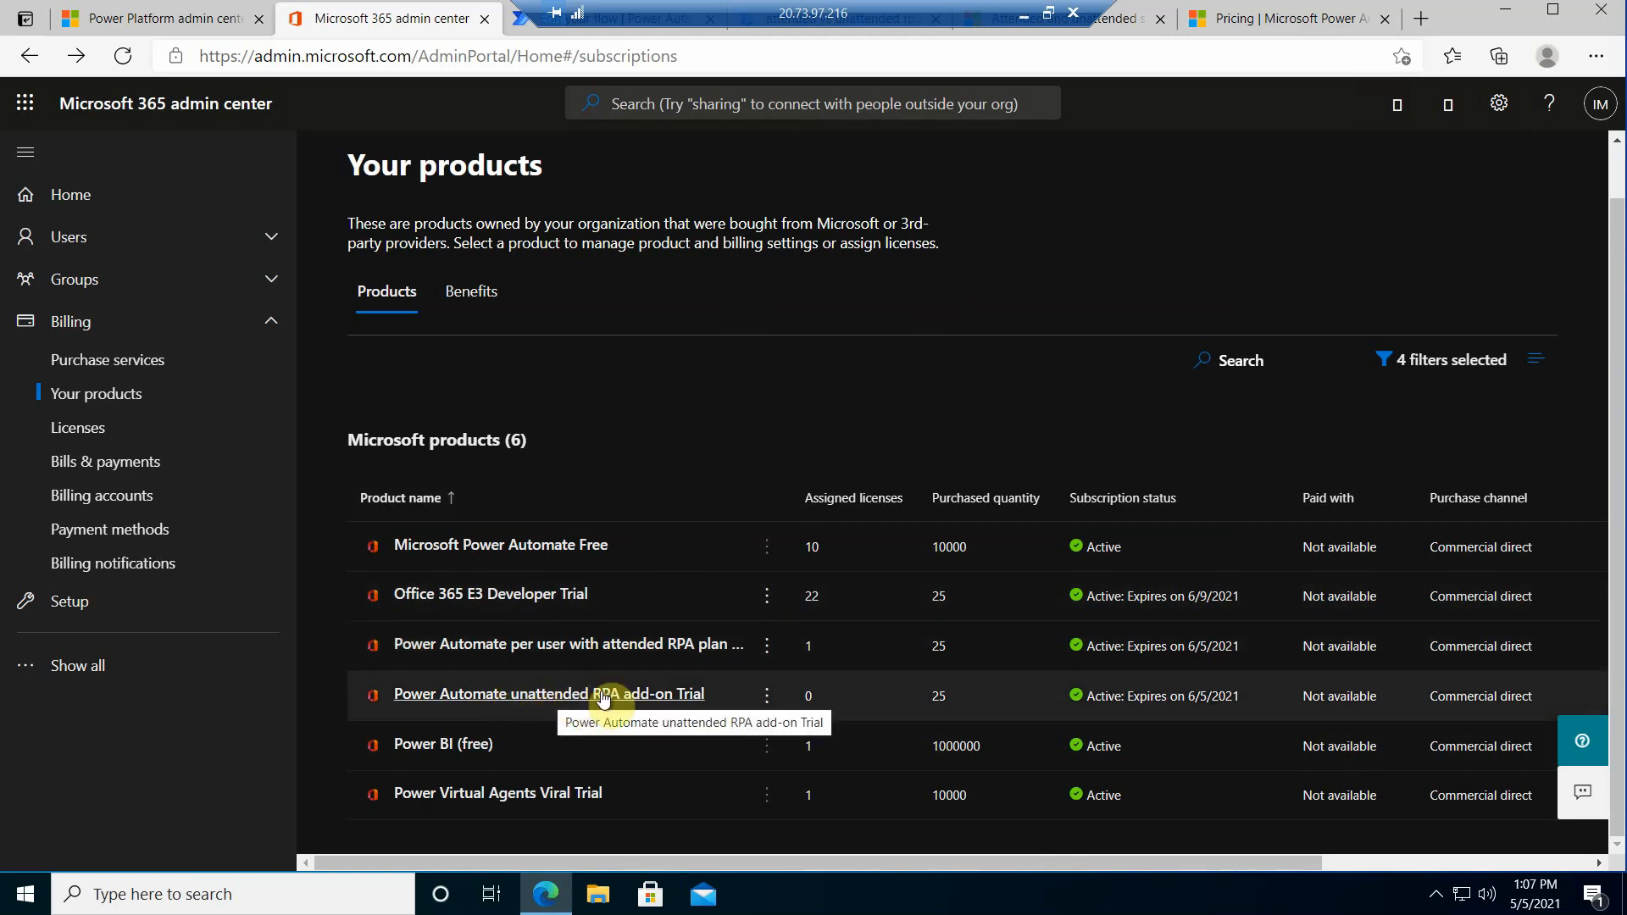
mouse_move(482, 524)
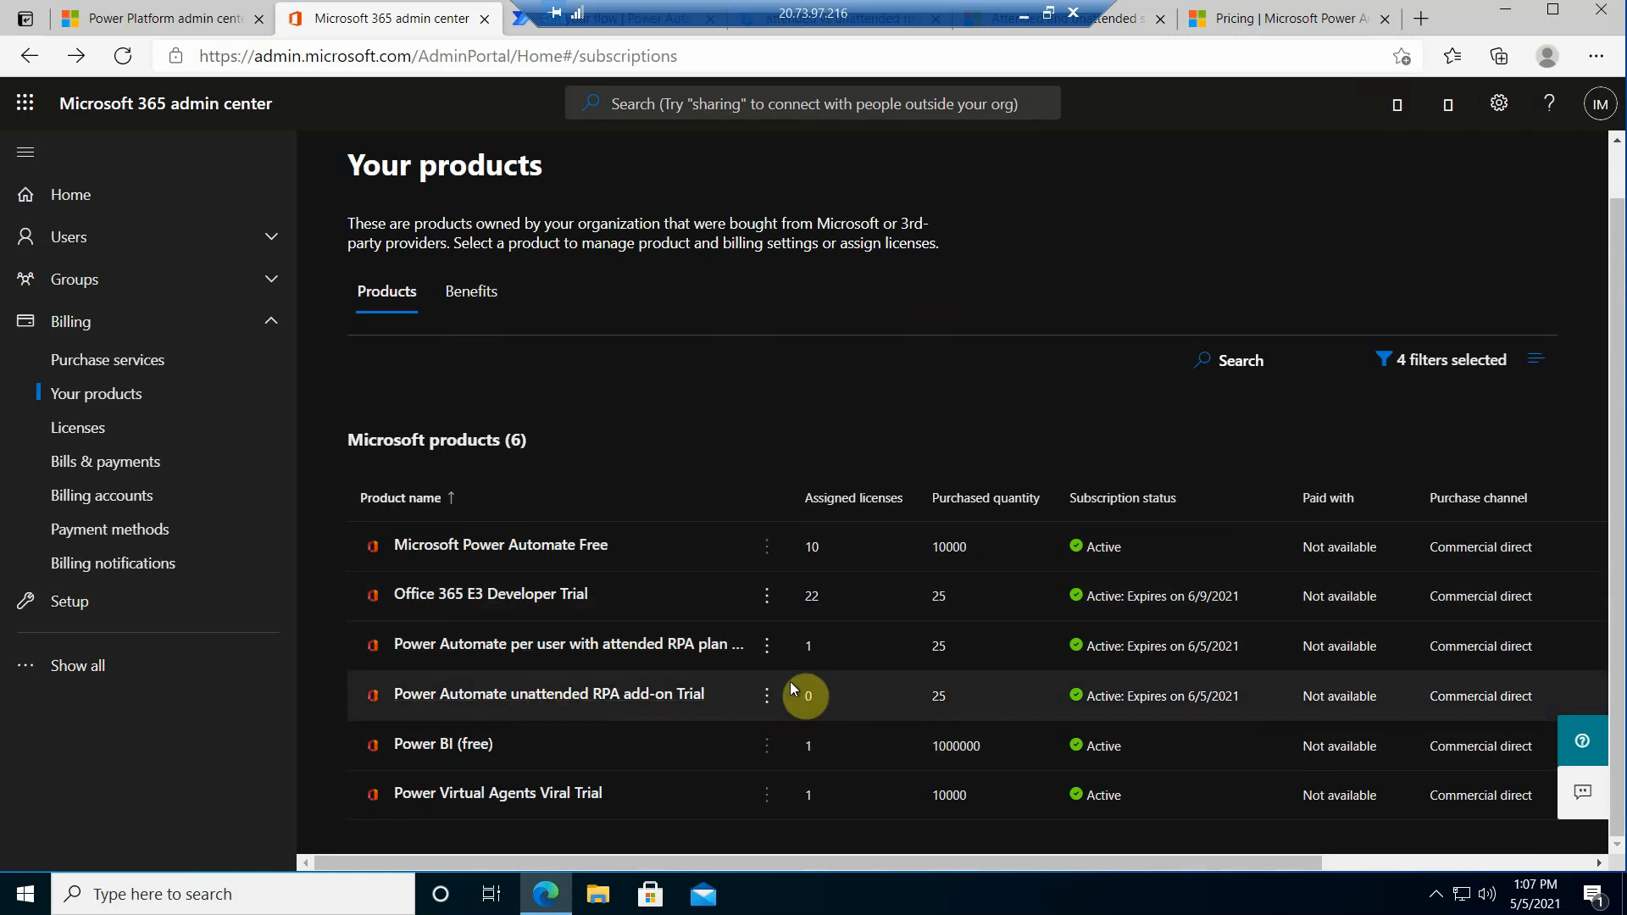
click(156, 17)
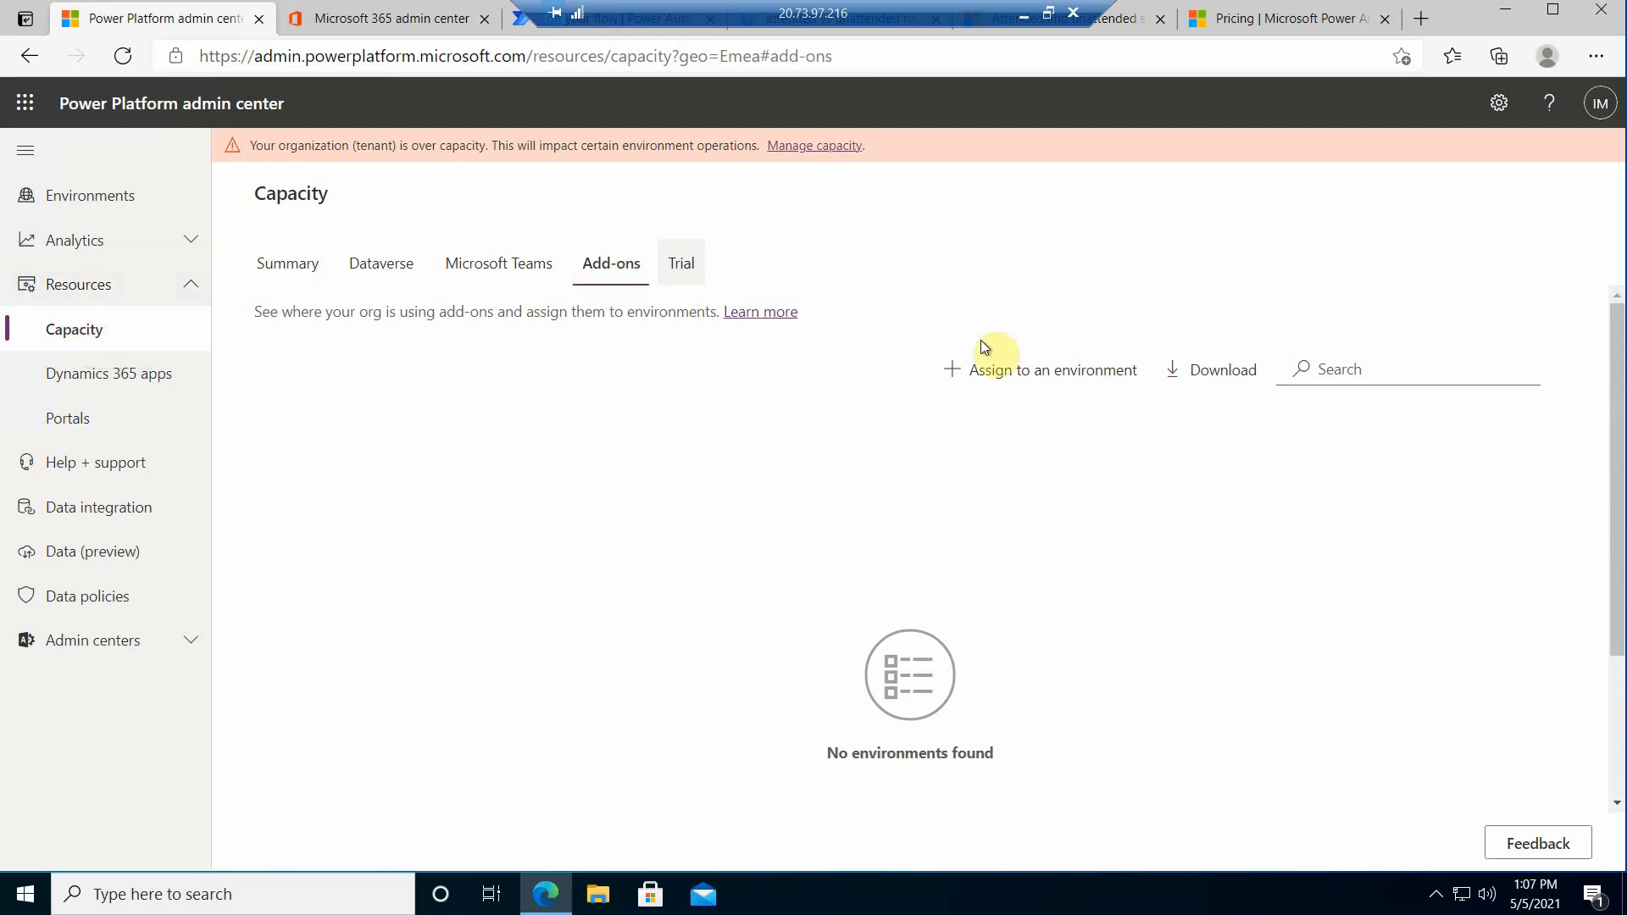
Step: Assign 1 unit of Power Automate Unattended RPA capacity to itorotest (default) and save
click(1037, 369)
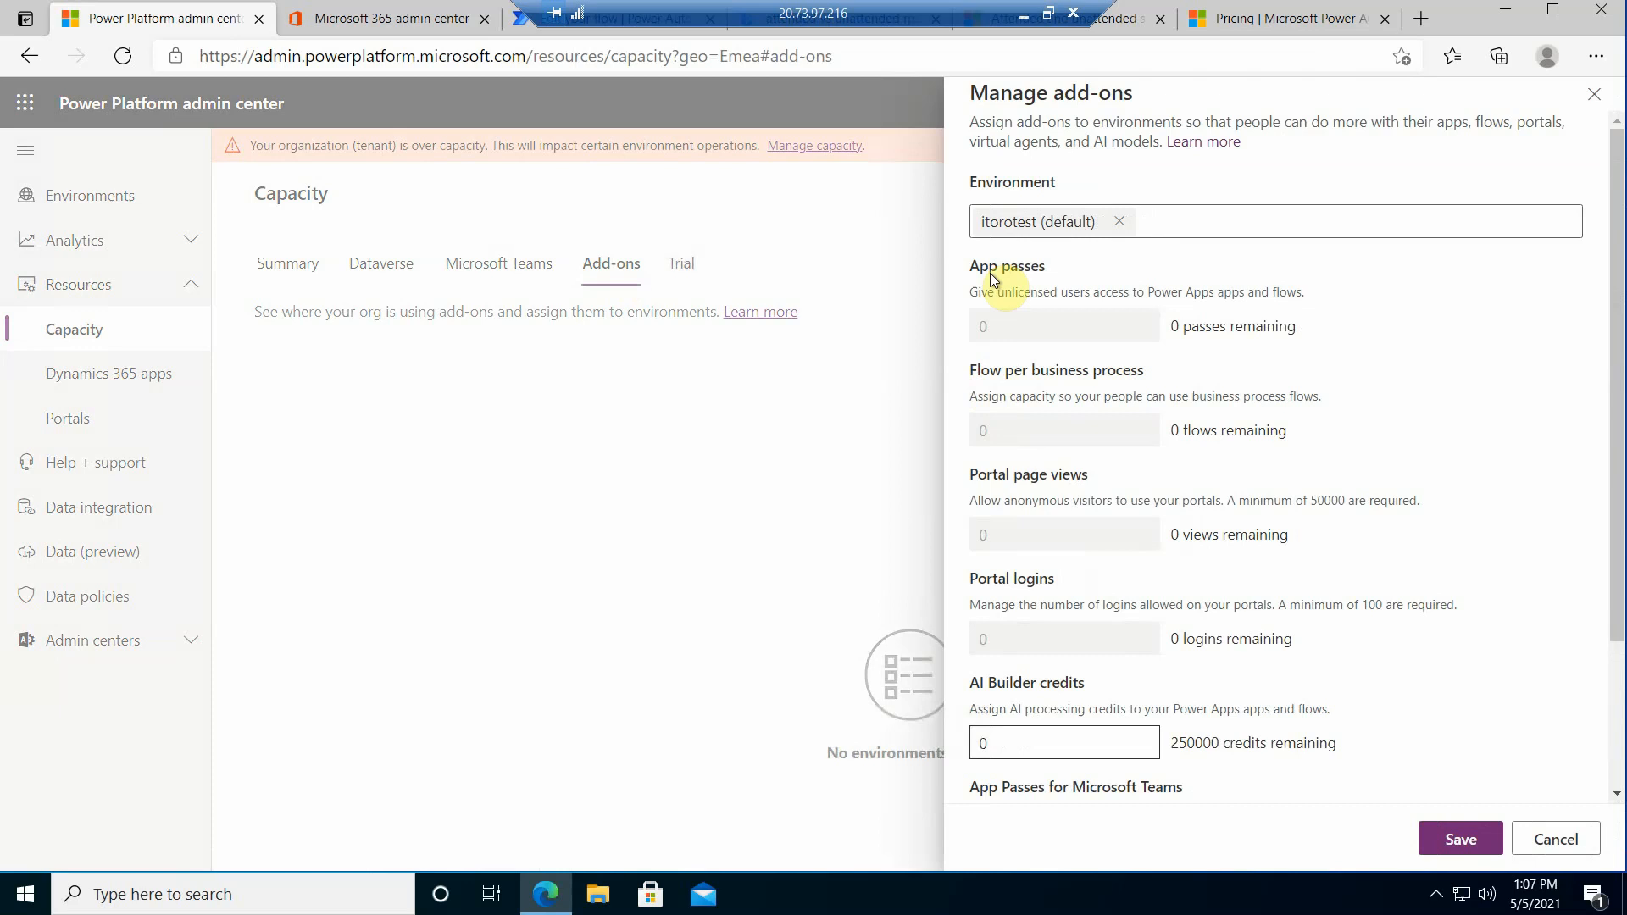
scroll(down, 3)
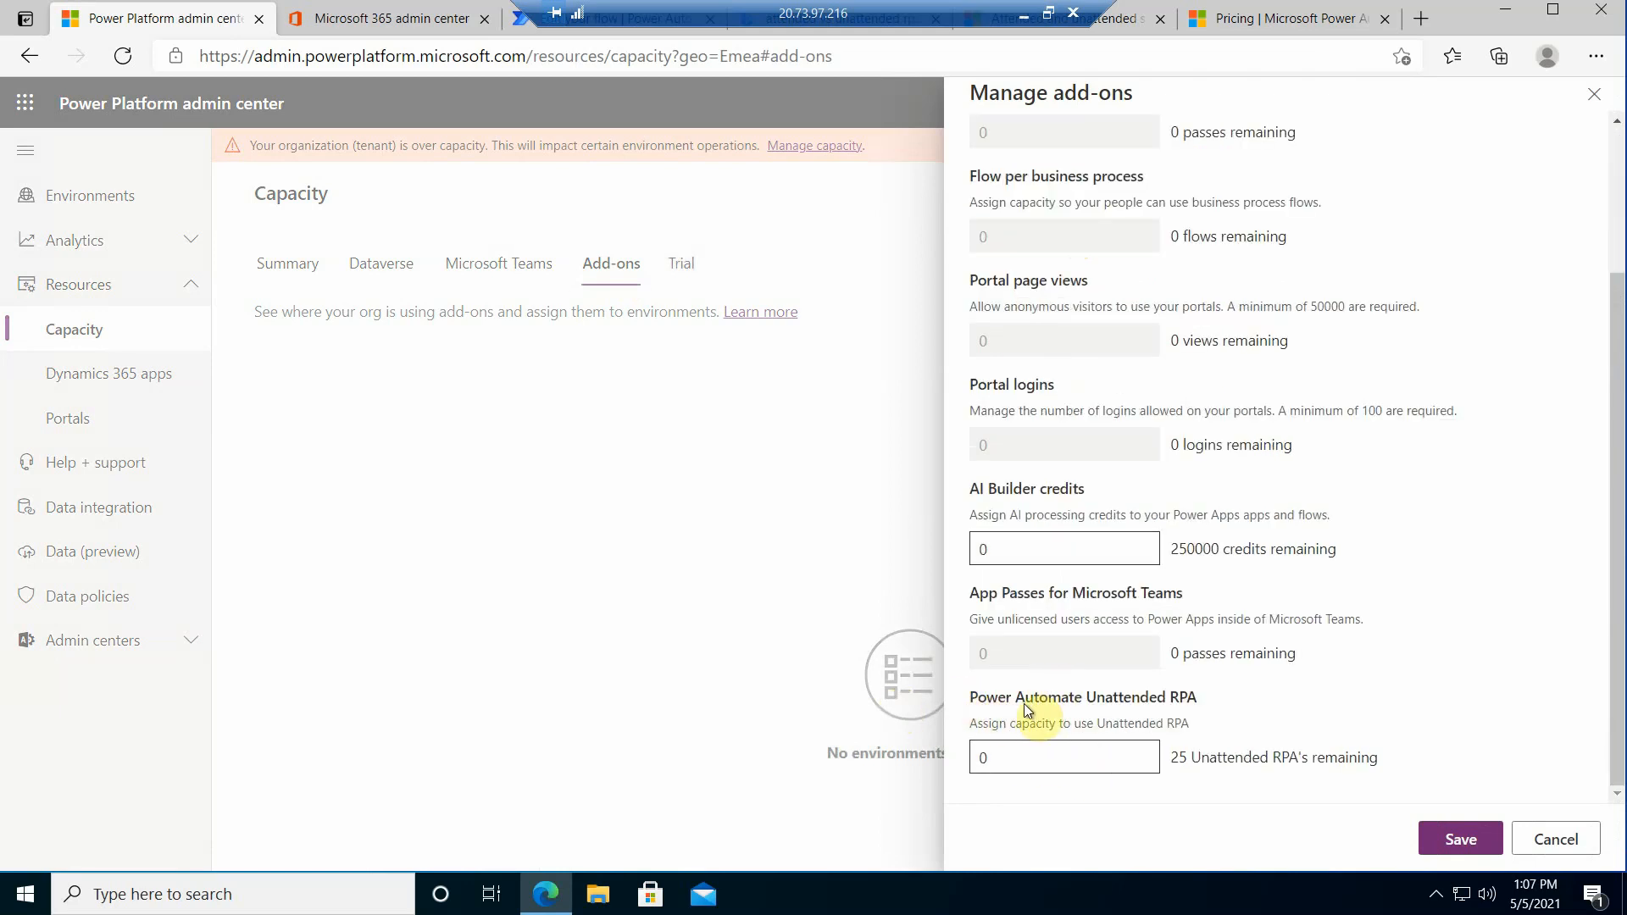
click(1063, 757)
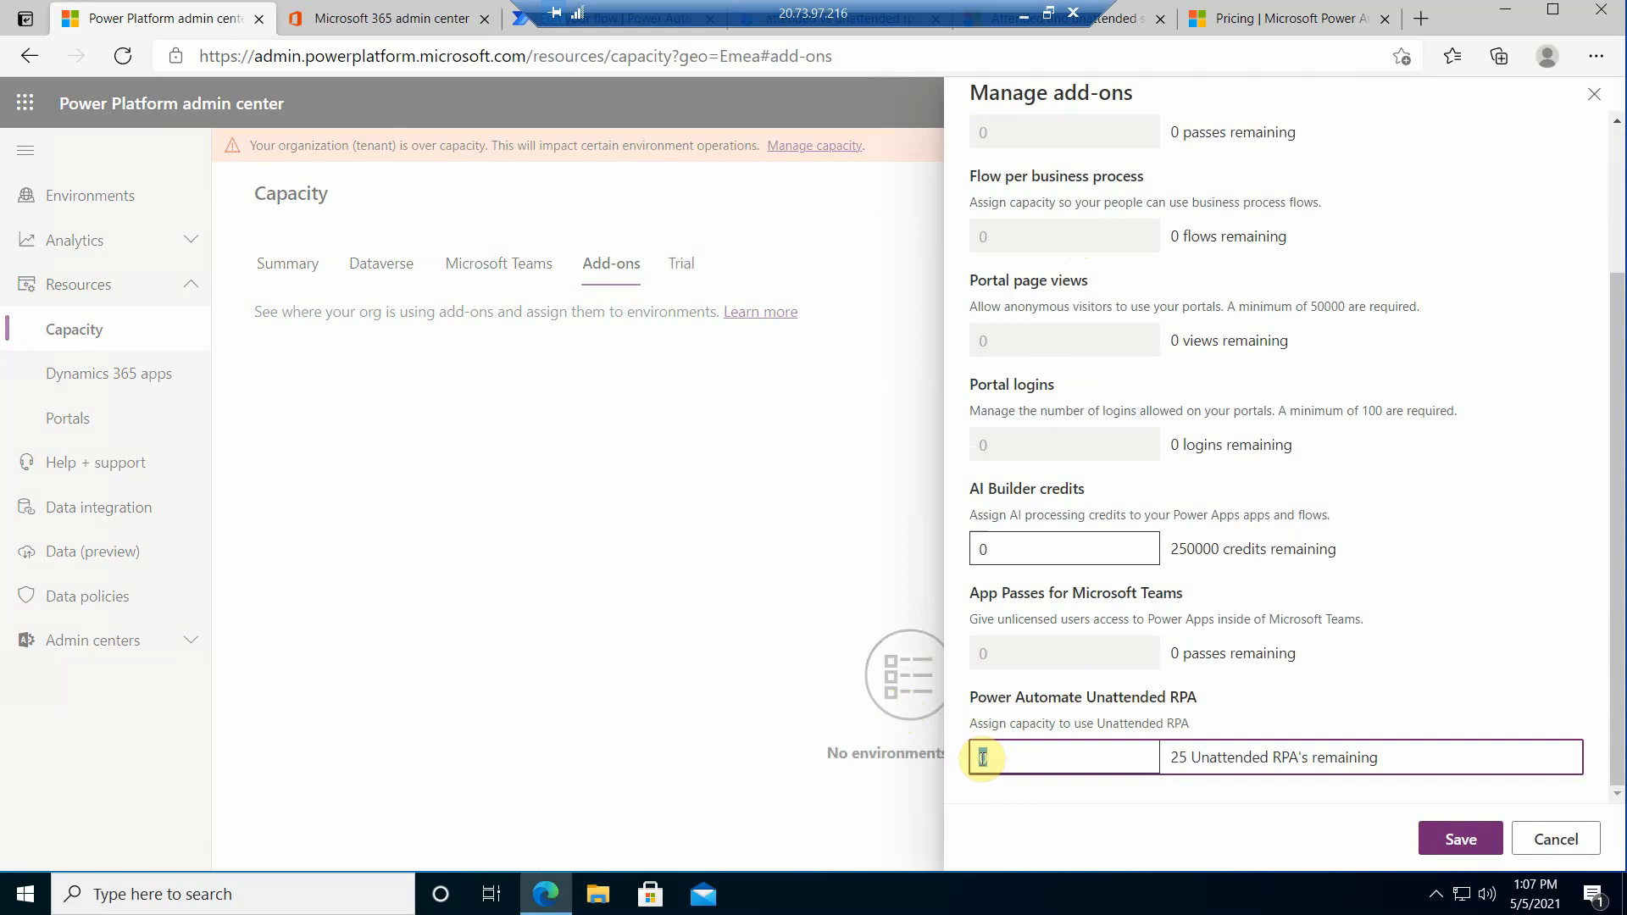
text(1)
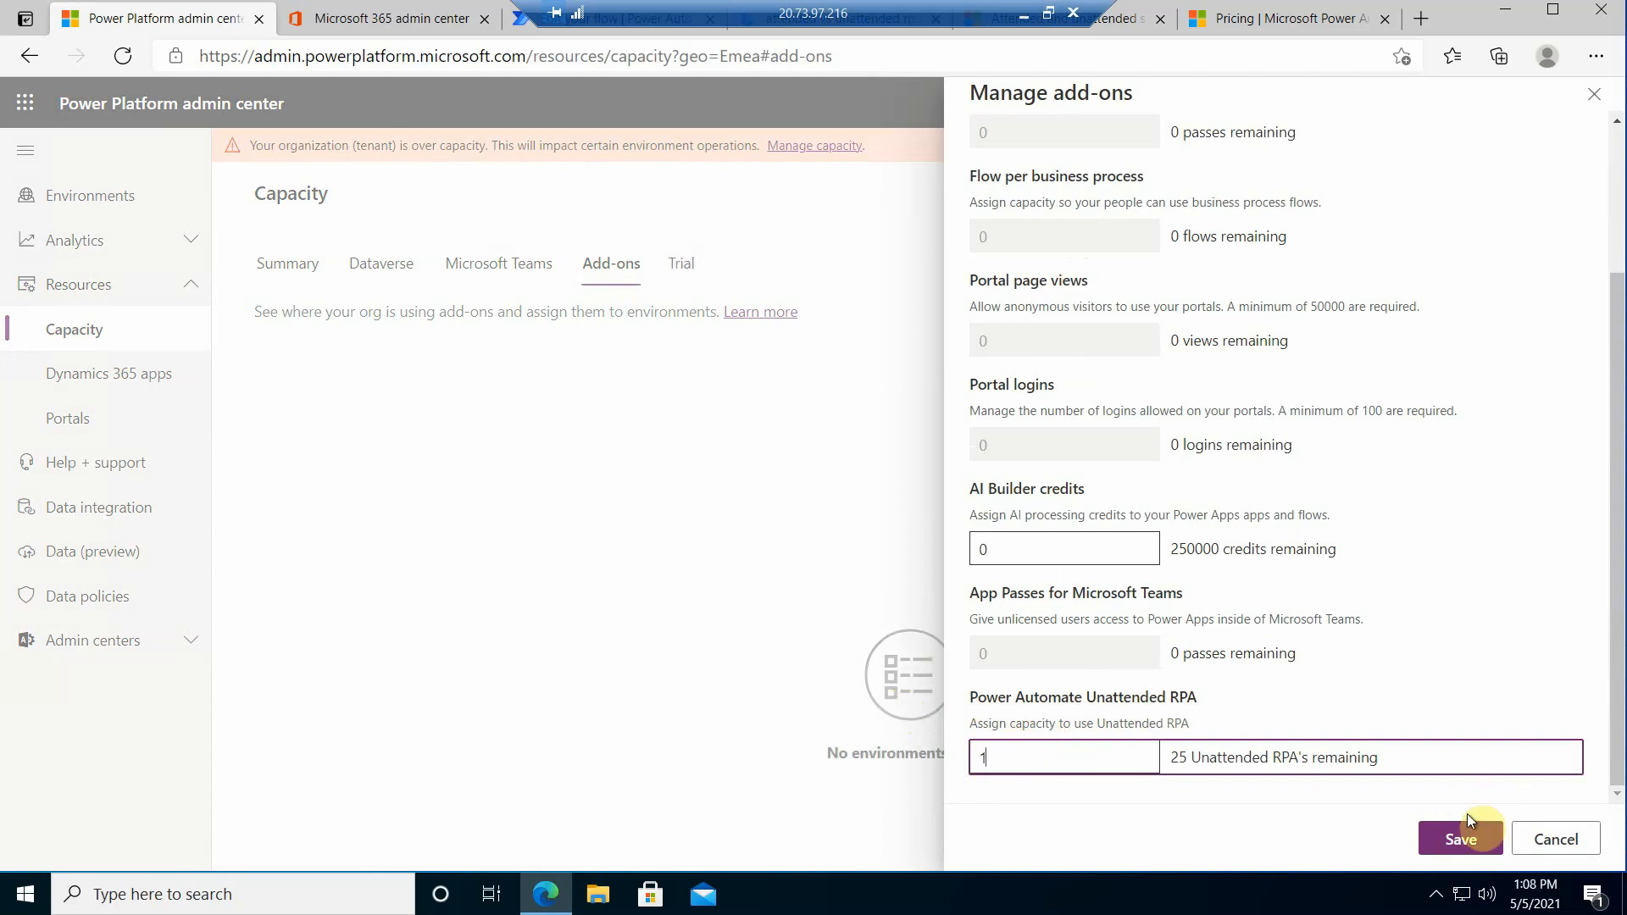
click(1460, 838)
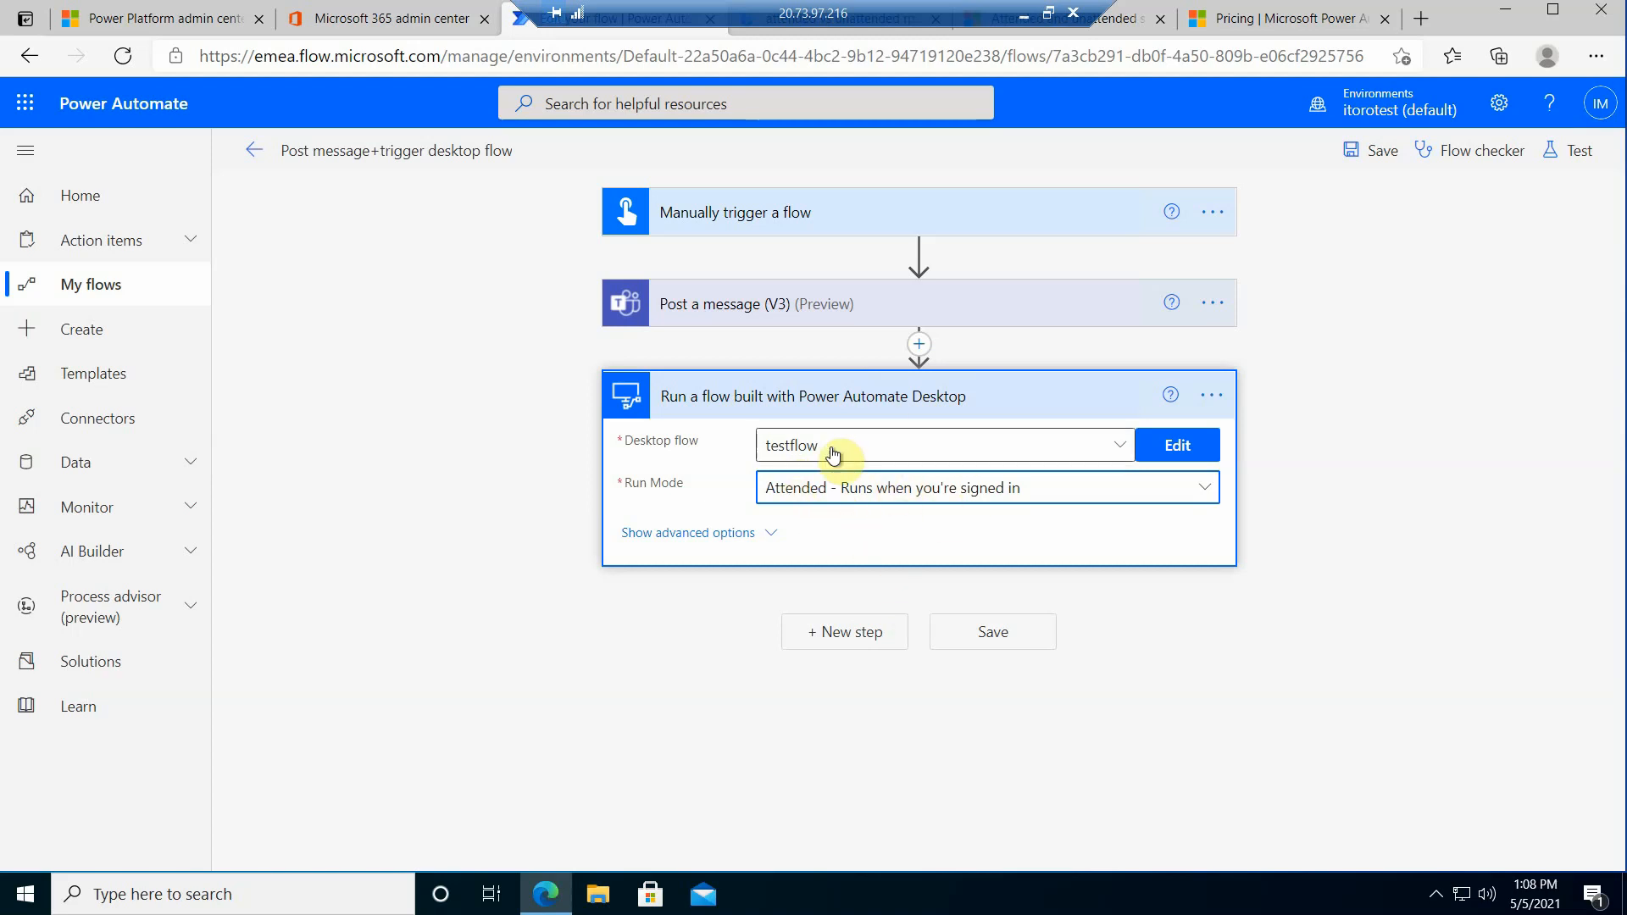
mouse_move(763, 481)
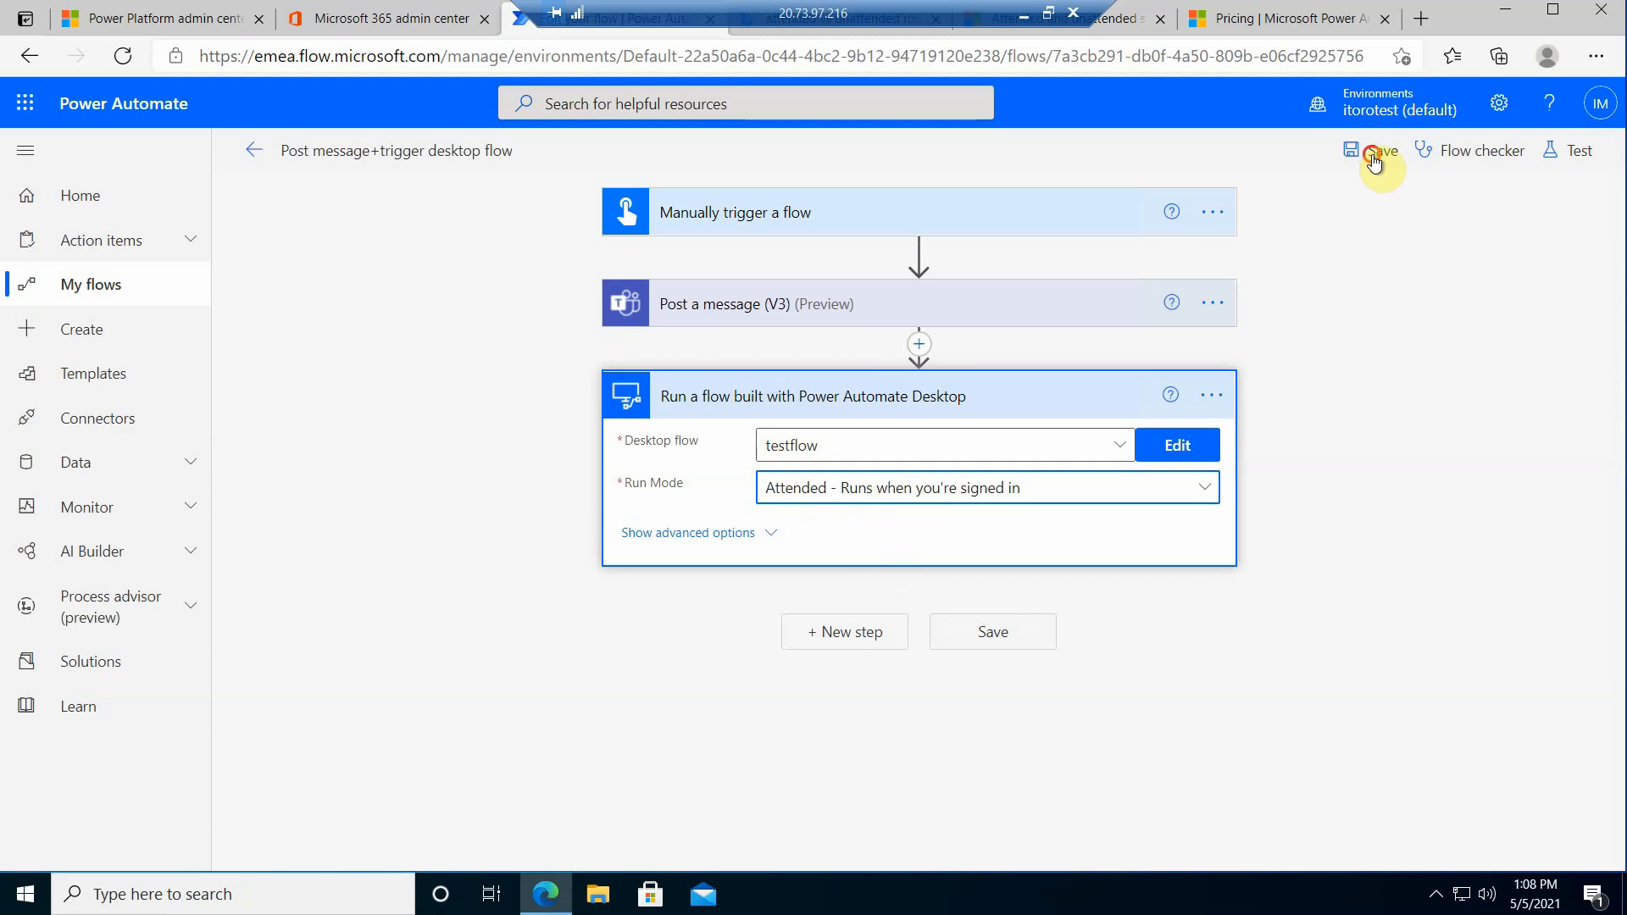
Step: Save the flow and submit a manual test run, then dismiss the run-started panel
click(1381, 151)
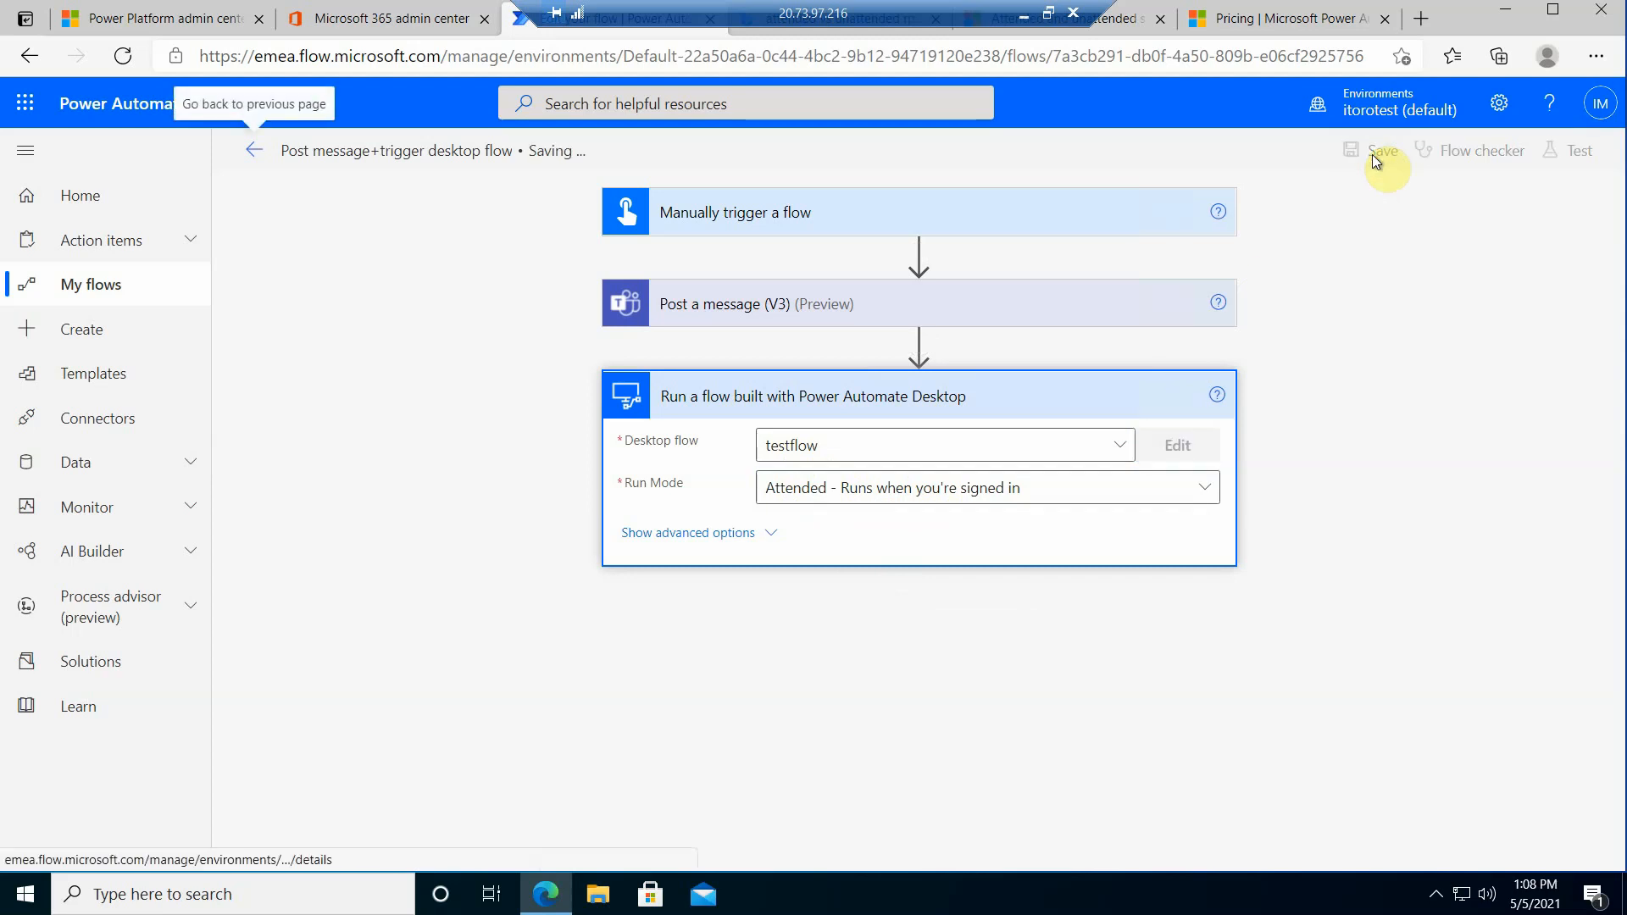
click(1382, 150)
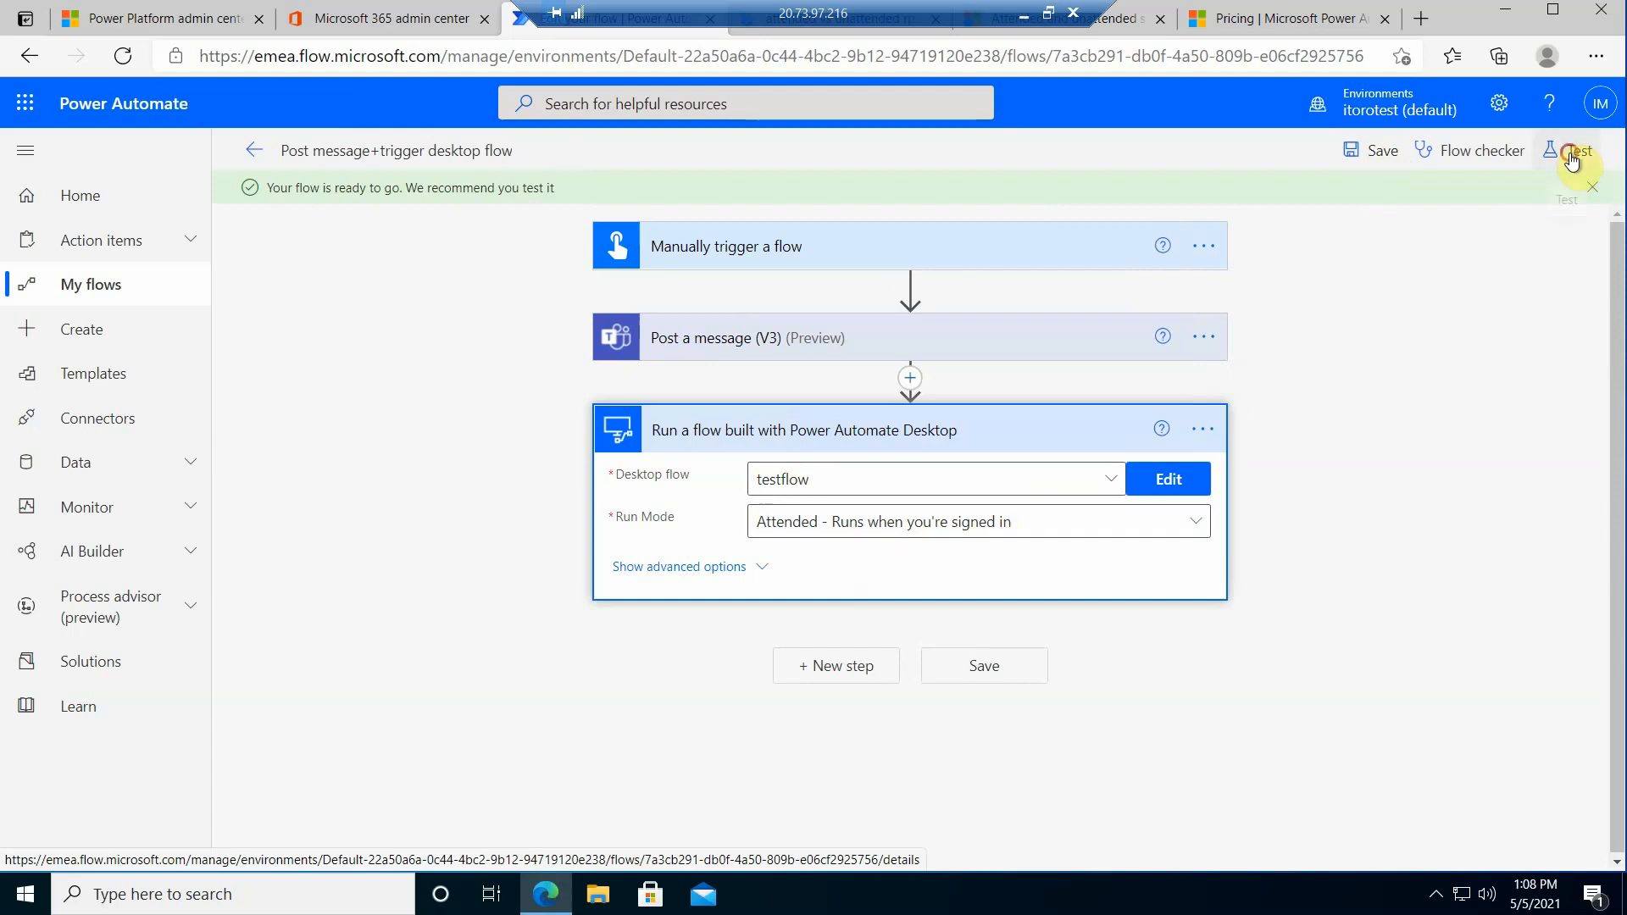
click(1572, 151)
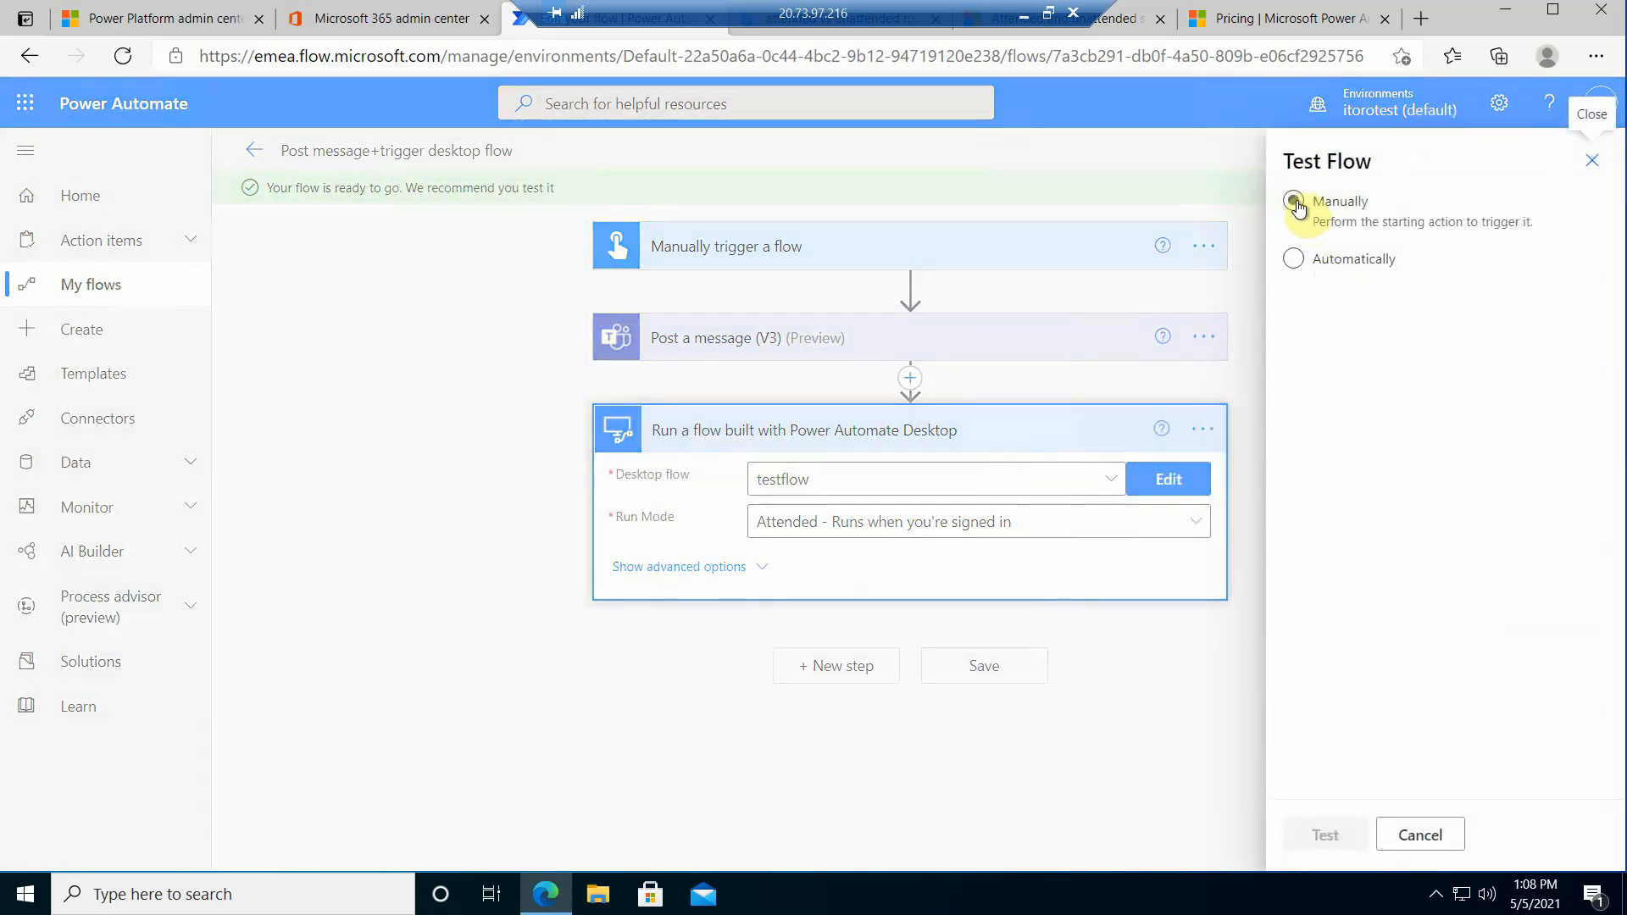
click(1326, 834)
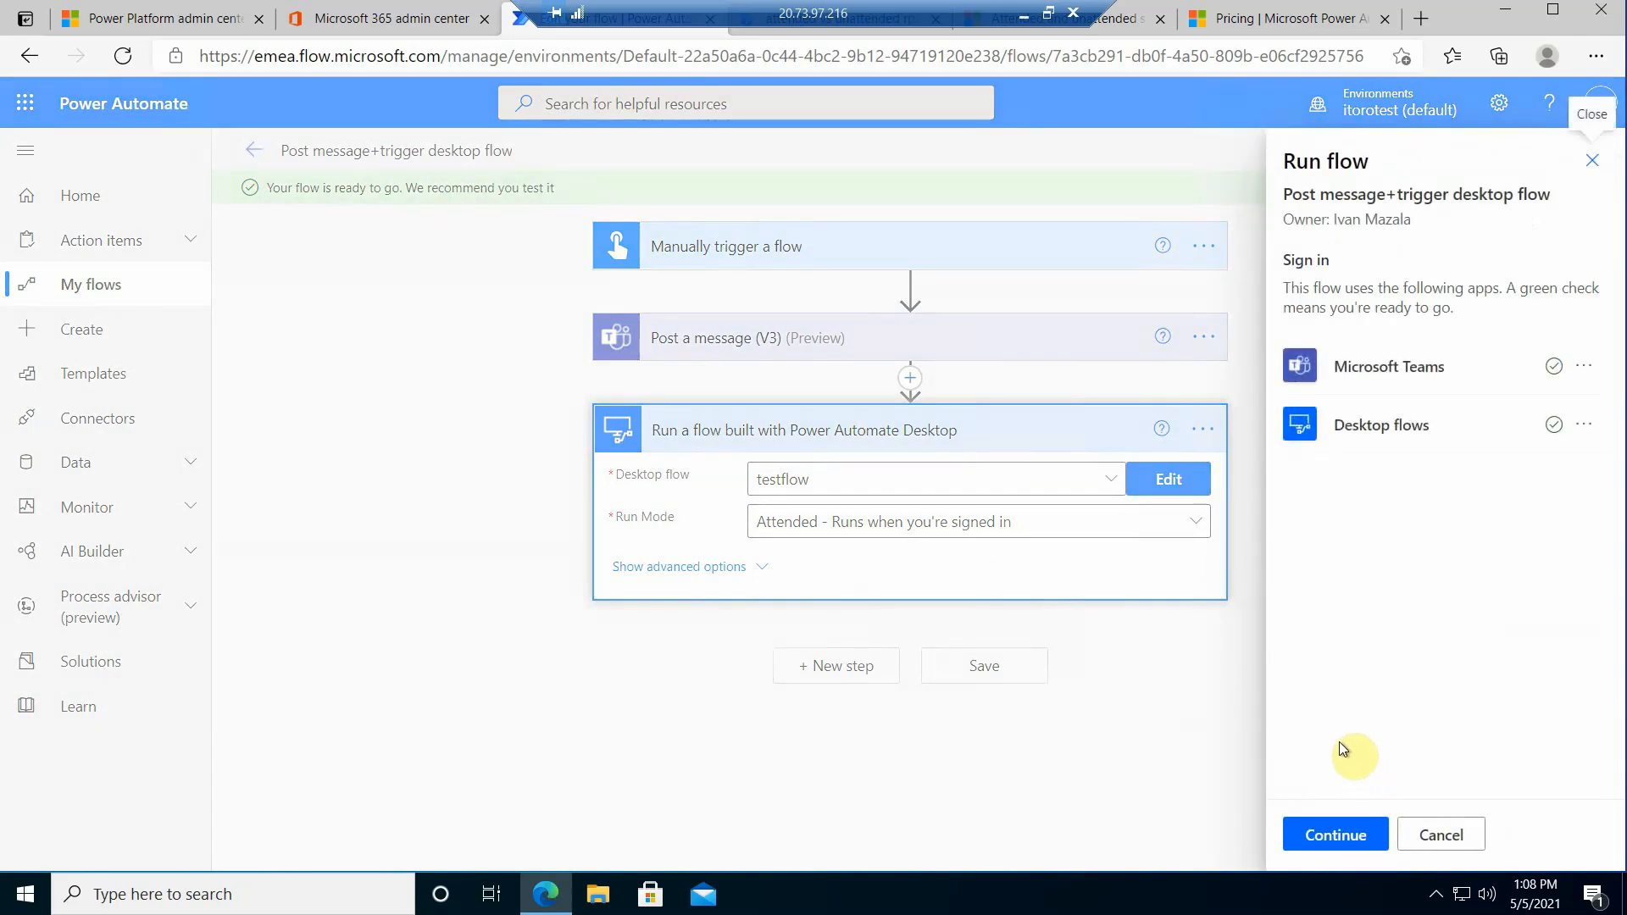
mouse_move(1320, 482)
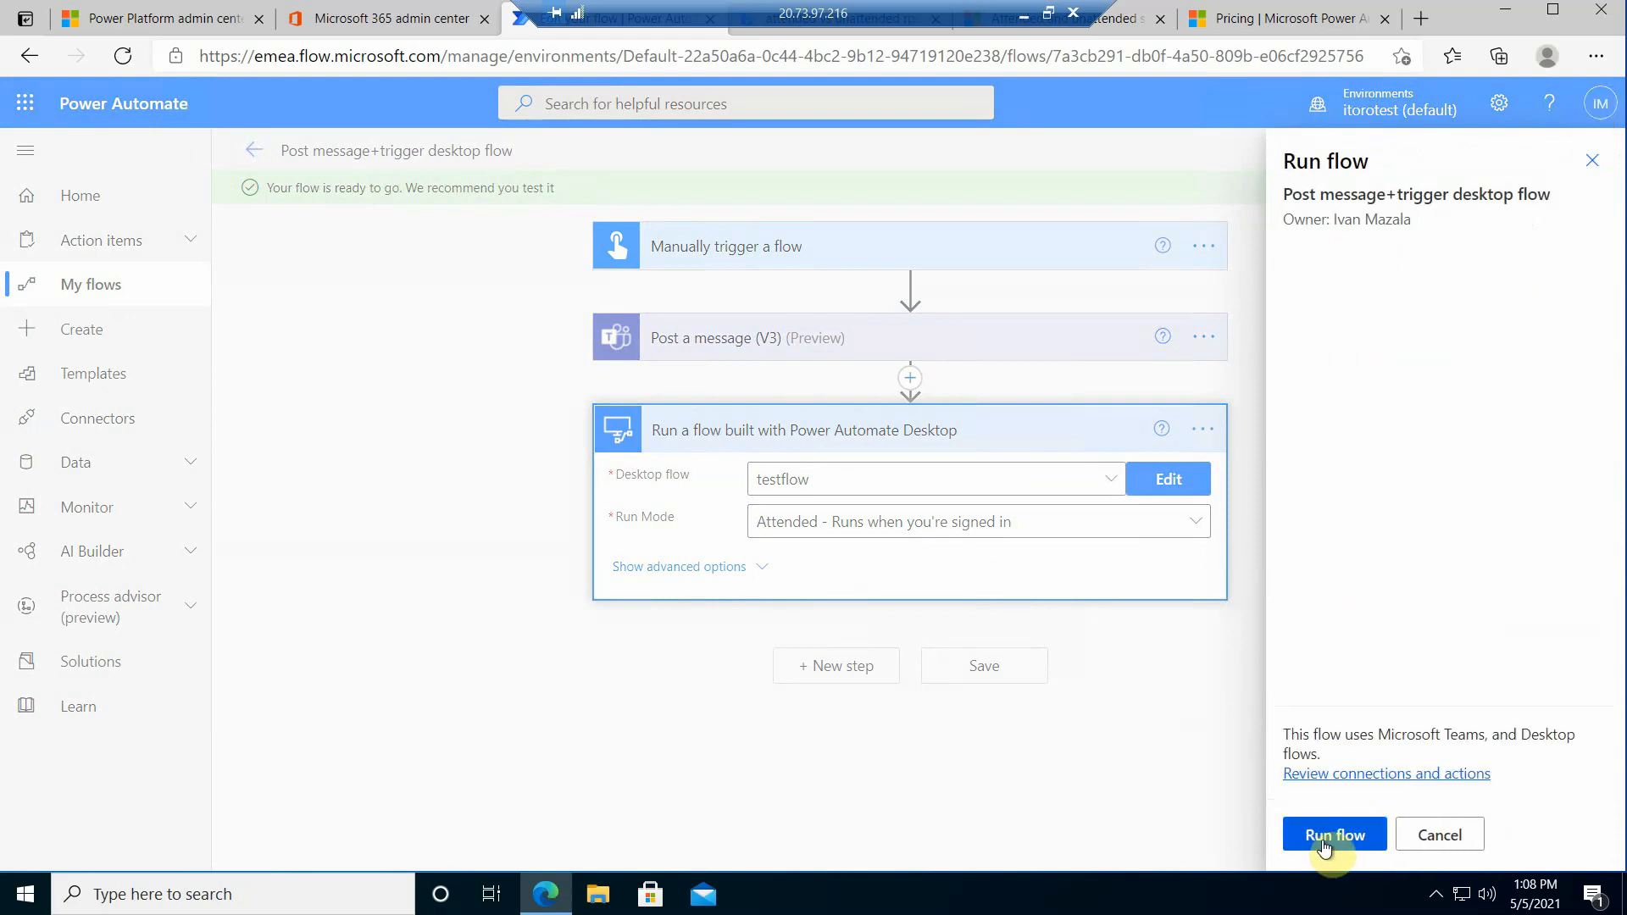
click(1333, 834)
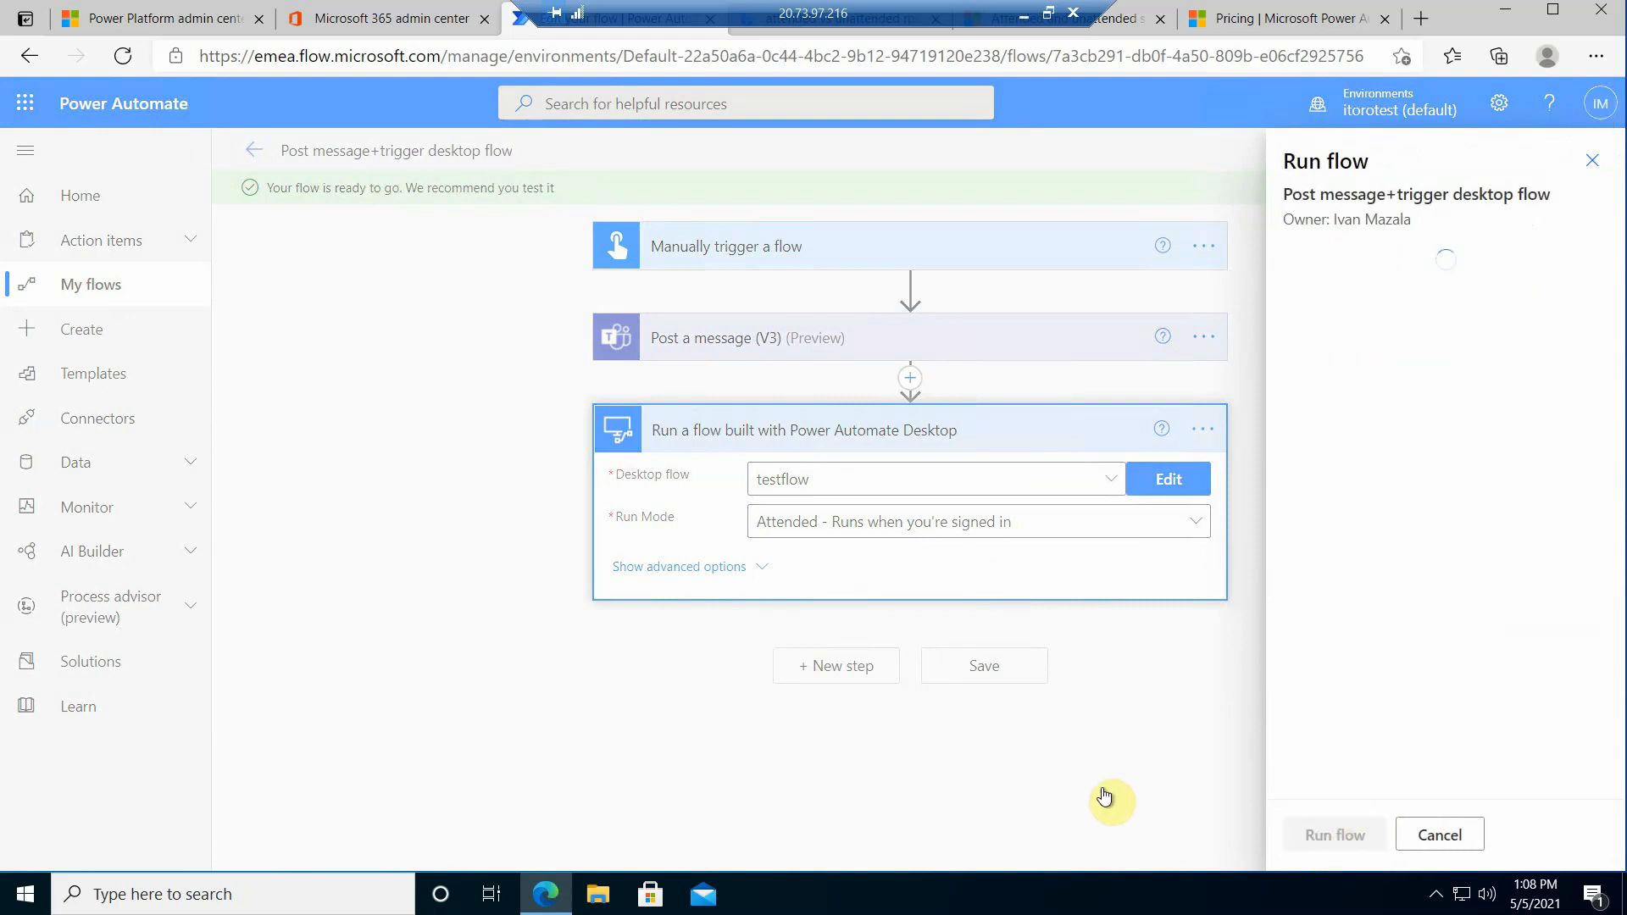
click(1439, 834)
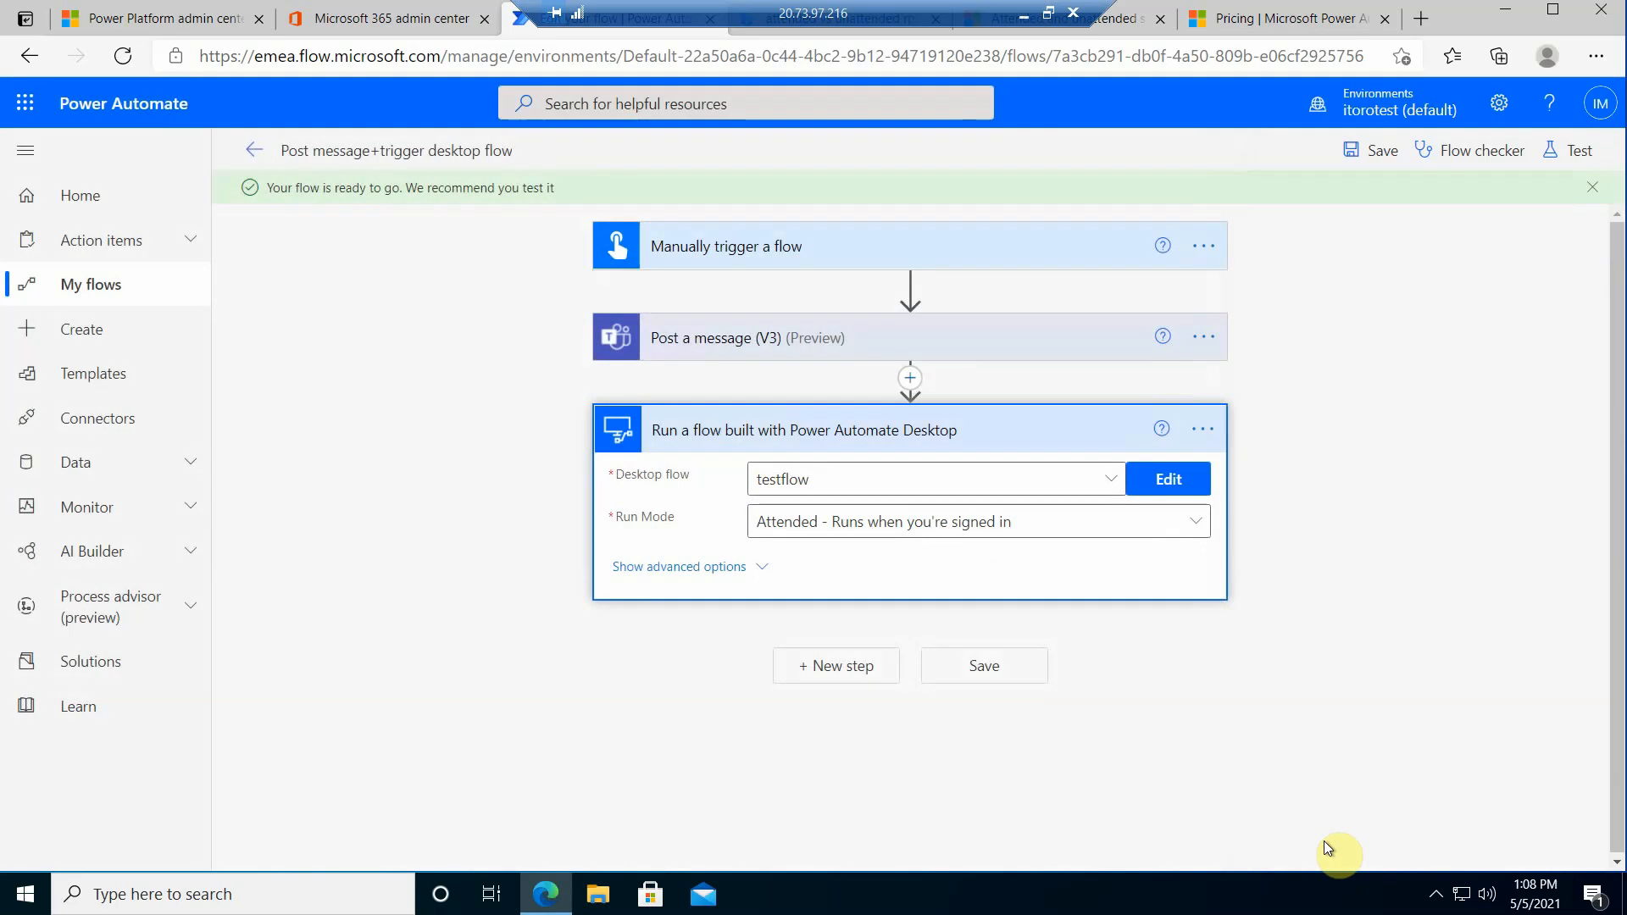
Step: Watch the live run, dismiss the desktop flow's success message, and go back to the flow details
click(1576, 151)
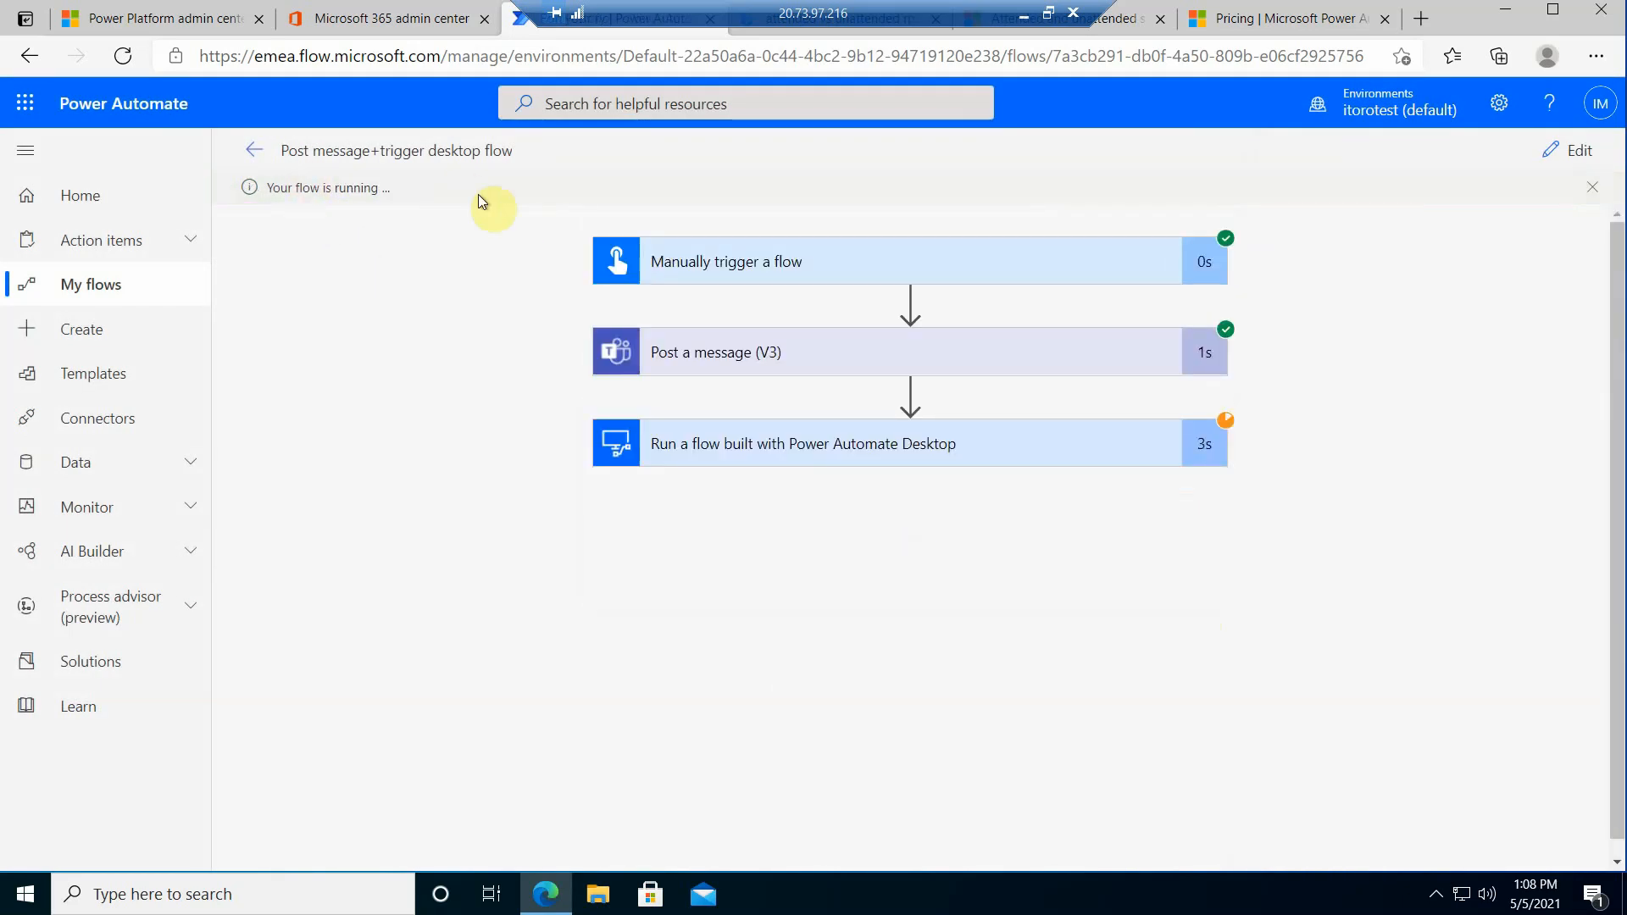
mouse_move(715, 466)
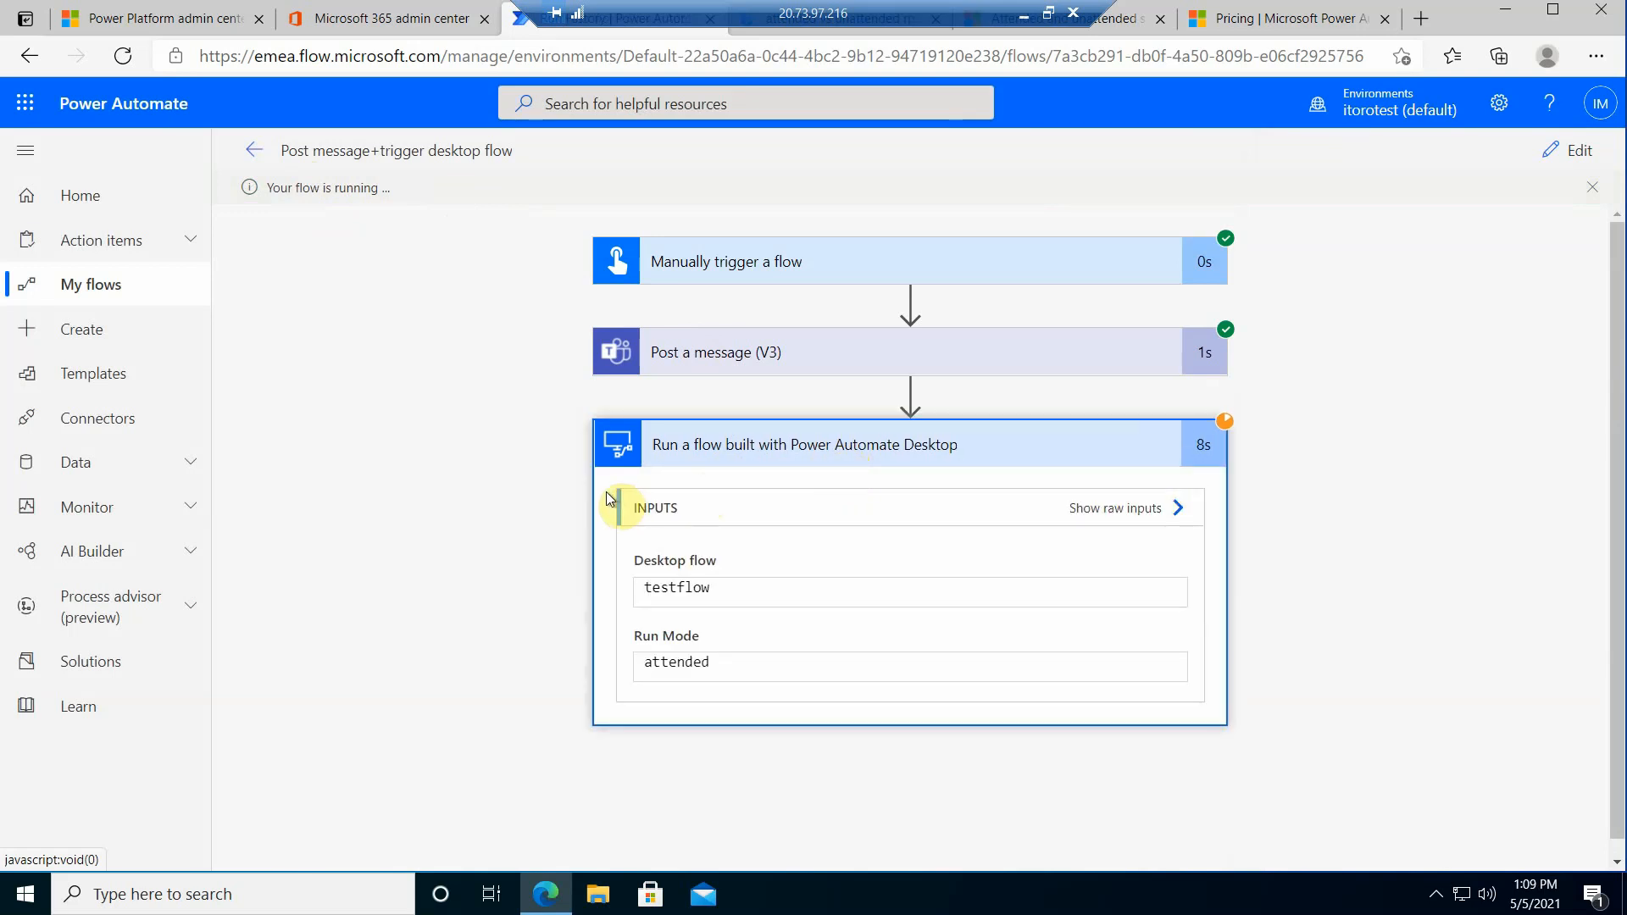
mouse_move(568, 726)
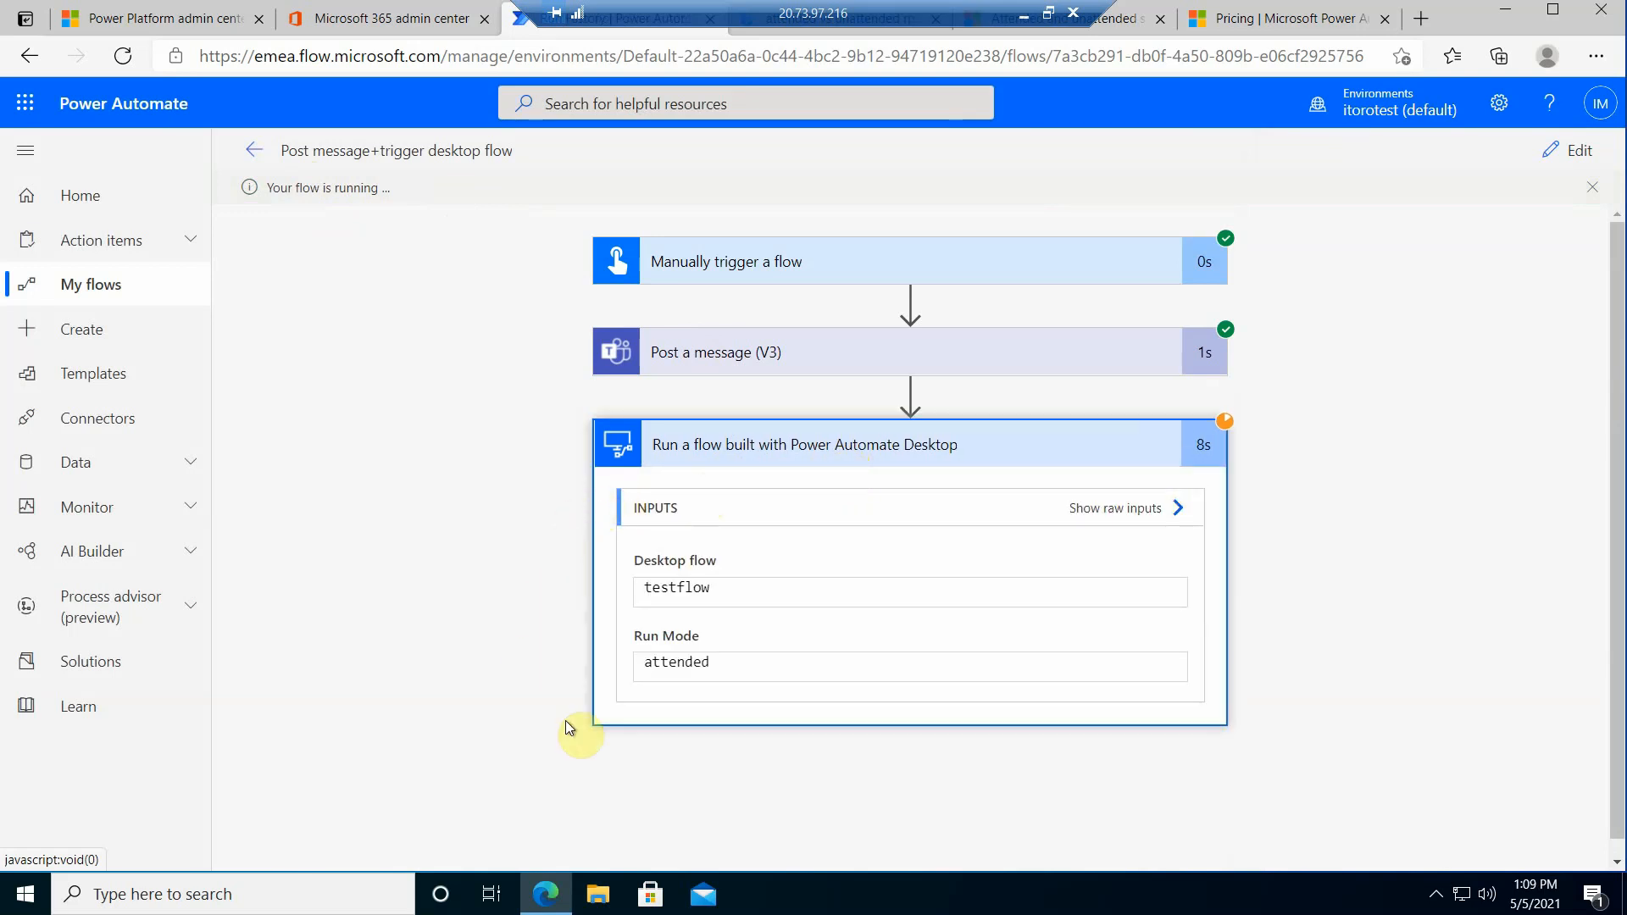
mouse_move(653, 745)
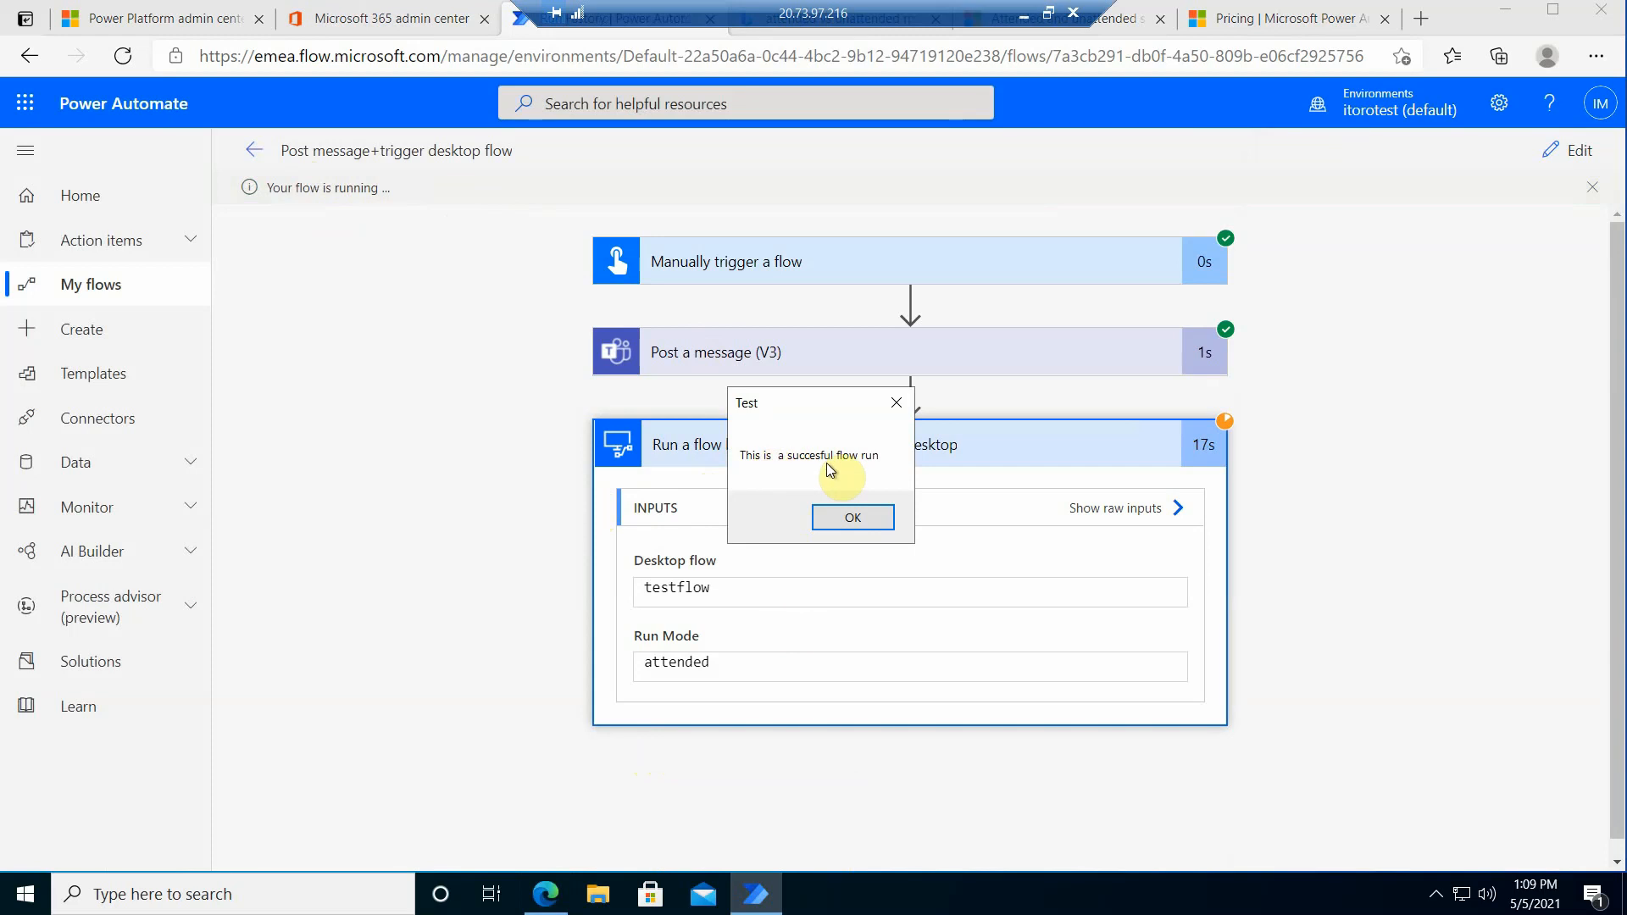
mouse_move(792, 460)
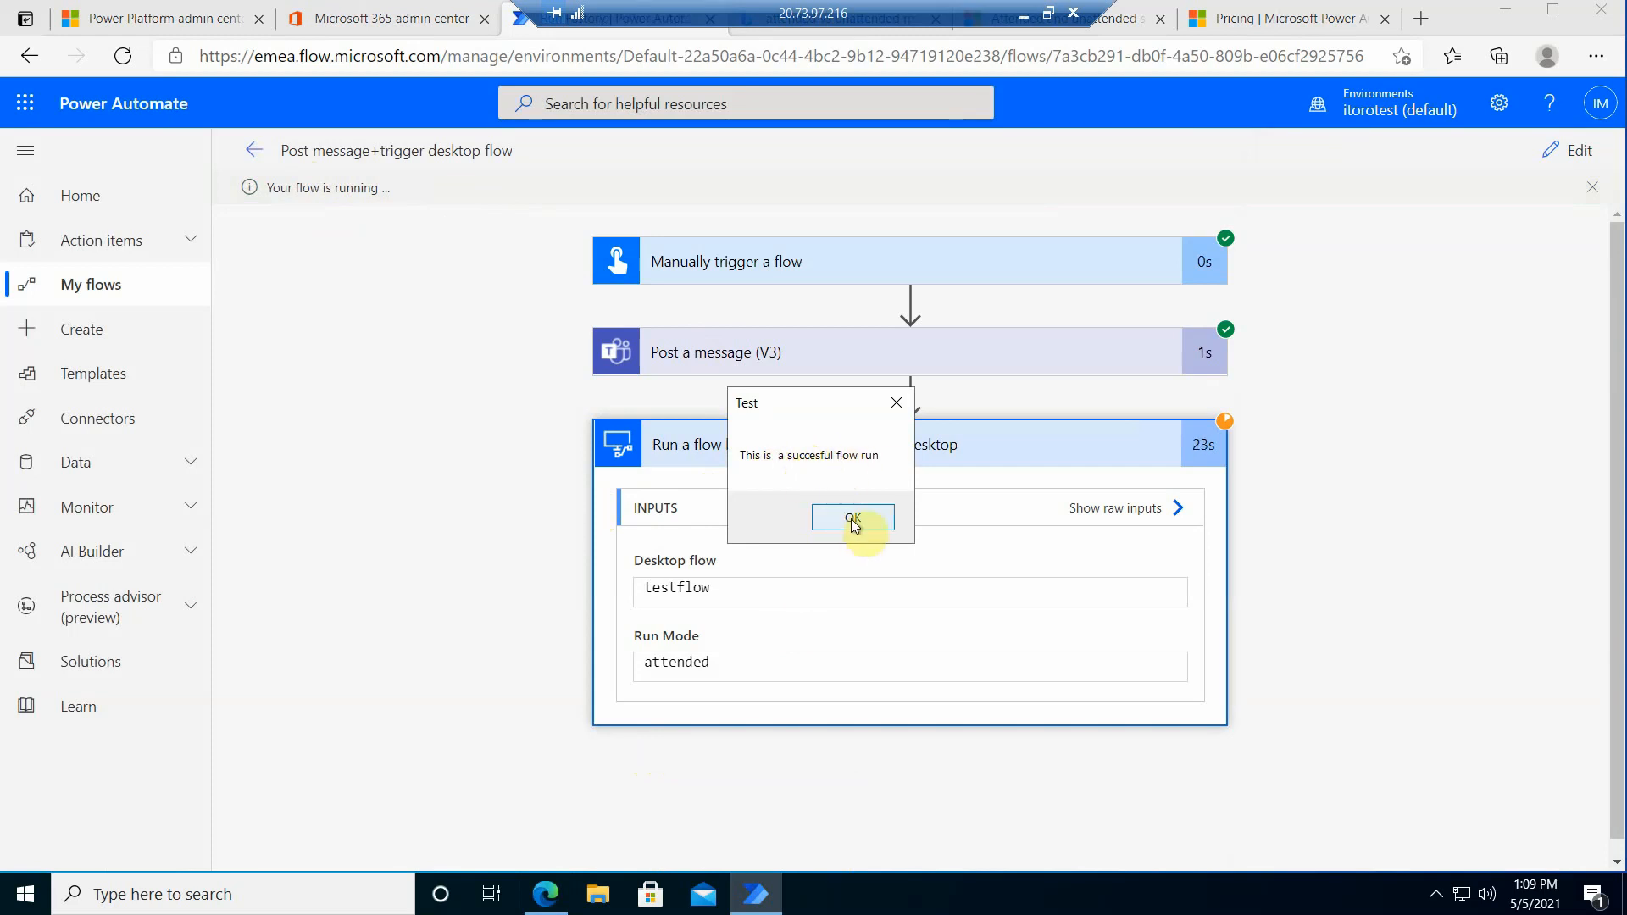
click(852, 519)
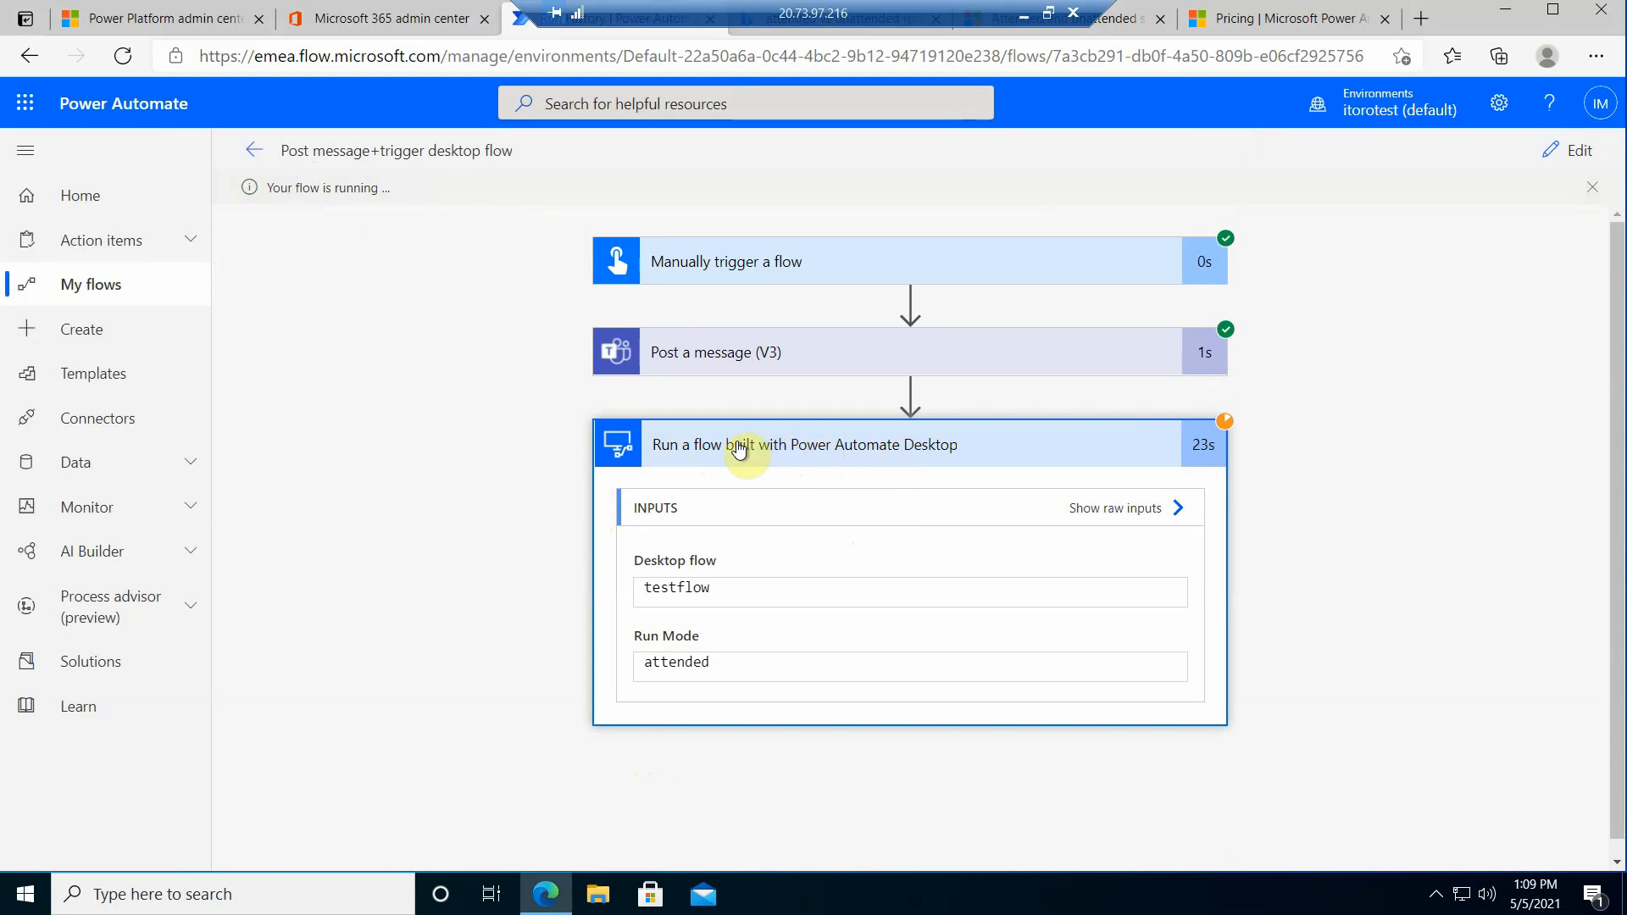
mouse_move(264, 166)
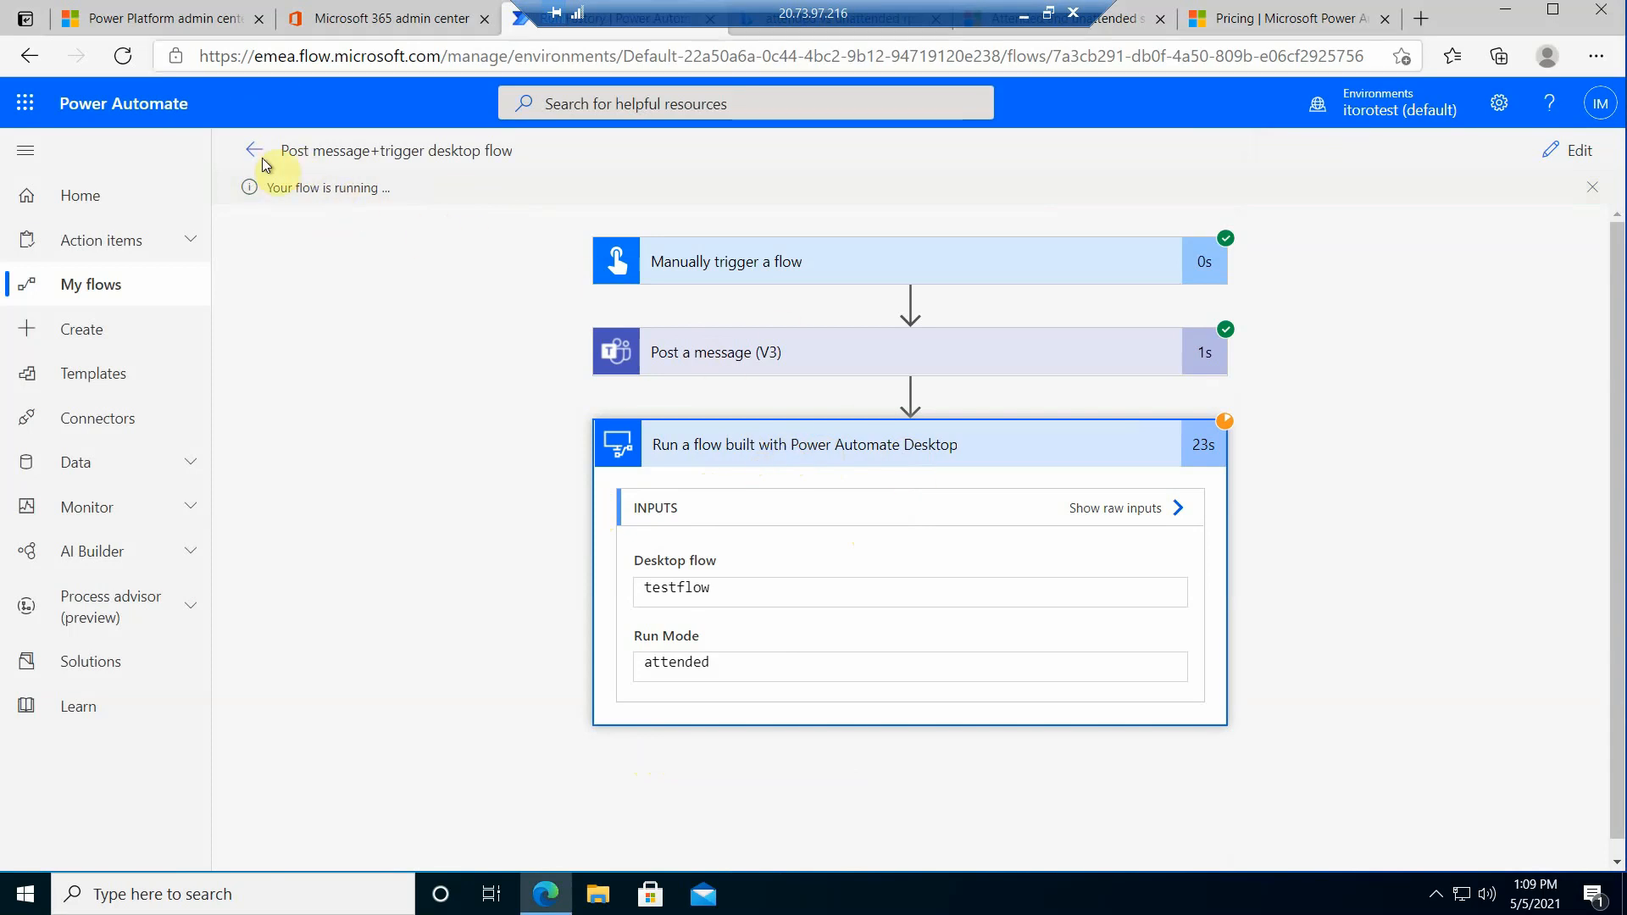
click(255, 151)
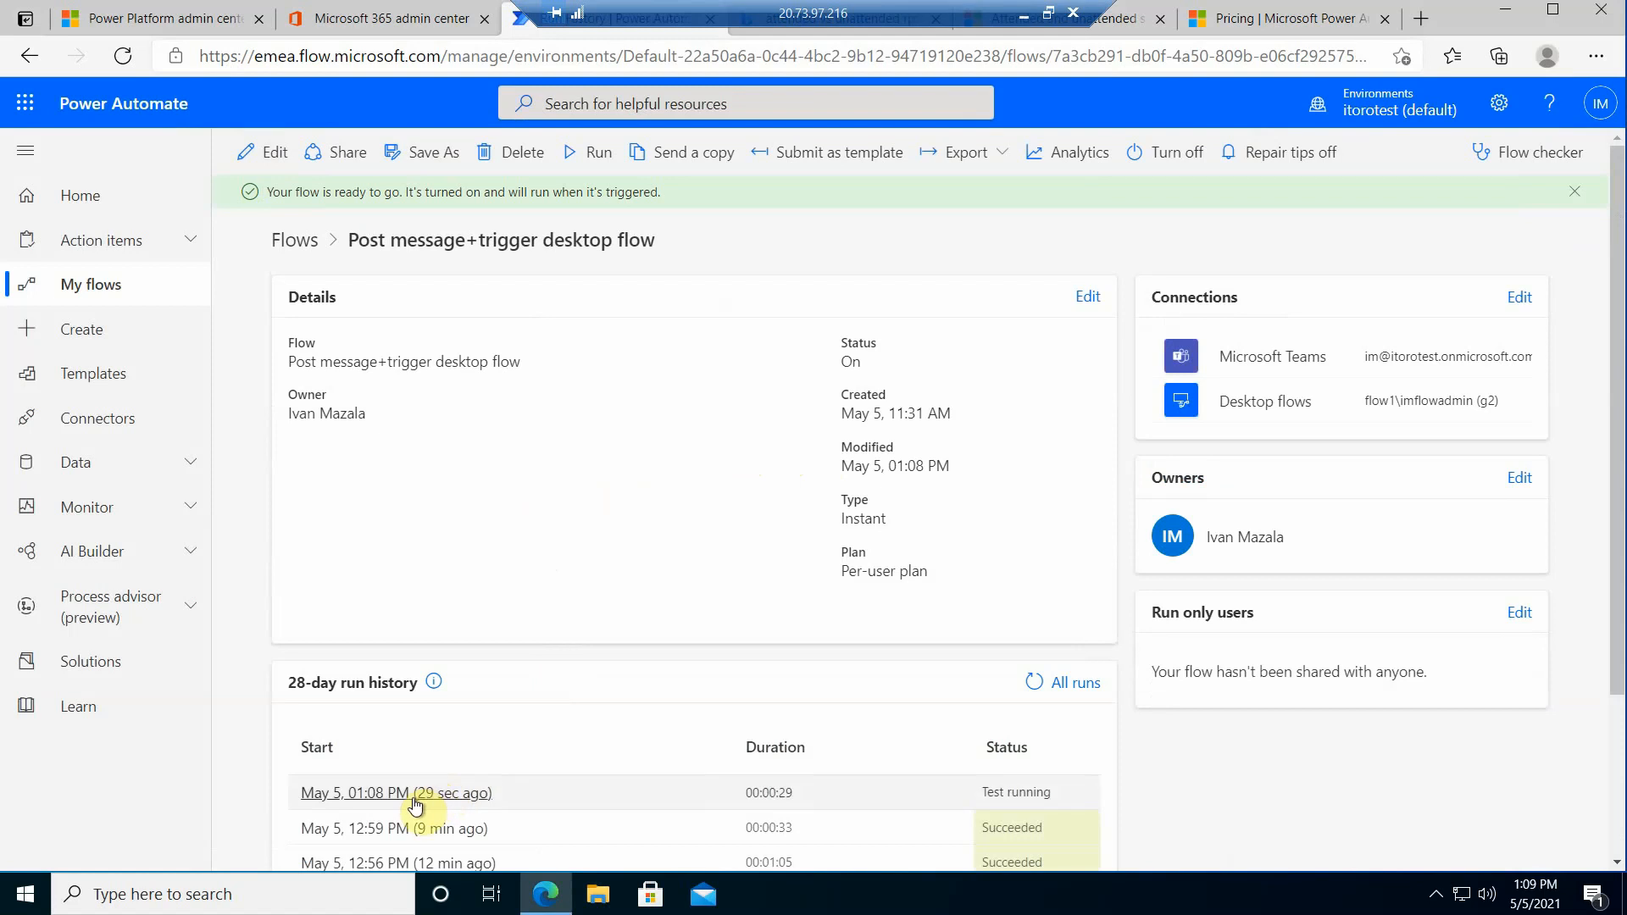
Step: Open the newest run and expand the desktop-flow step, which succeeded in 43s
click(396, 793)
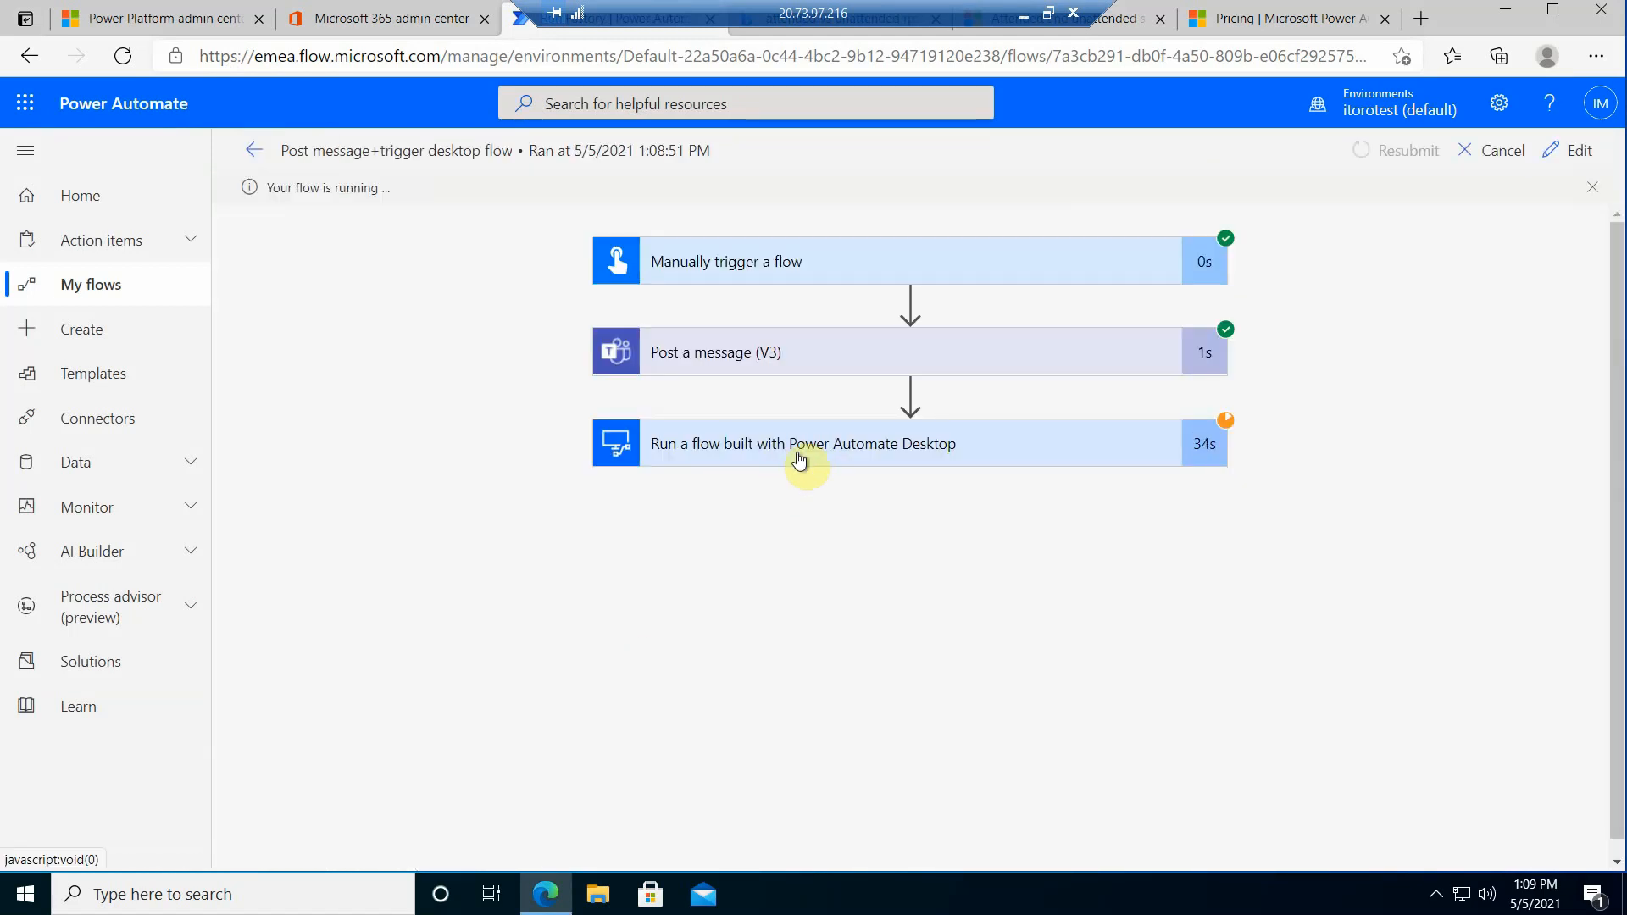
mouse_move(686, 531)
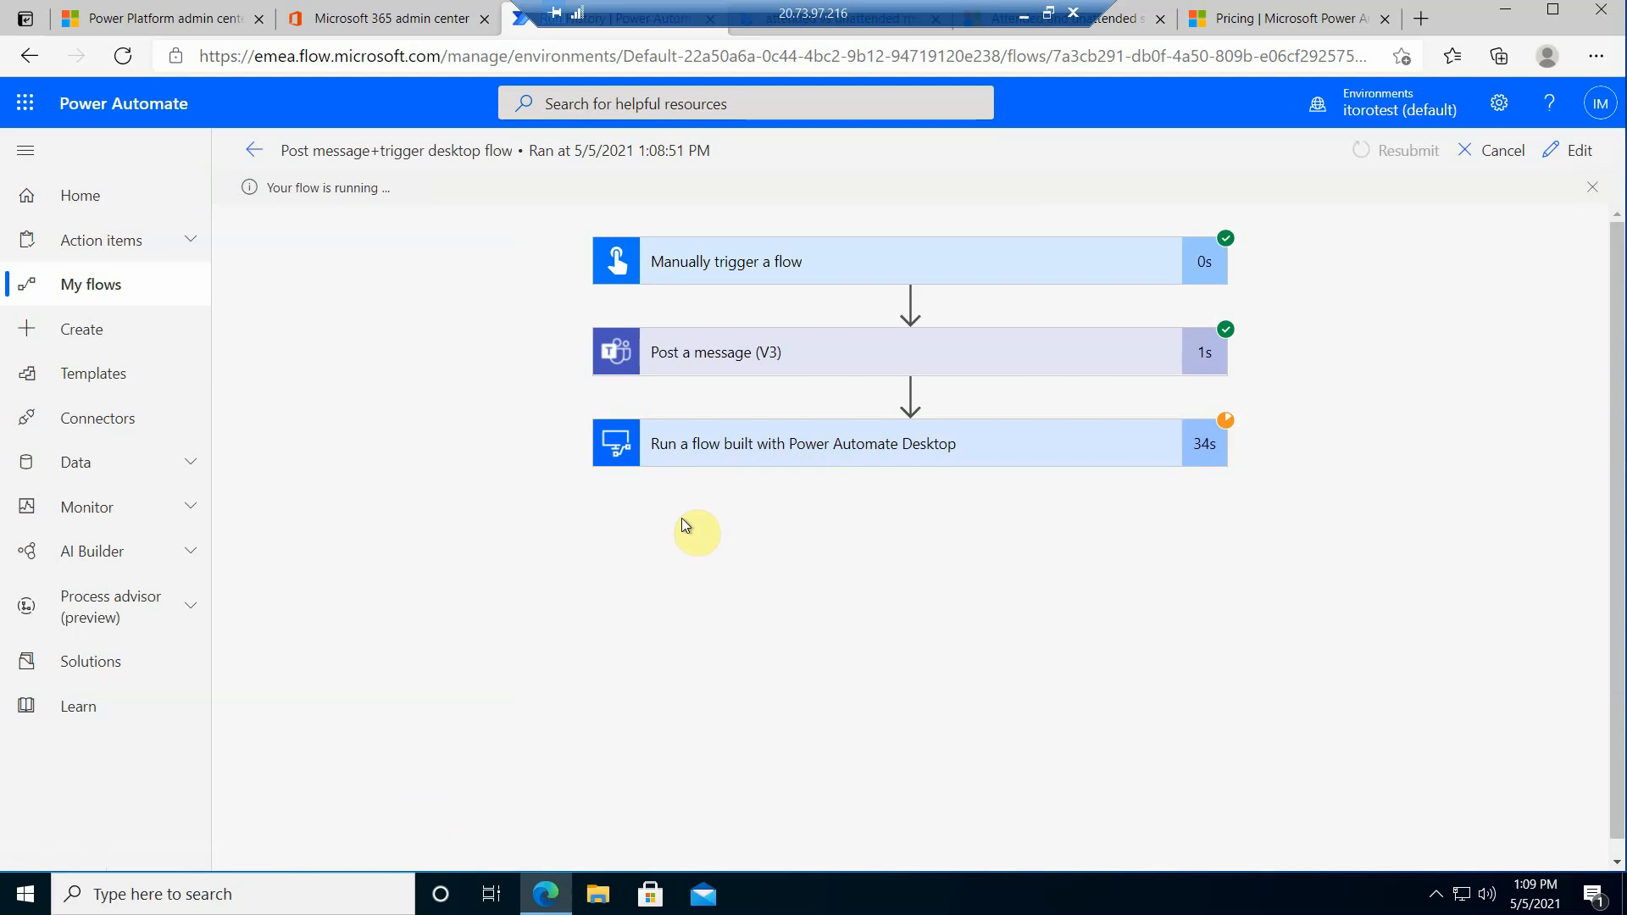
mouse_move(514, 447)
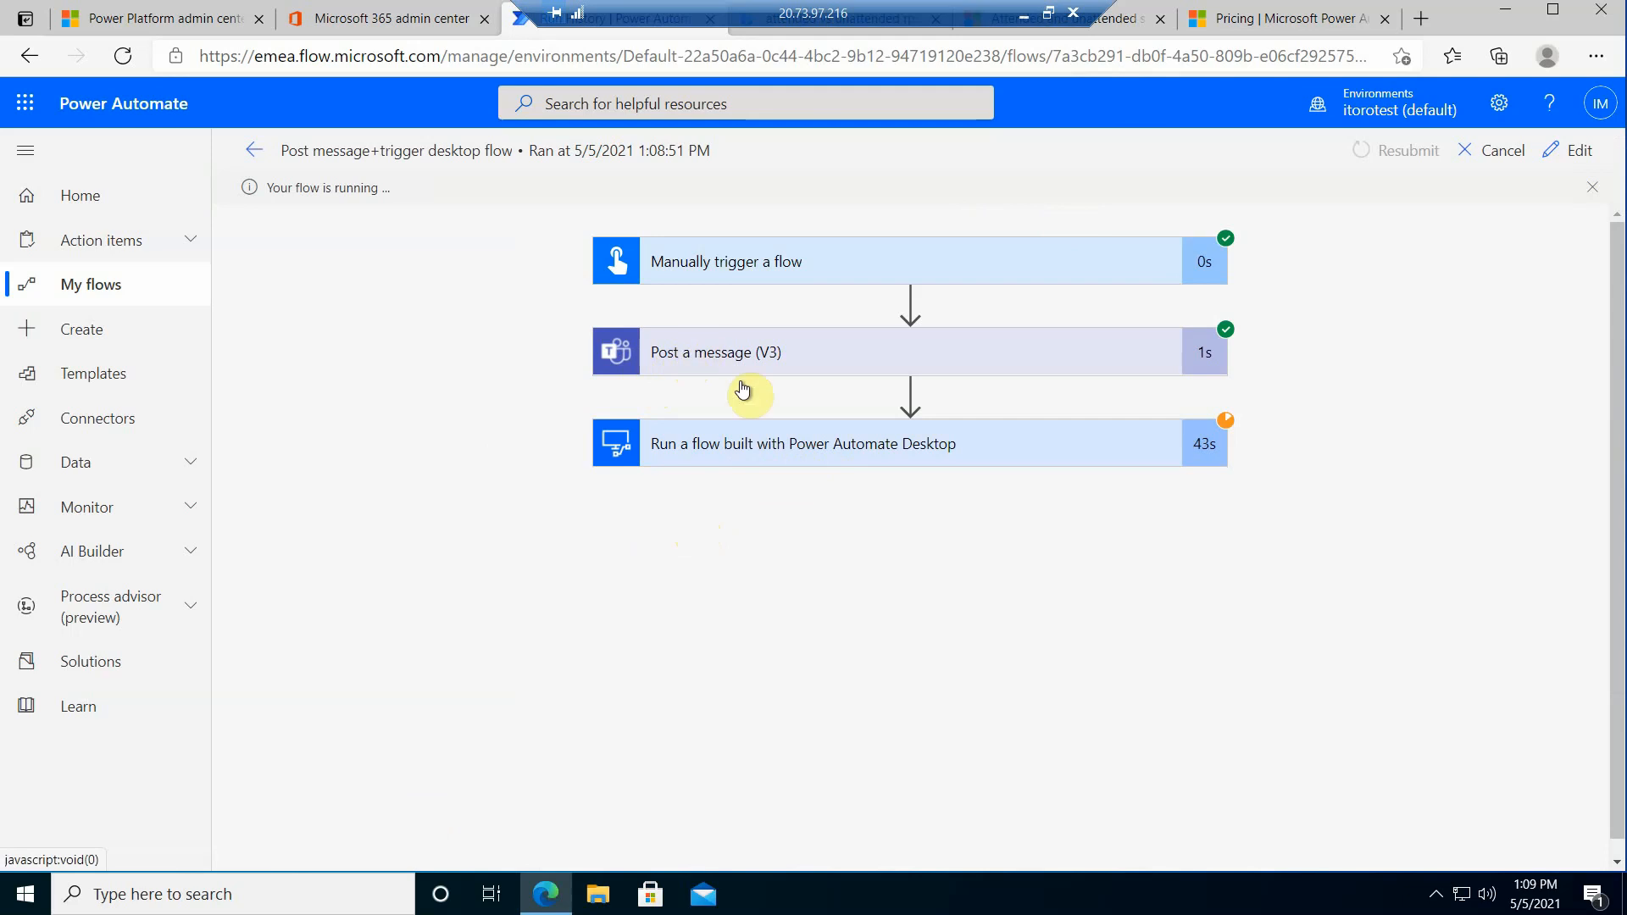
mouse_move(827, 457)
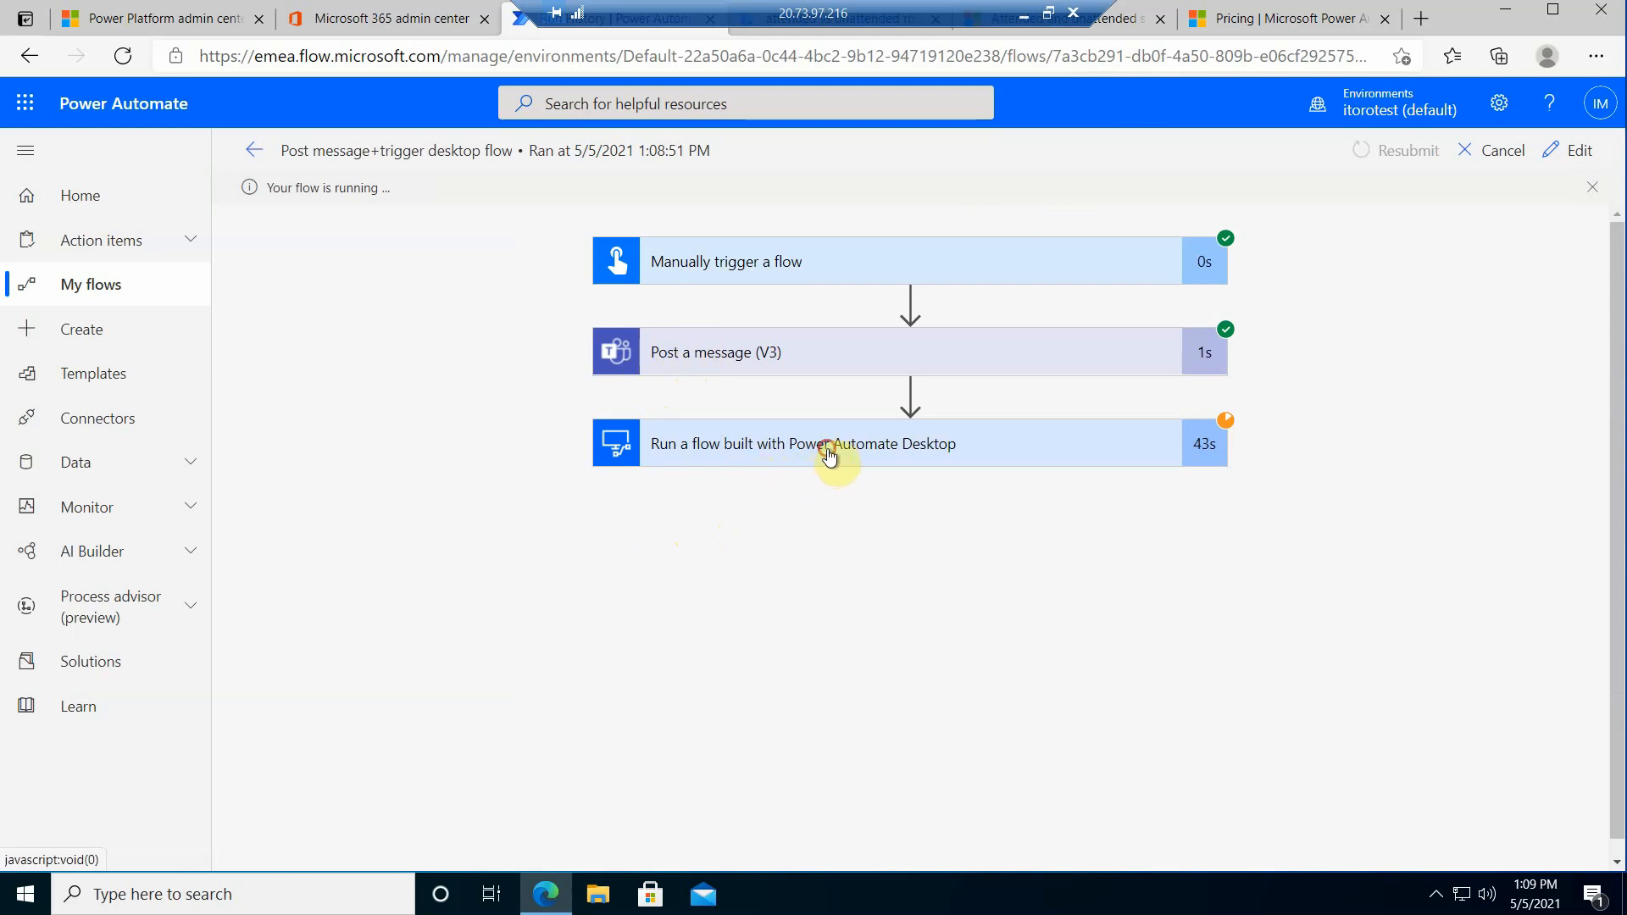
click(804, 444)
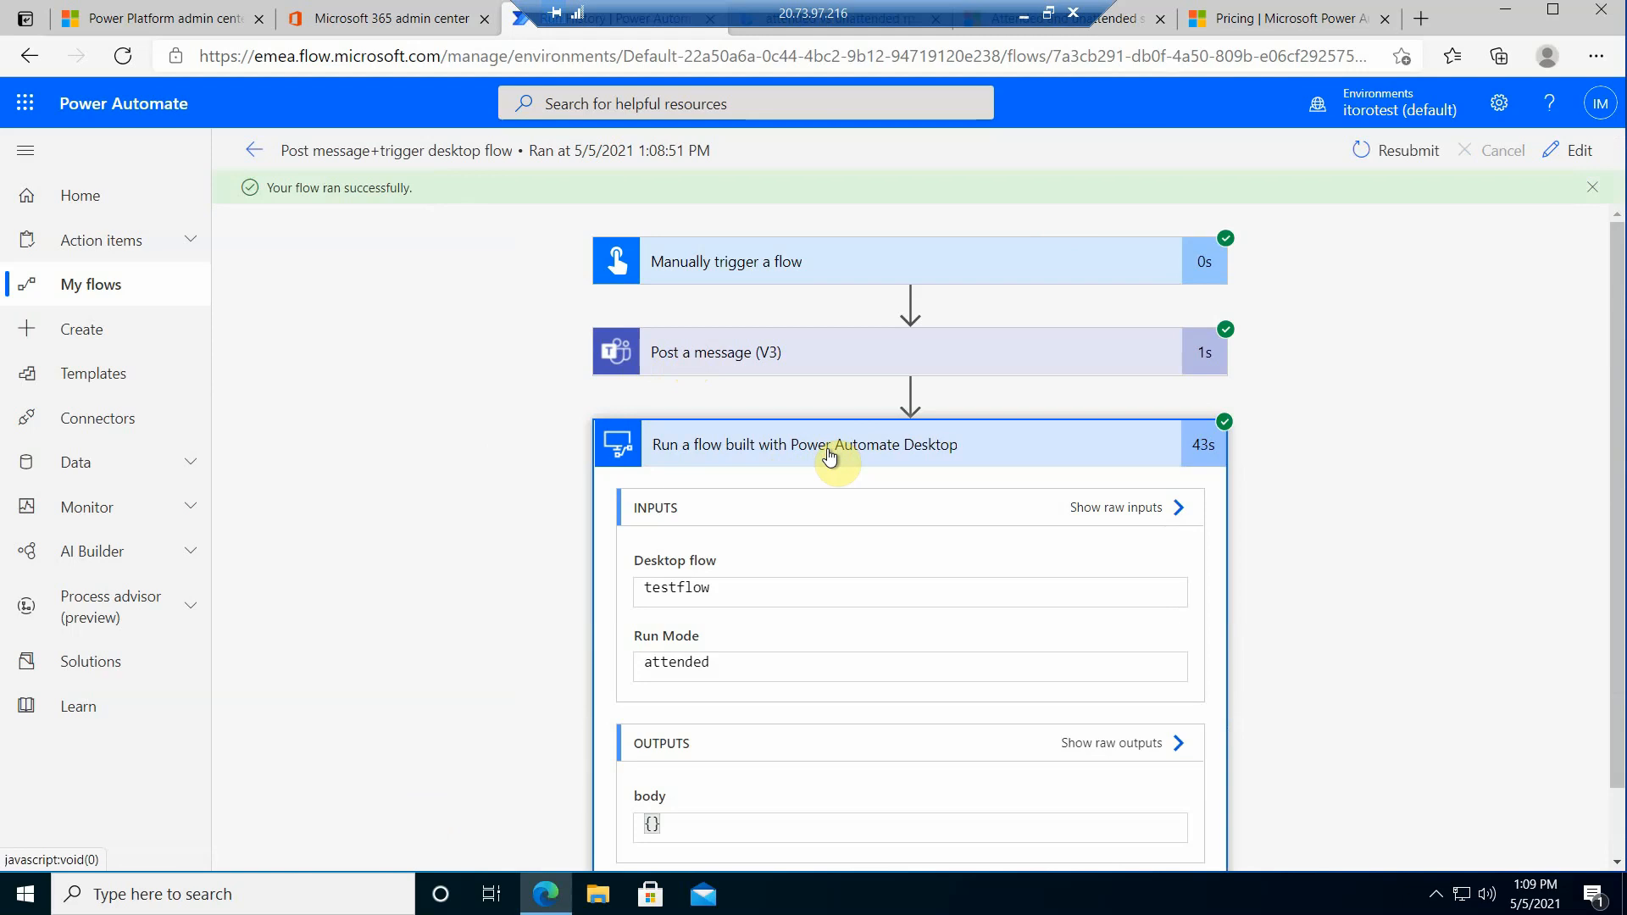
double_click(676, 661)
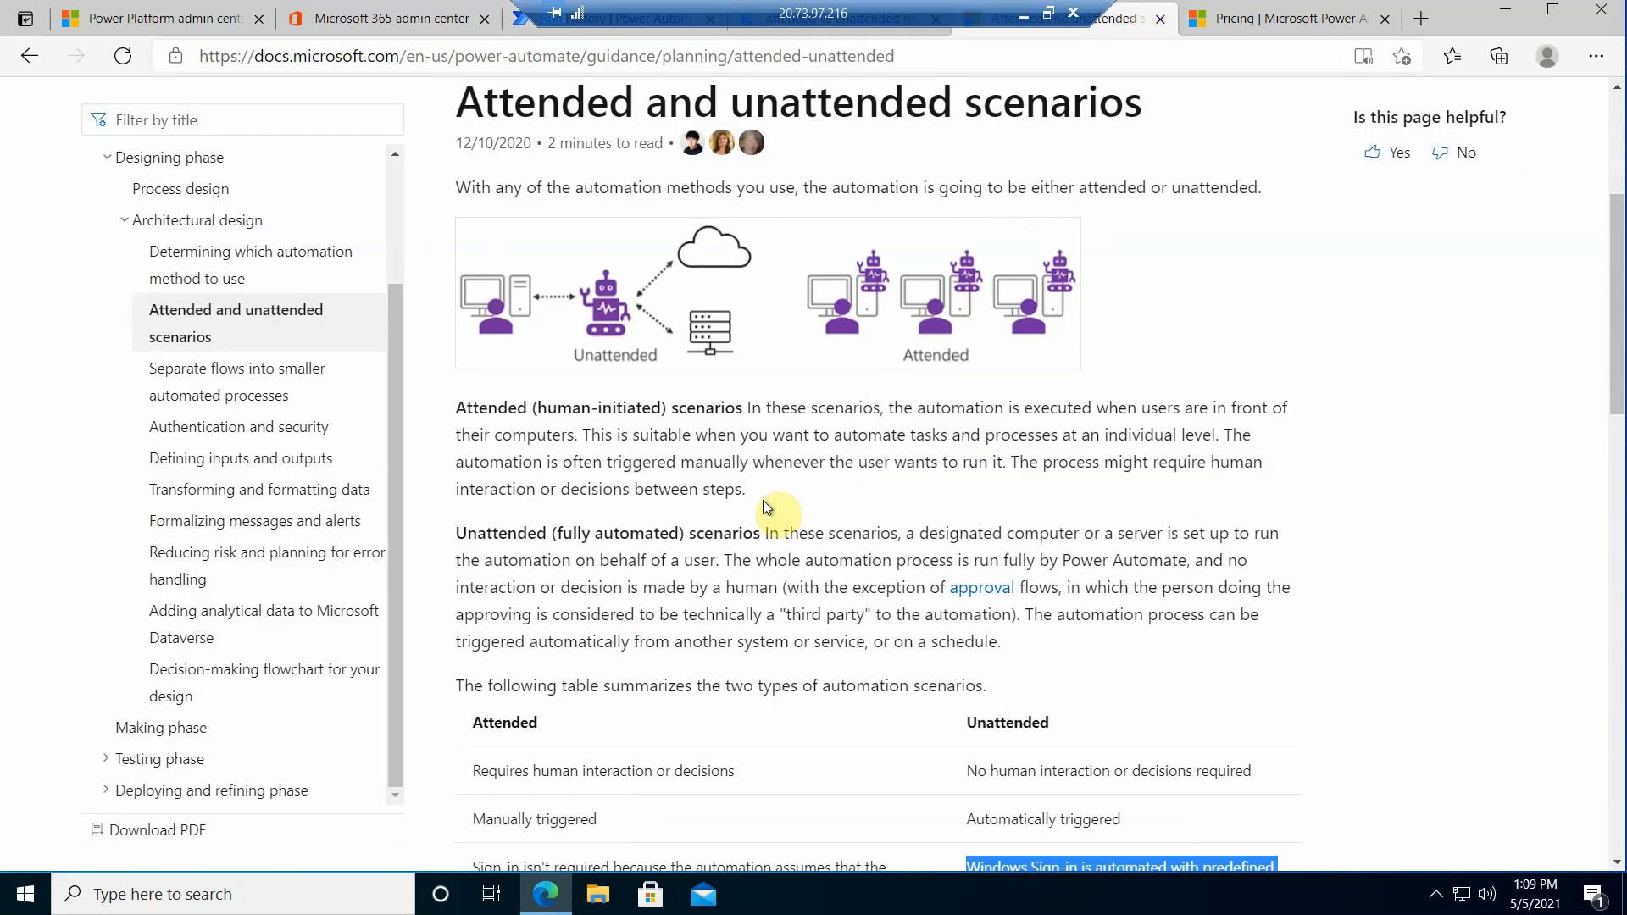
mouse_move(1235, 70)
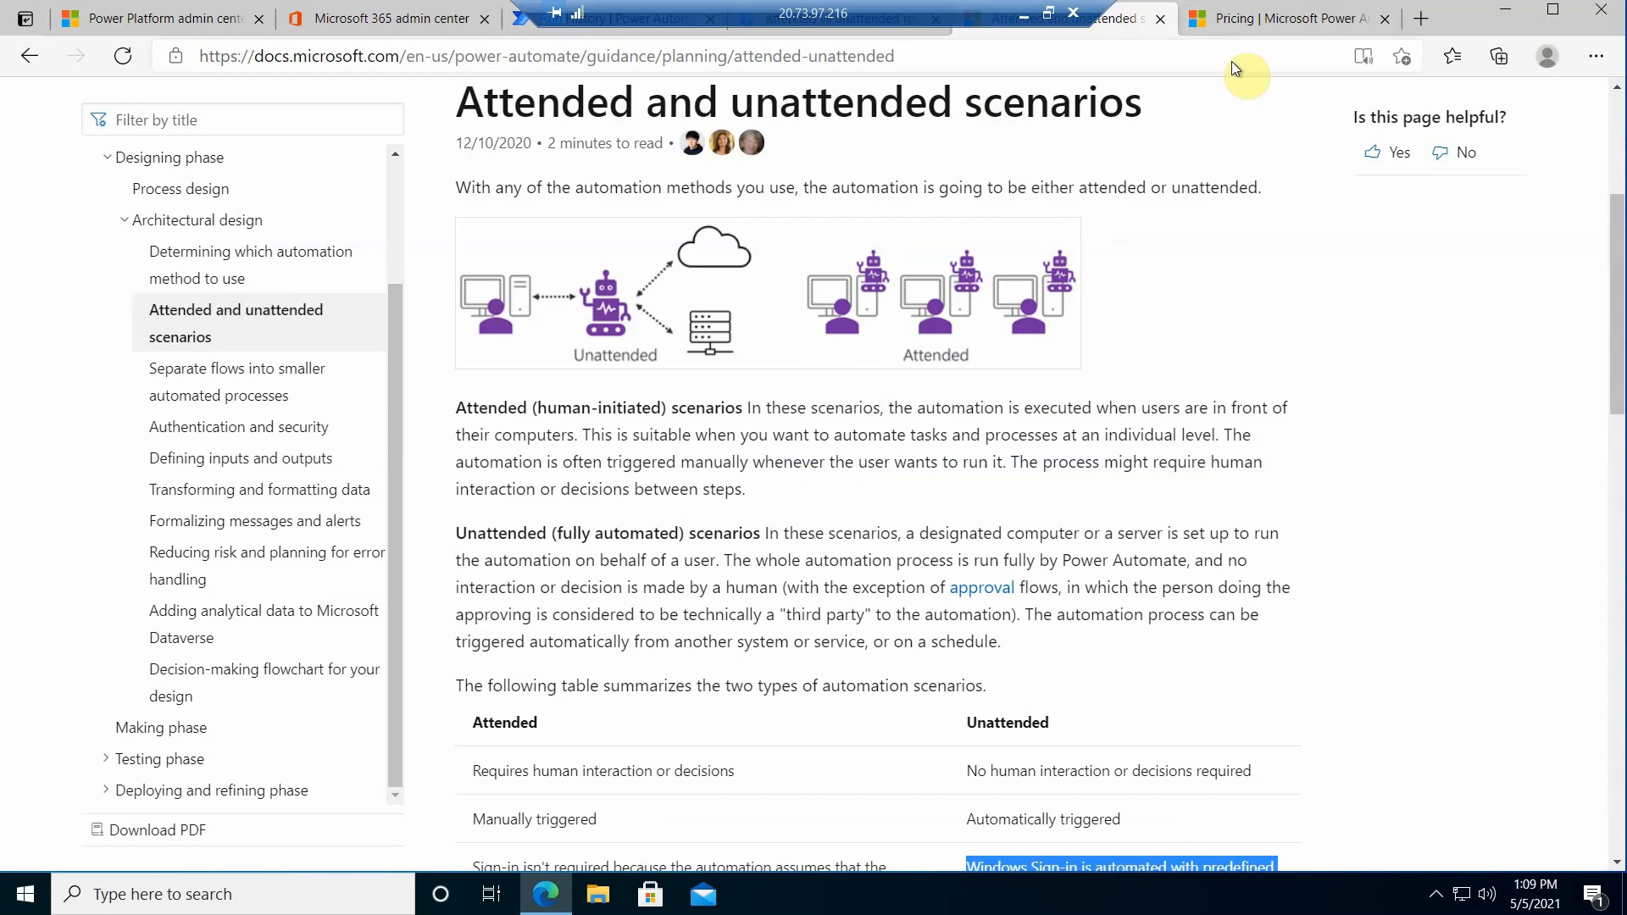
Step: Bring up the Power Automate pricing page showing the $15, $40 and $500 plans
click(1287, 19)
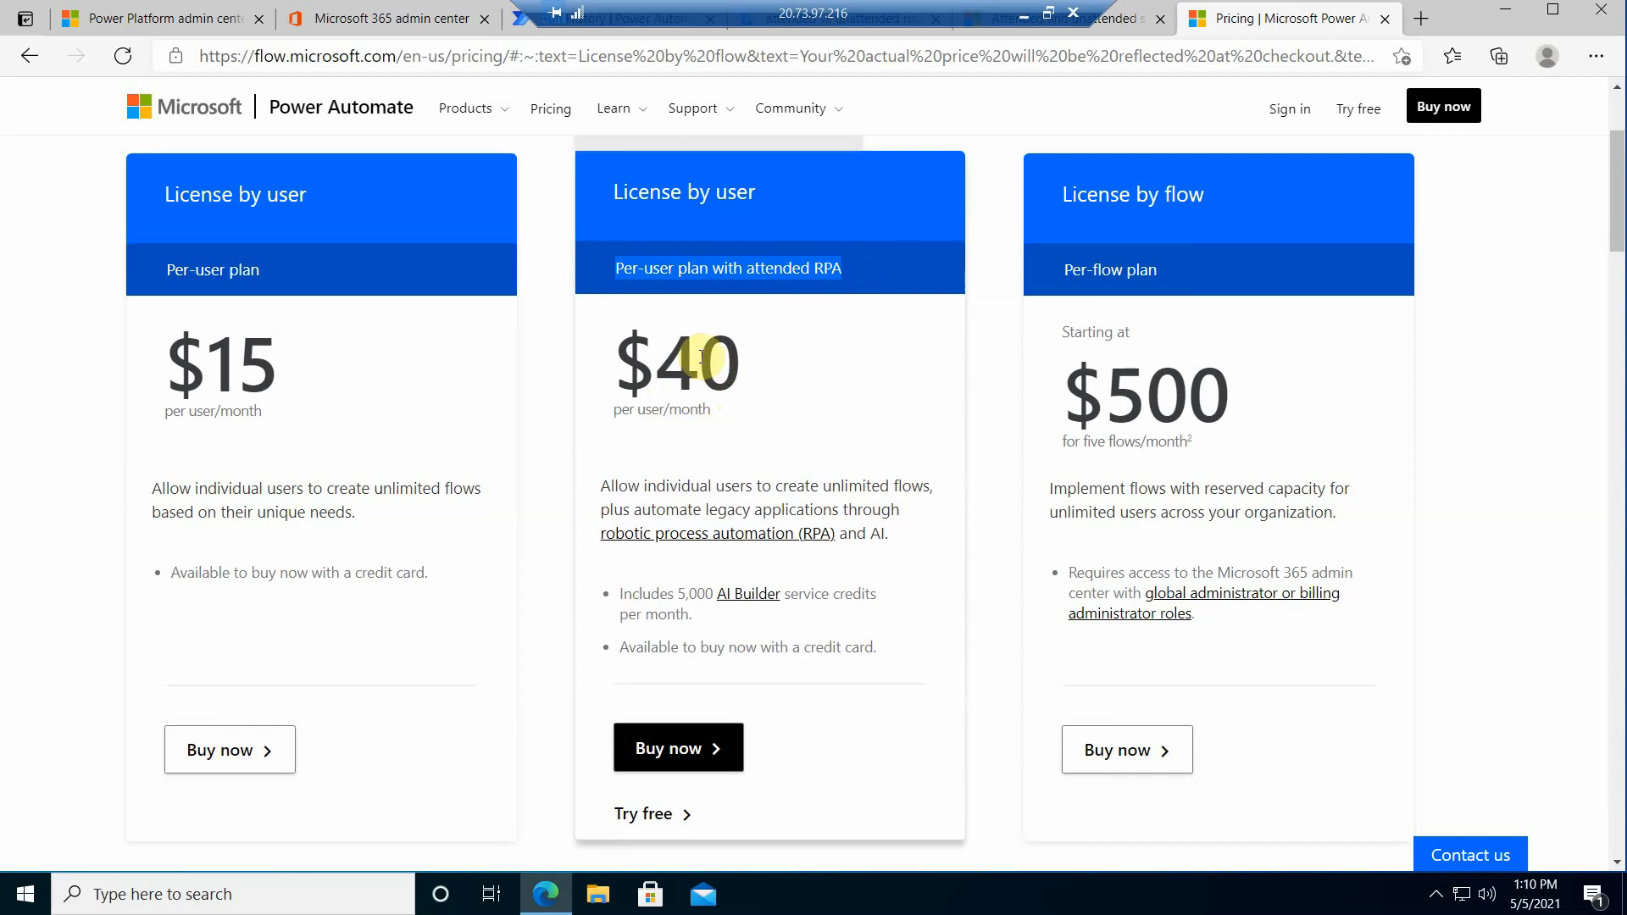
Step: Check Power Platform capacity add-ons, then show Microsoft 365 products, including the unattended RPA trial
click(156, 18)
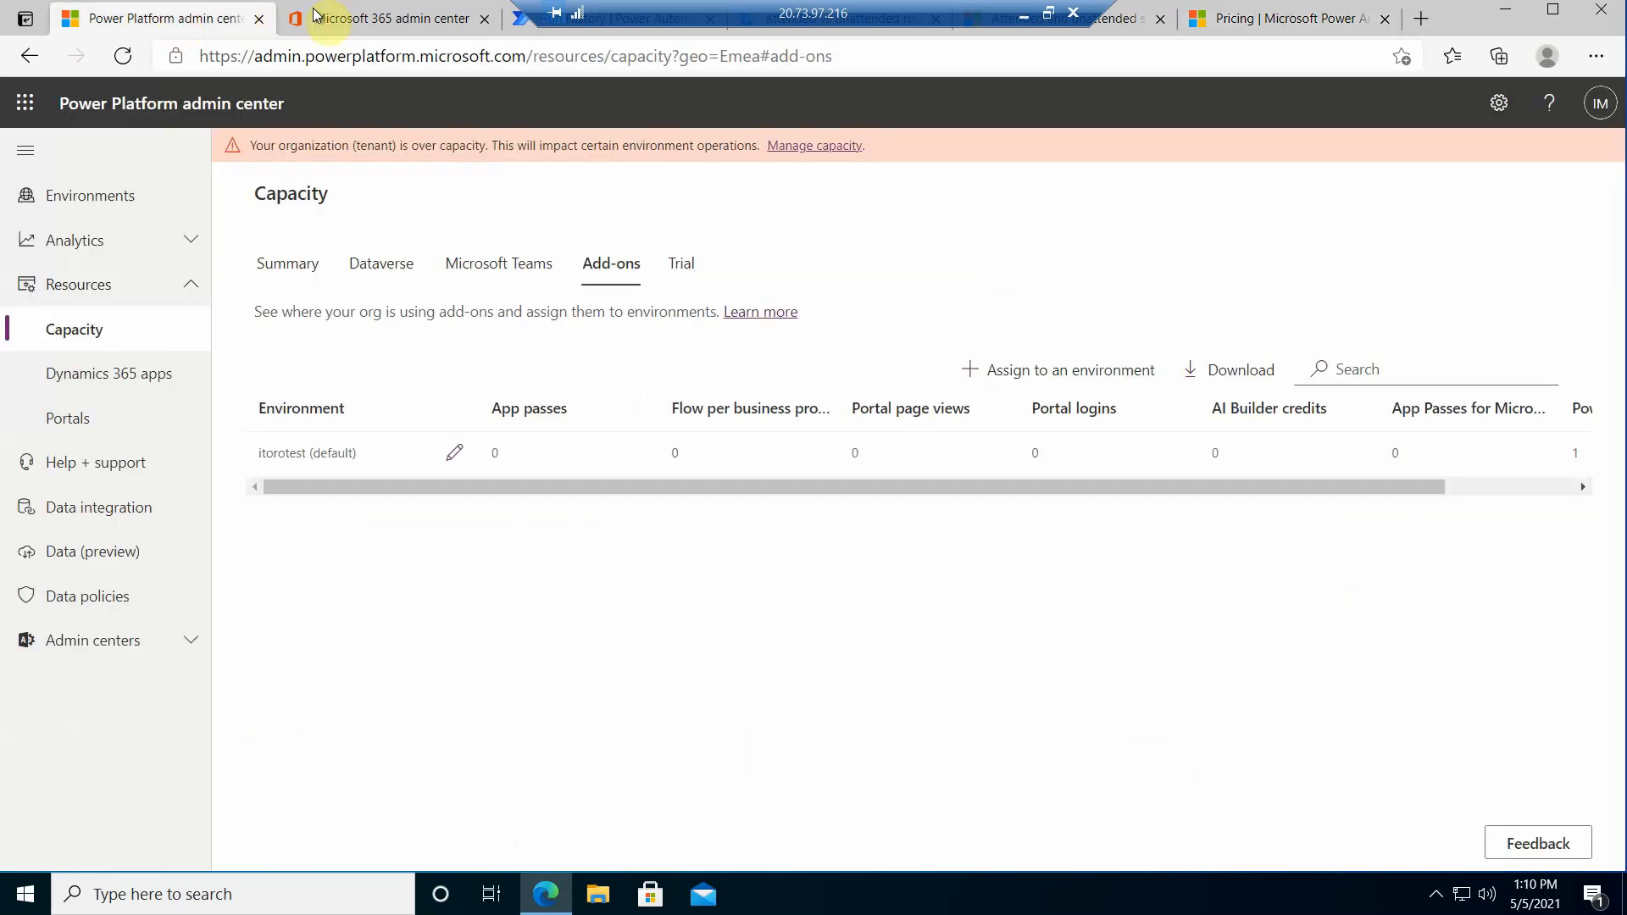
click(389, 18)
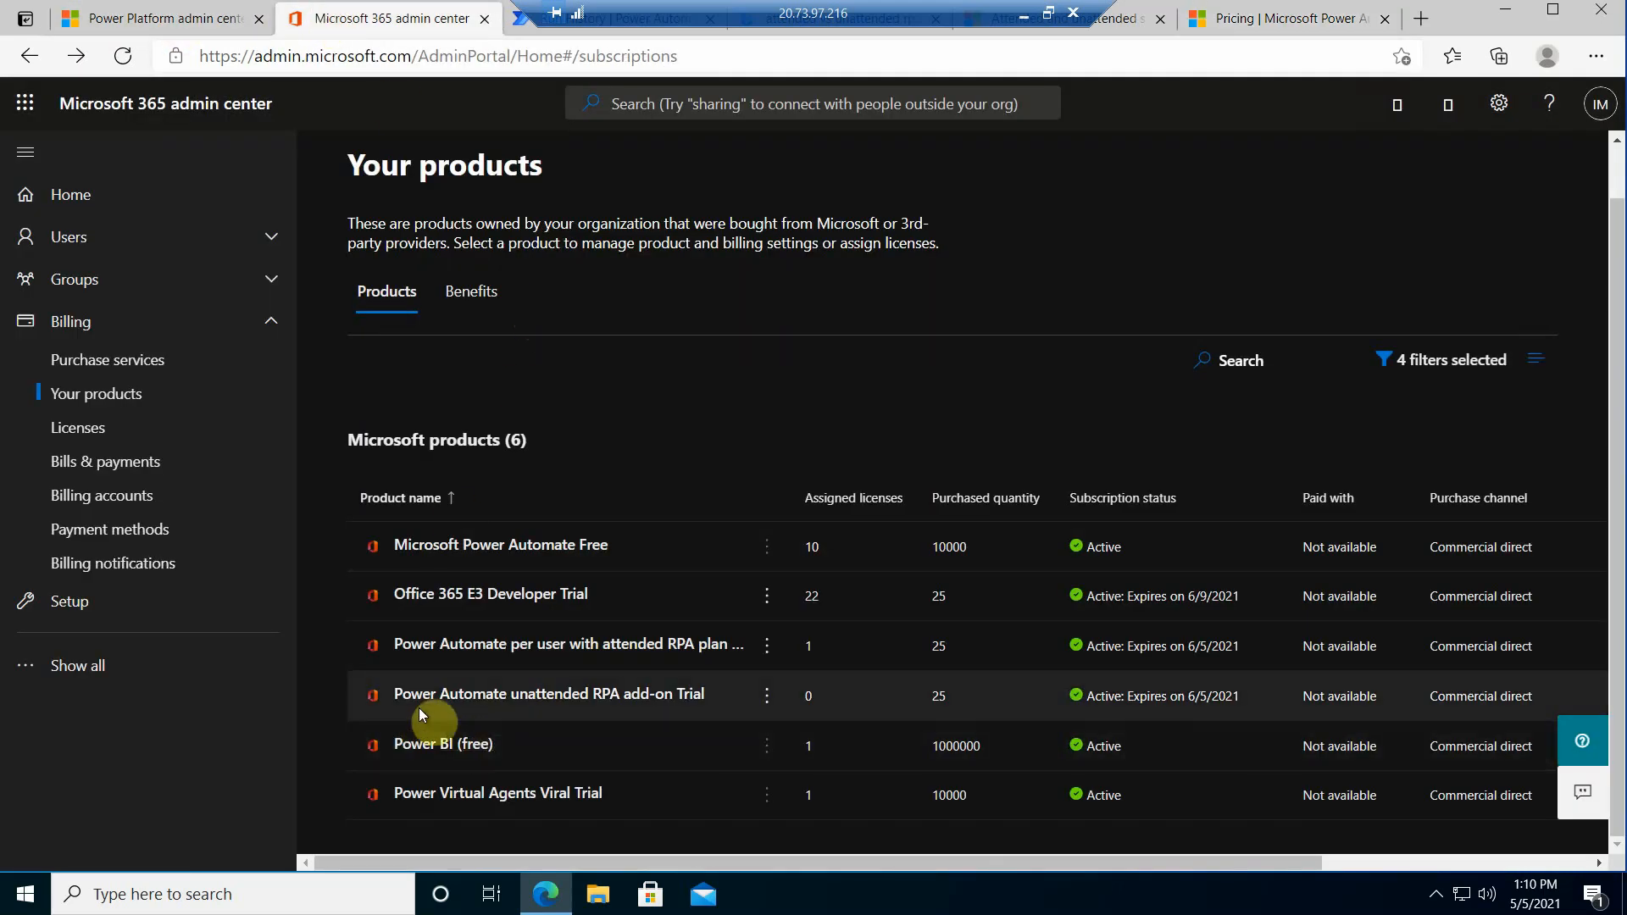
mouse_move(635, 707)
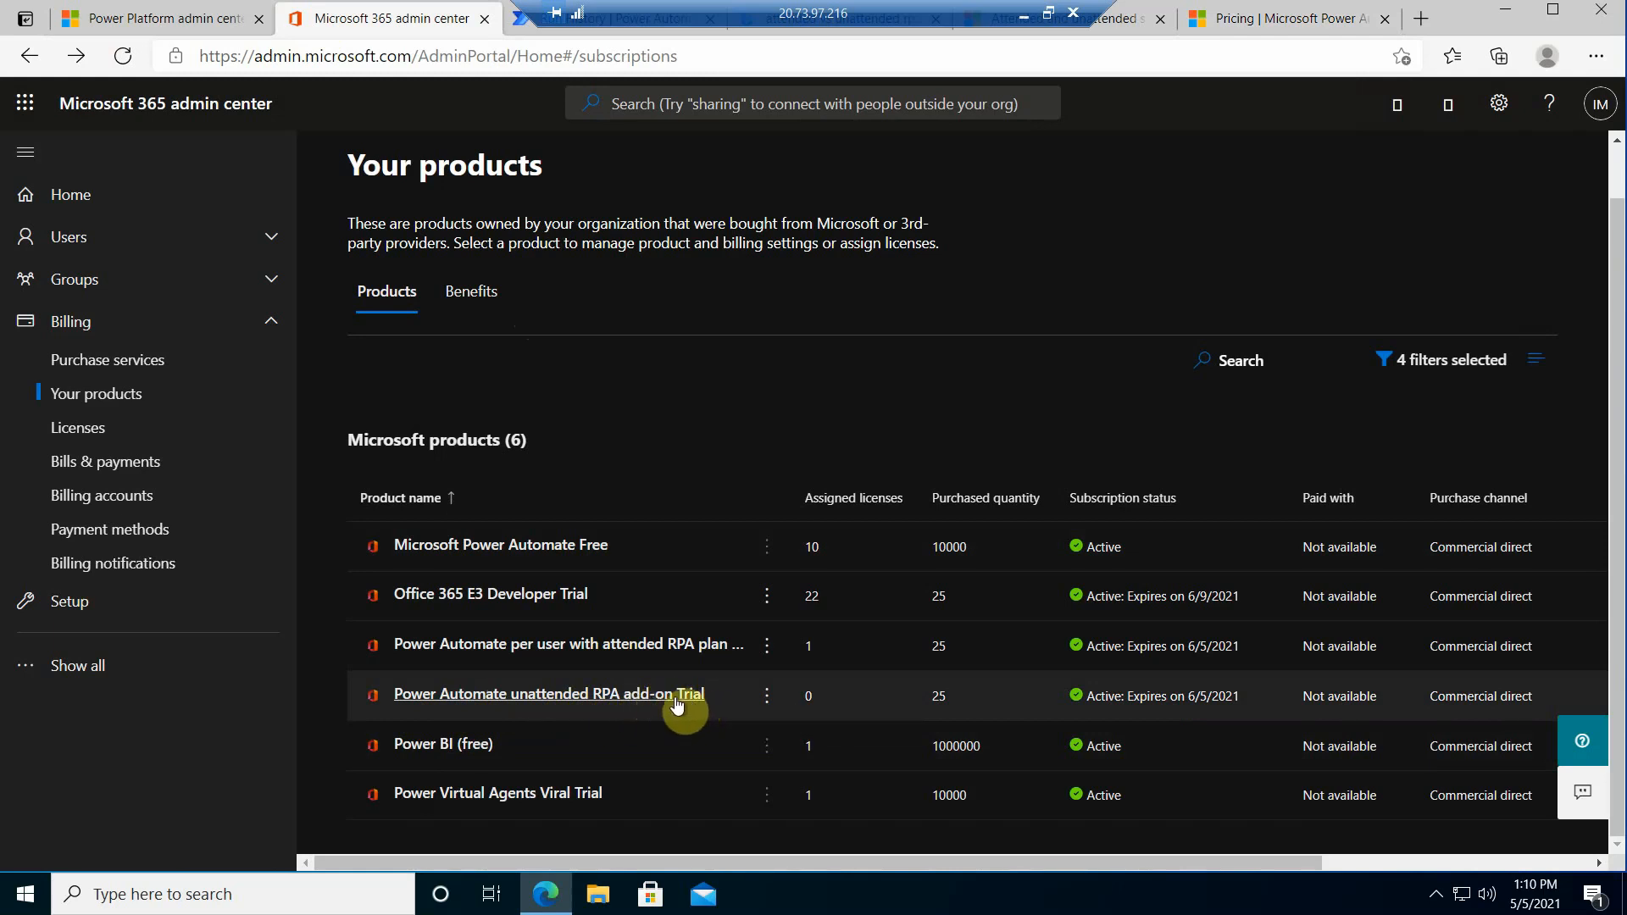
mouse_move(425, 644)
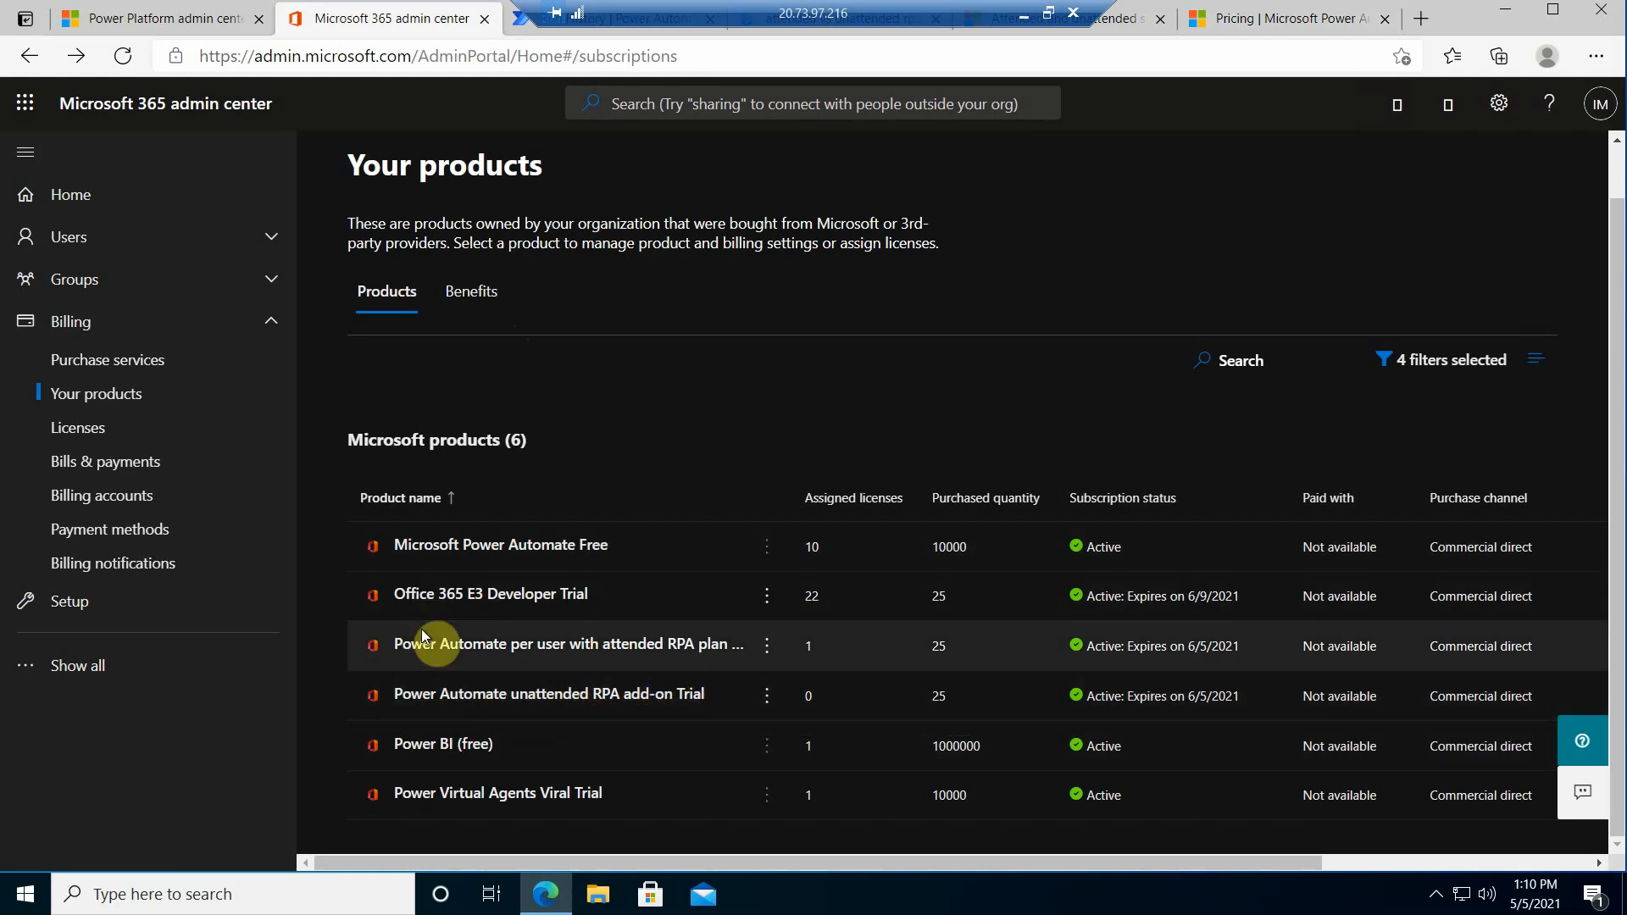
mouse_move(548, 693)
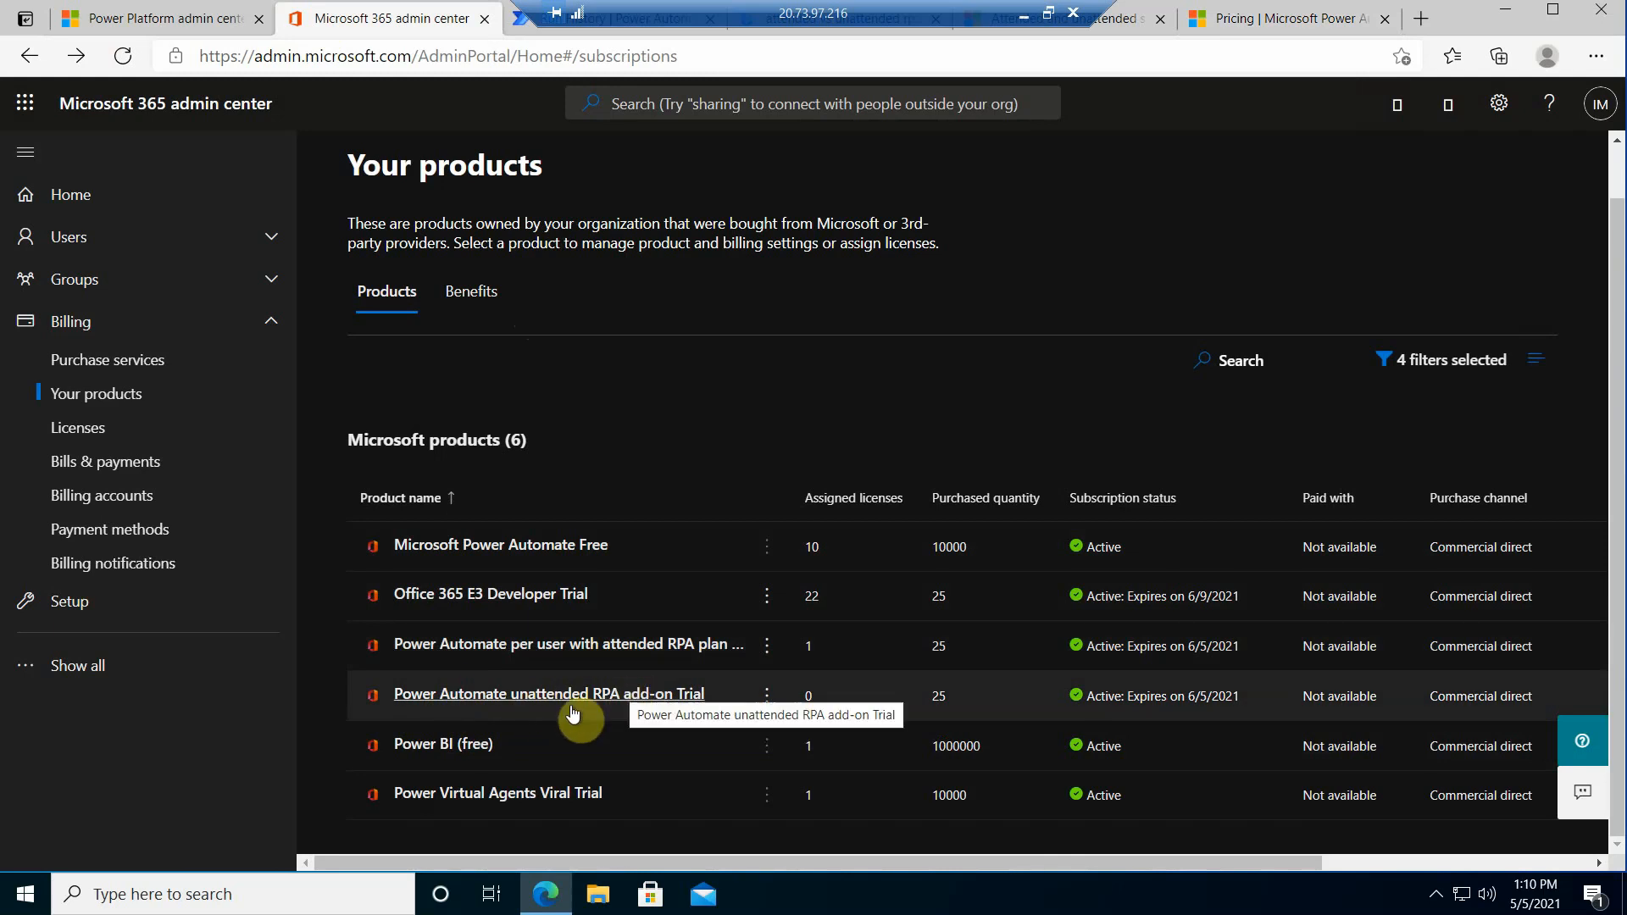
mouse_move(588, 703)
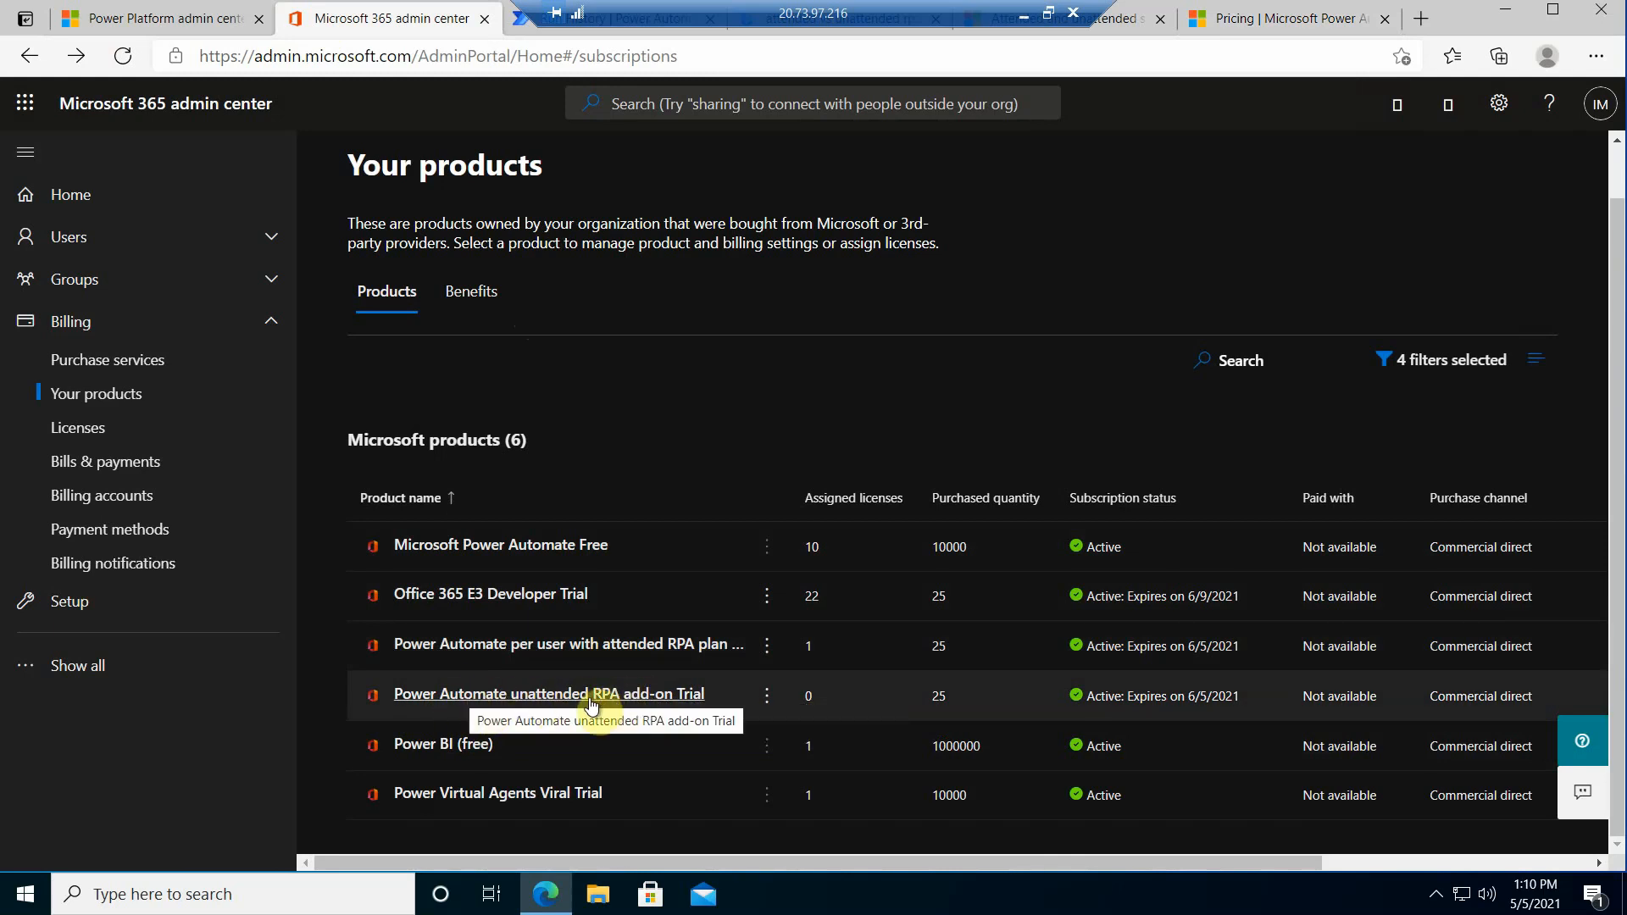
mouse_move(932, 130)
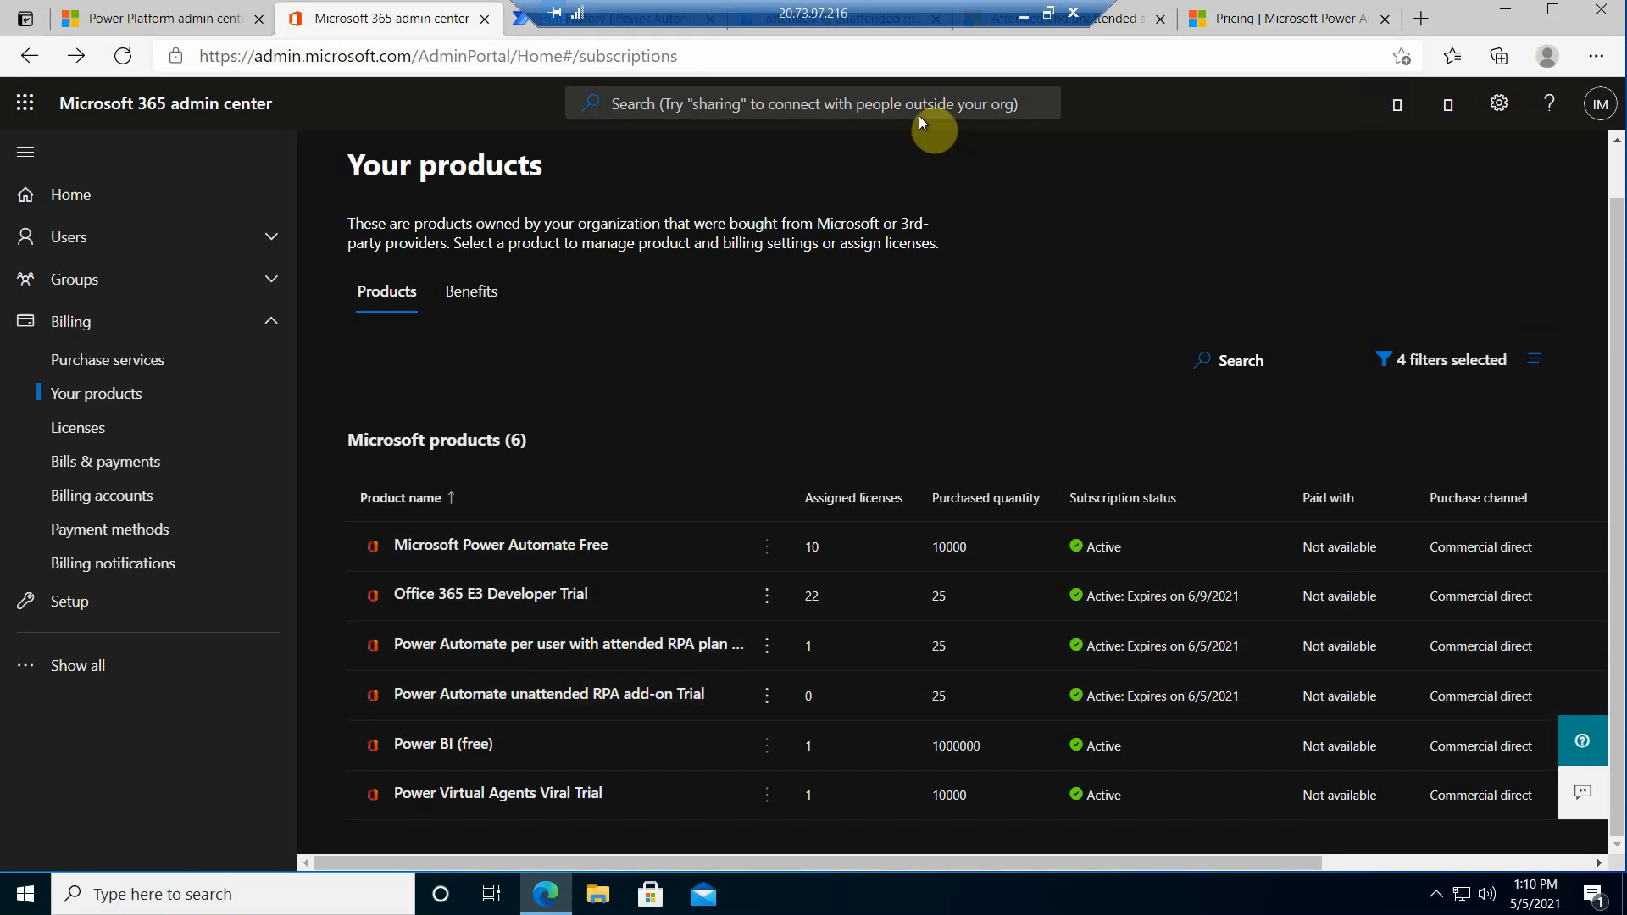